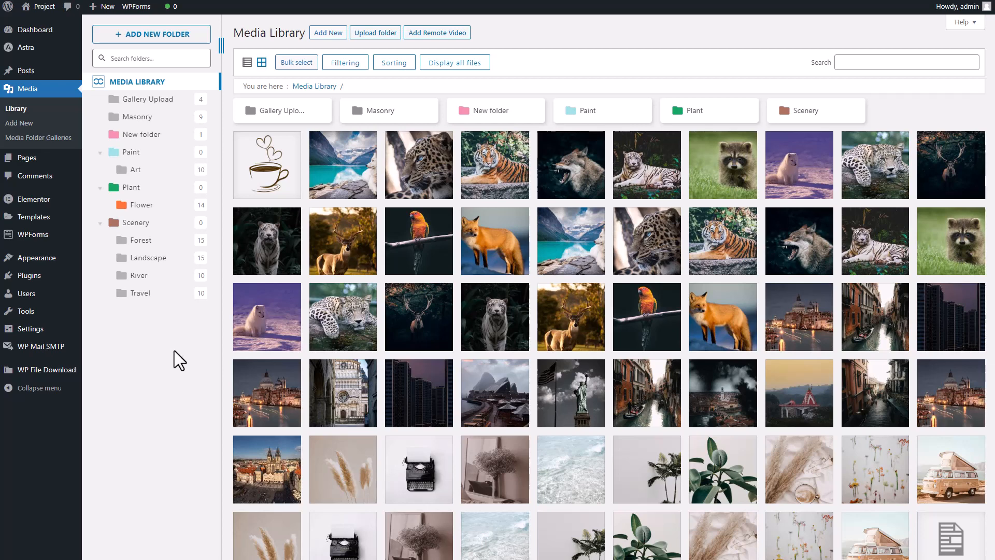
{"action": "mouse_move", "coordinate": [174, 354]}
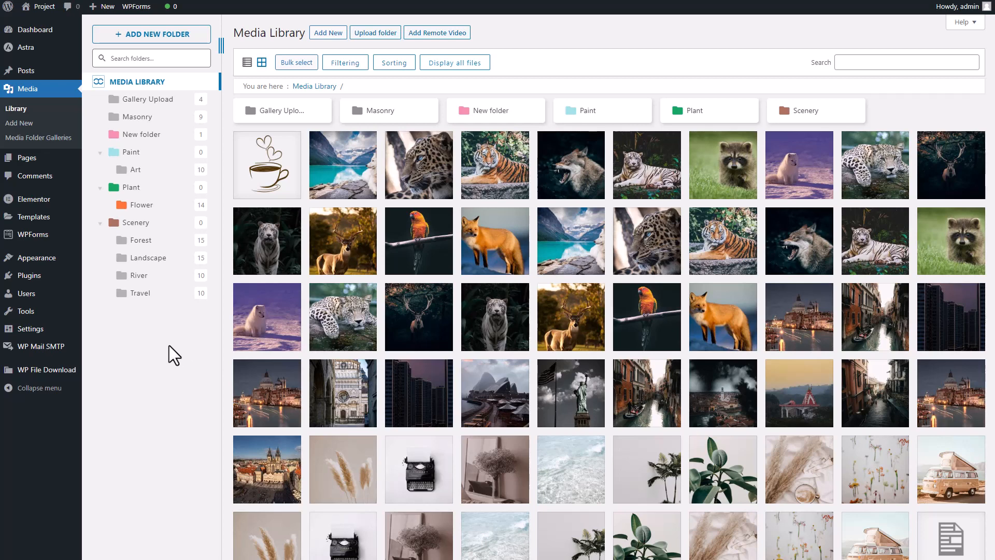
{"action": "mouse_move", "coordinate": [163, 356]}
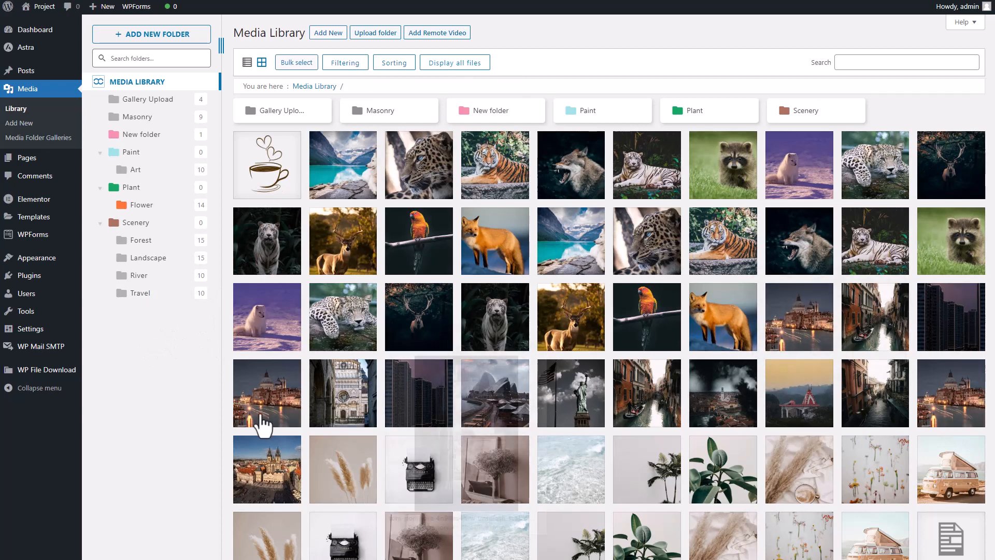
{"action": "mouse_move", "coordinate": [200, 404]}
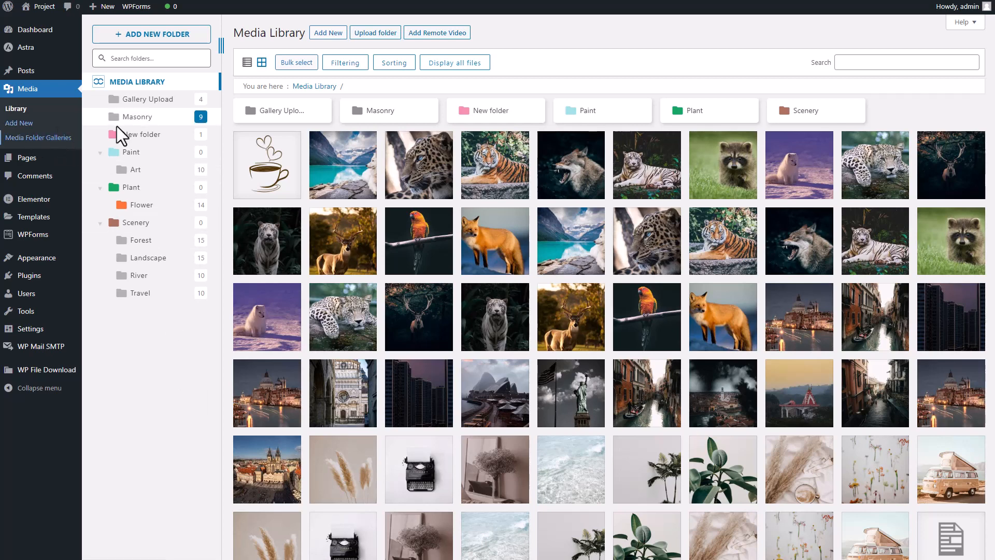
Step: Go to Media > Media Folder Galleries to reach the gallery manager
{"action": "left_click", "coordinate": [47, 137]}
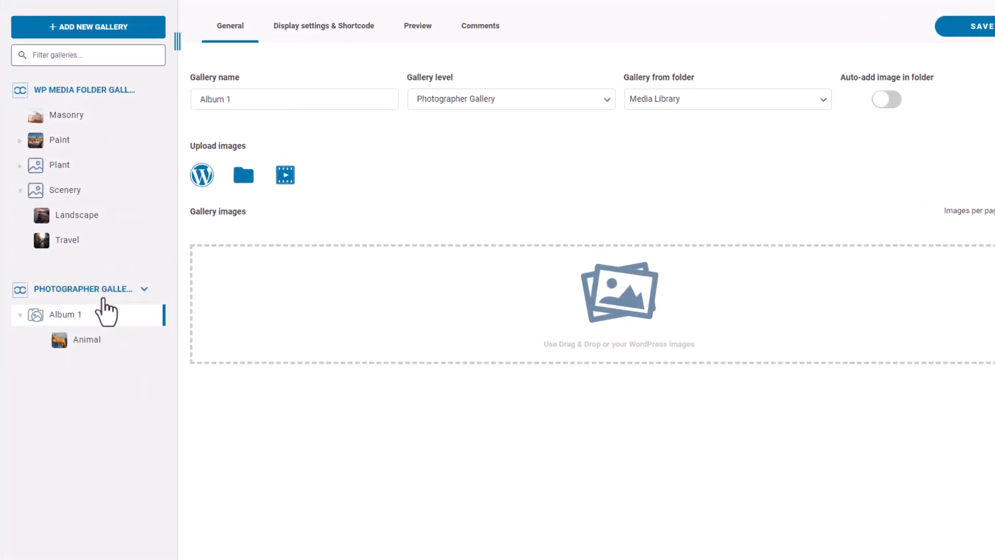
Step: Load the Animal gallery under Album 1 and review its context-menu sharing options
{"action": "left_click", "coordinate": [86, 340]}
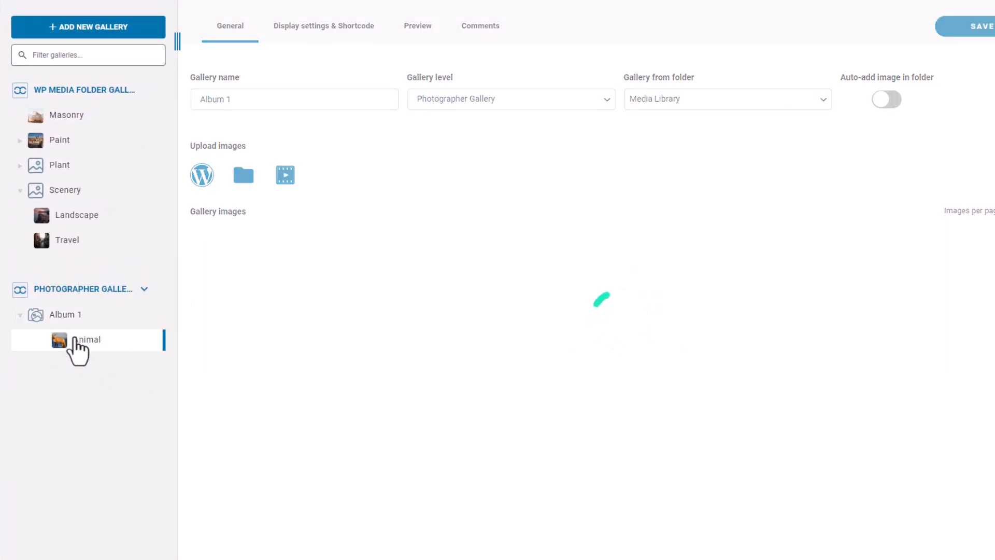
{"action": "left_click", "coordinate": [86, 340]}
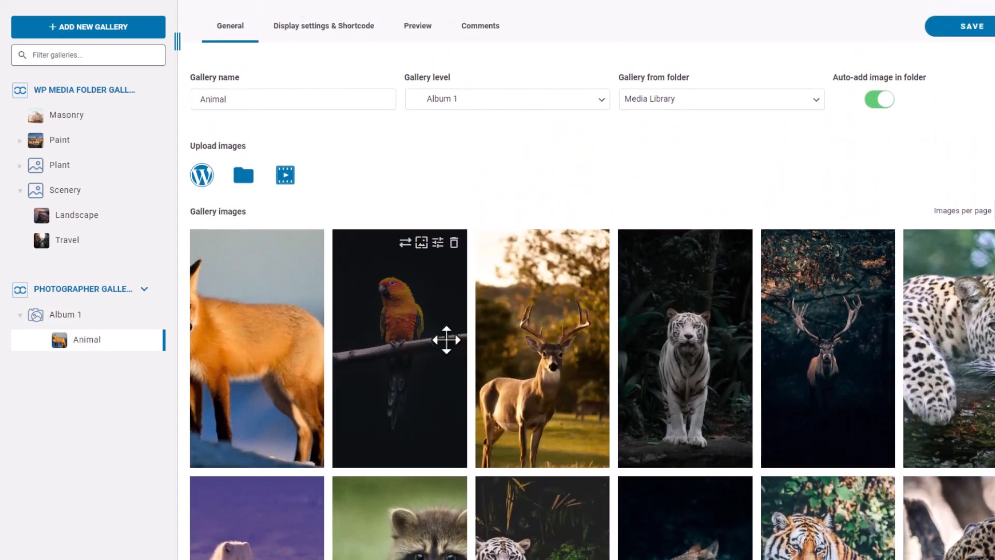
{"action": "mouse_move", "coordinate": [87, 311]}
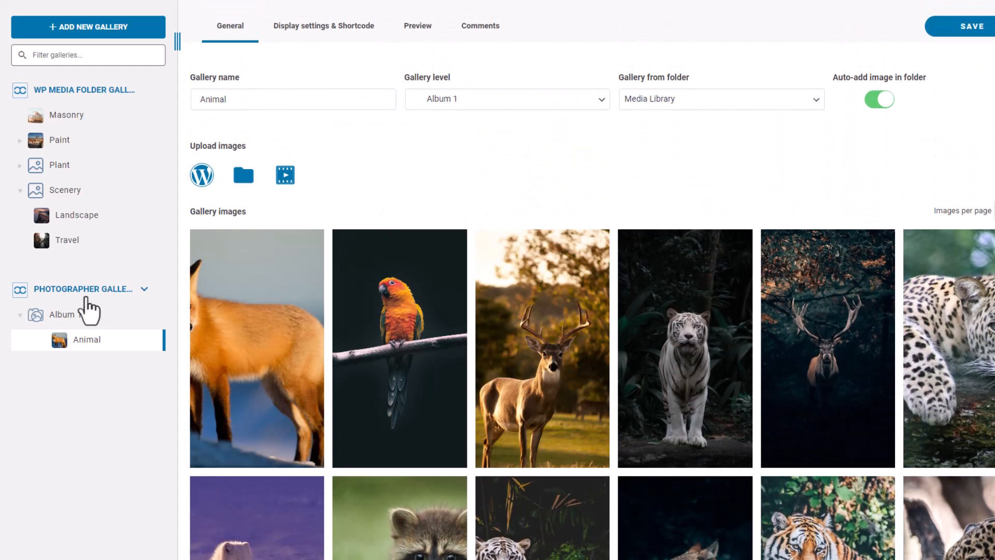
{"action": "right_click", "coordinate": [87, 339]}
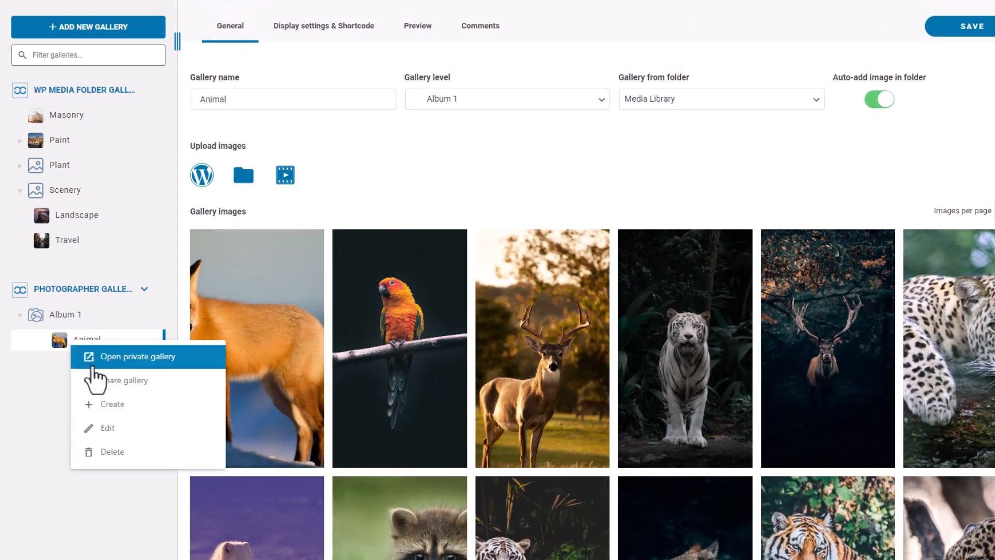
{"action": "mouse_move", "coordinate": [125, 380]}
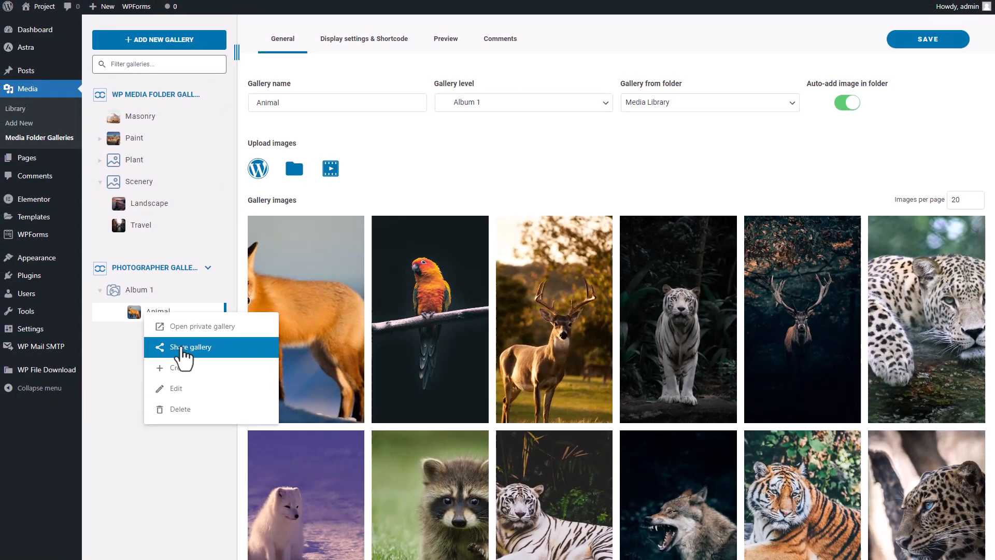
{"action": "mouse_move", "coordinate": [128, 384]}
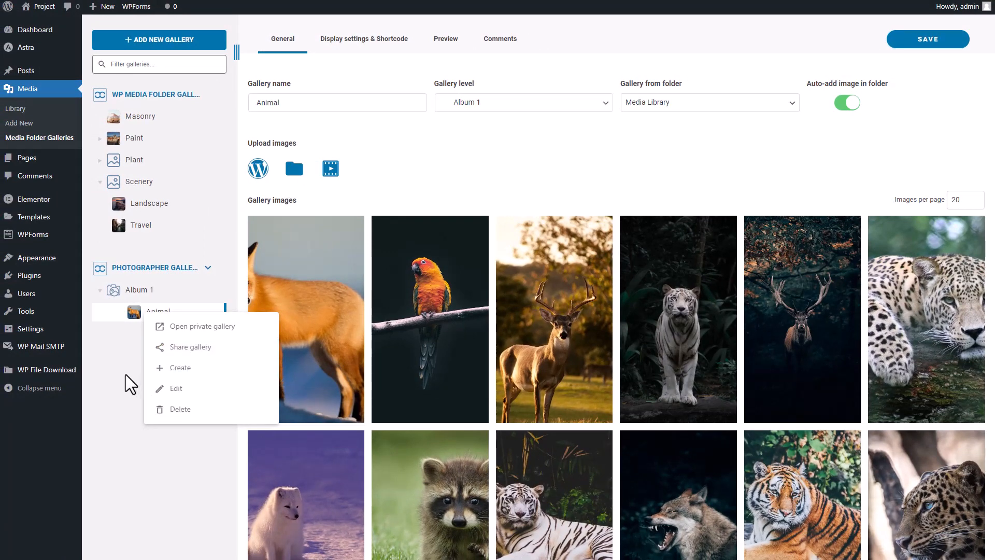
{"action": "left_click", "coordinate": [134, 381]}
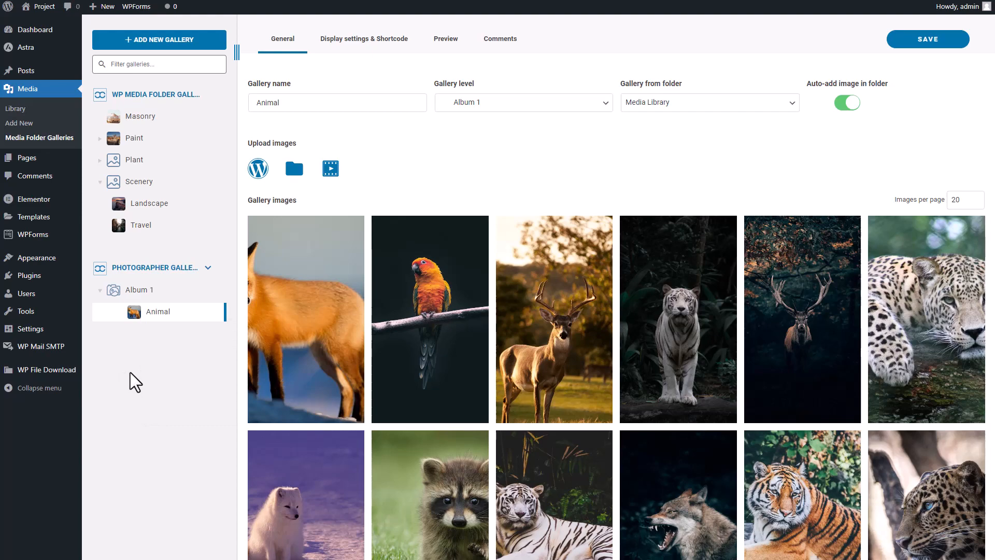
{"action": "mouse_move", "coordinate": [216, 386]}
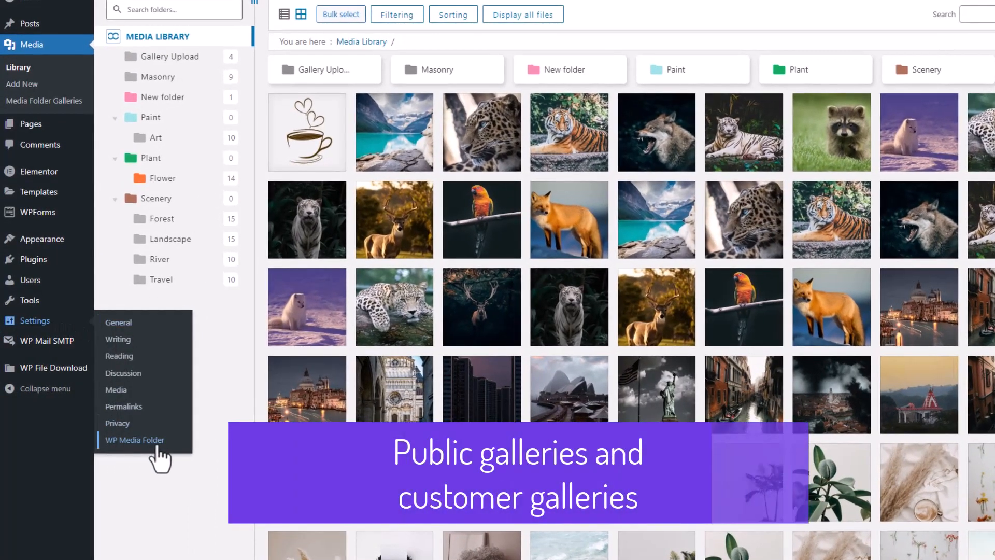
Step: Save the Photographer settings with download size limits enabled, then return to the galleries manager
{"action": "left_click", "coordinate": [134, 440]}
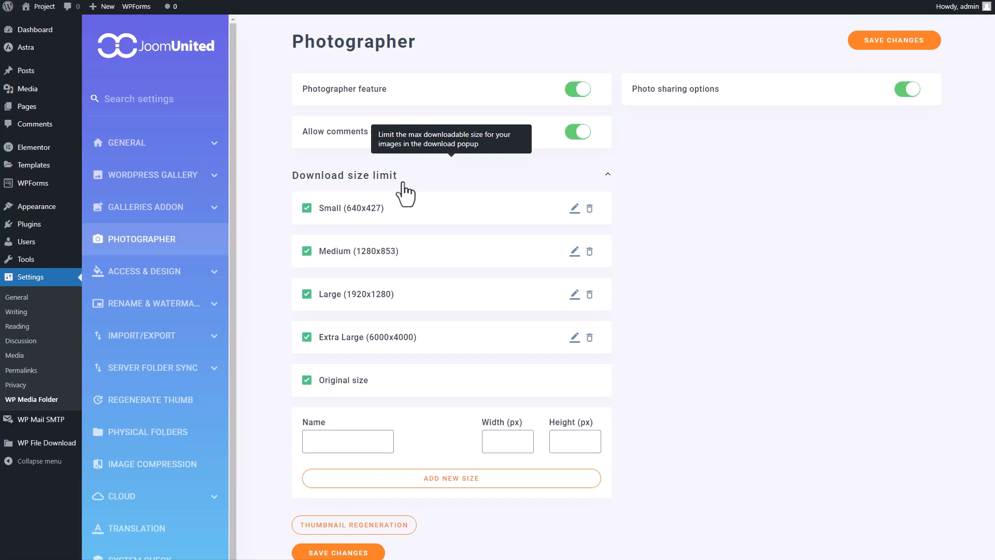
{"action": "left_click", "coordinate": [893, 39]}
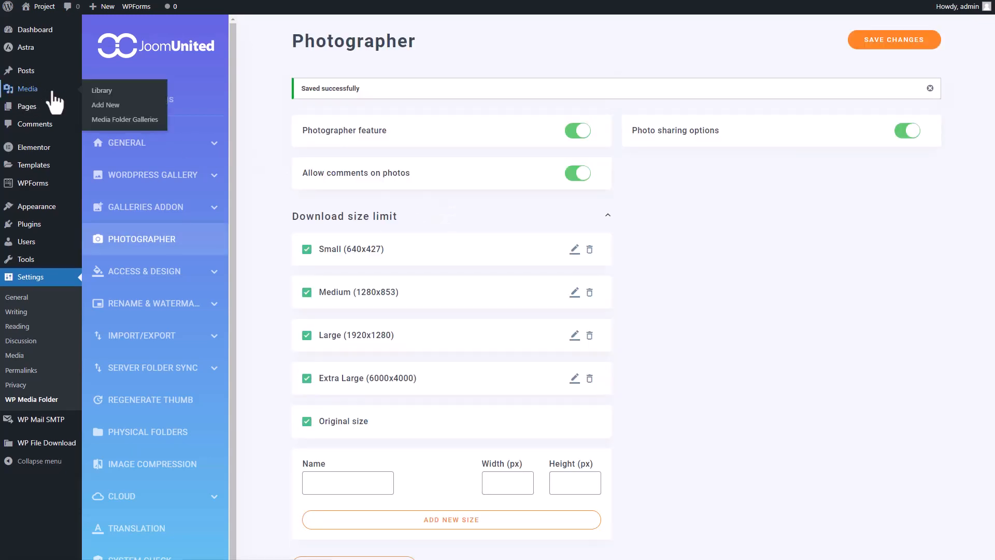
{"action": "left_click", "coordinate": [125, 120]}
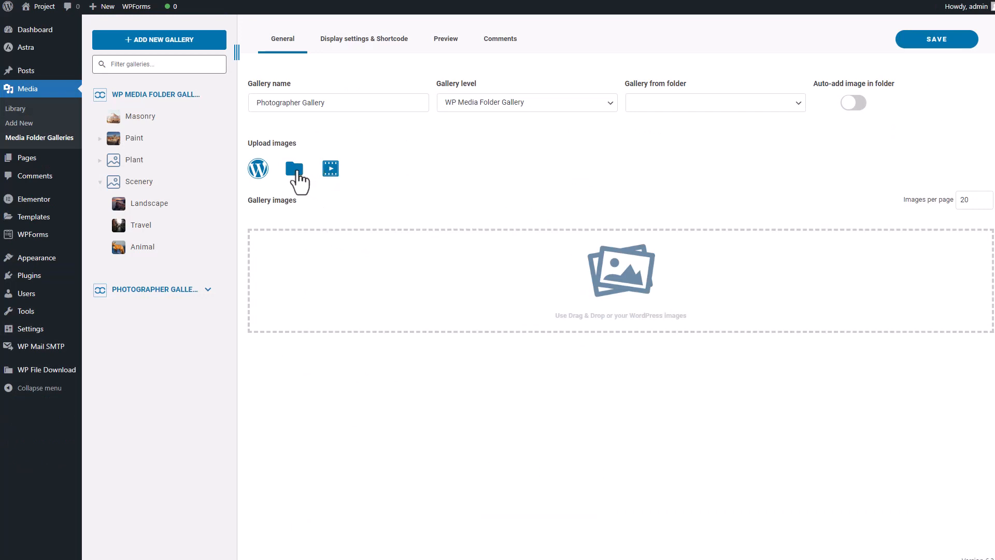
{"action": "mouse_move", "coordinate": [258, 168]}
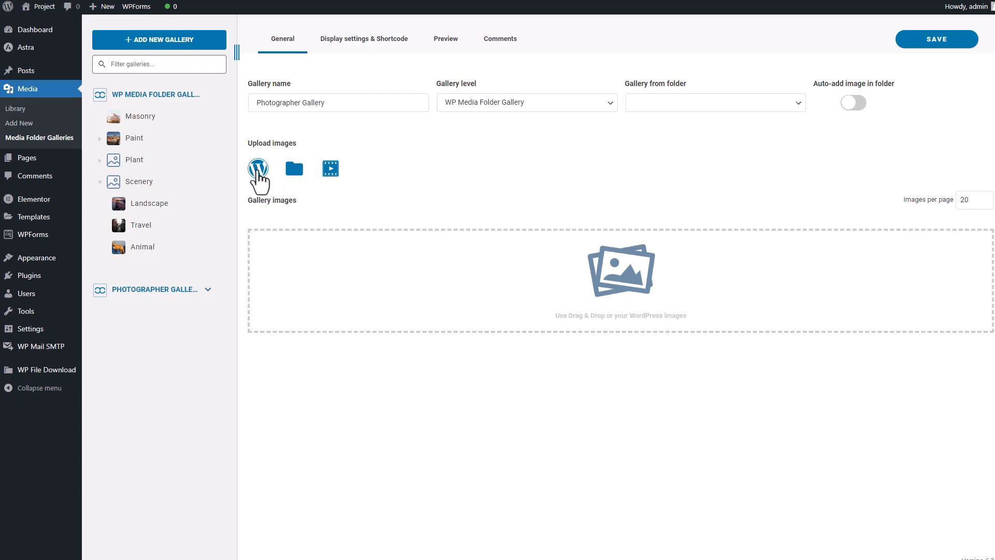
{"action": "mouse_move", "coordinate": [339, 224]}
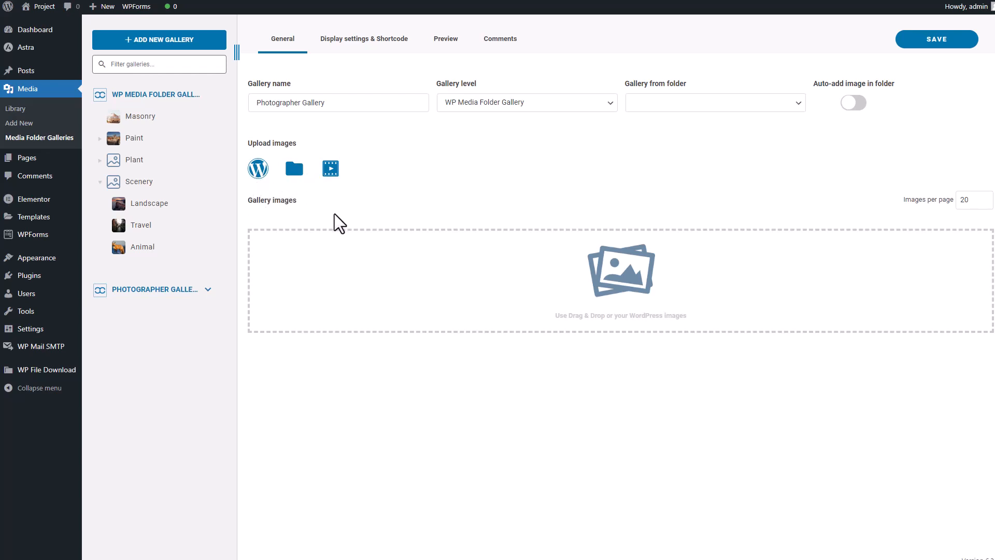
{"action": "mouse_move", "coordinate": [342, 211]}
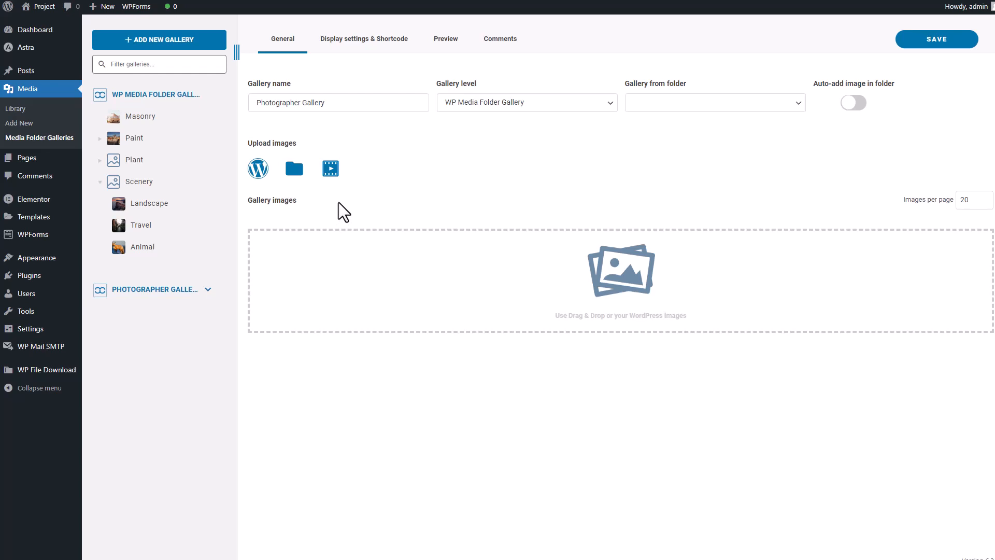
Step: Start a new gallery with the level preset to Photographer Gallery
{"action": "left_click", "coordinate": [158, 39]}
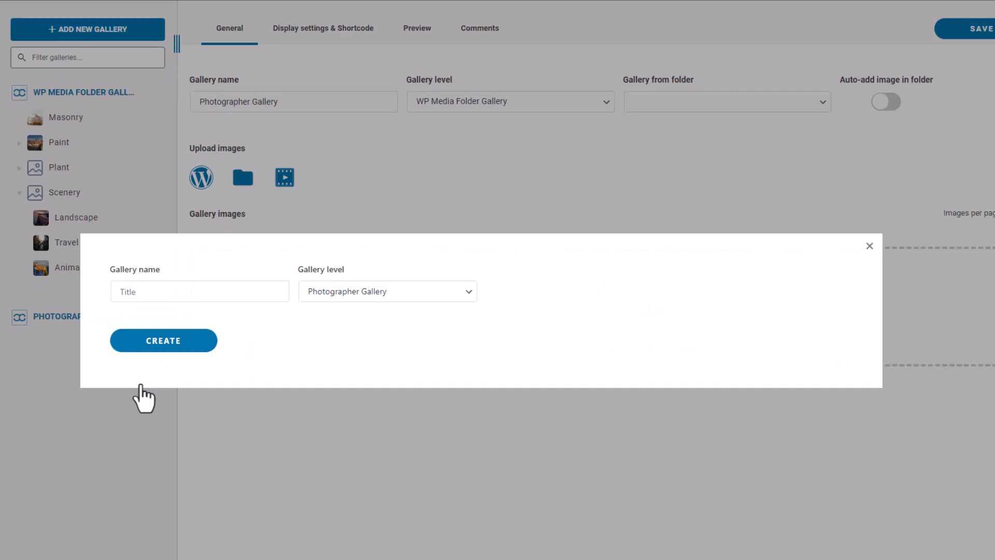
Step: Create a photographer gallery named Album and move the Animal gallery inside it
{"action": "type", "text": "Albu"}
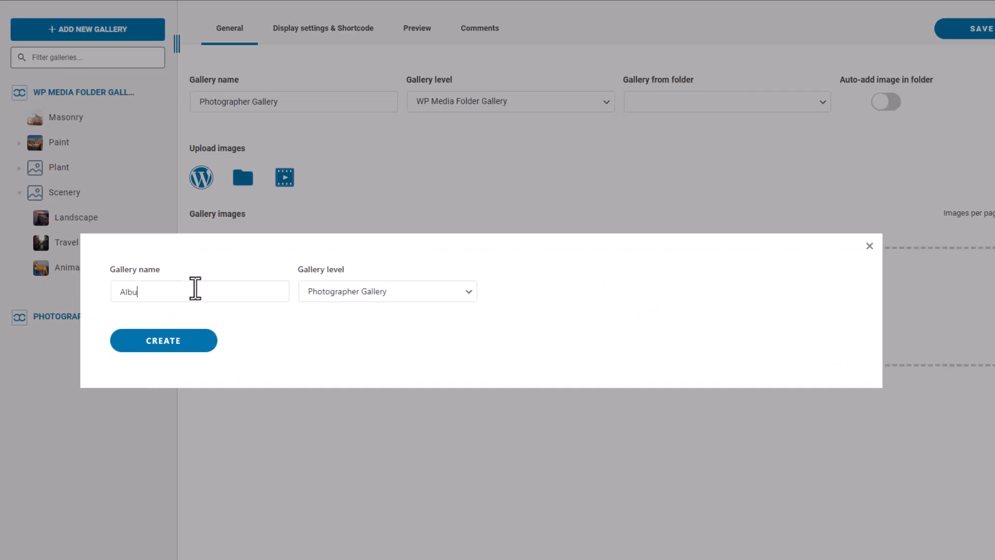
{"action": "left_click", "coordinate": [162, 340]}
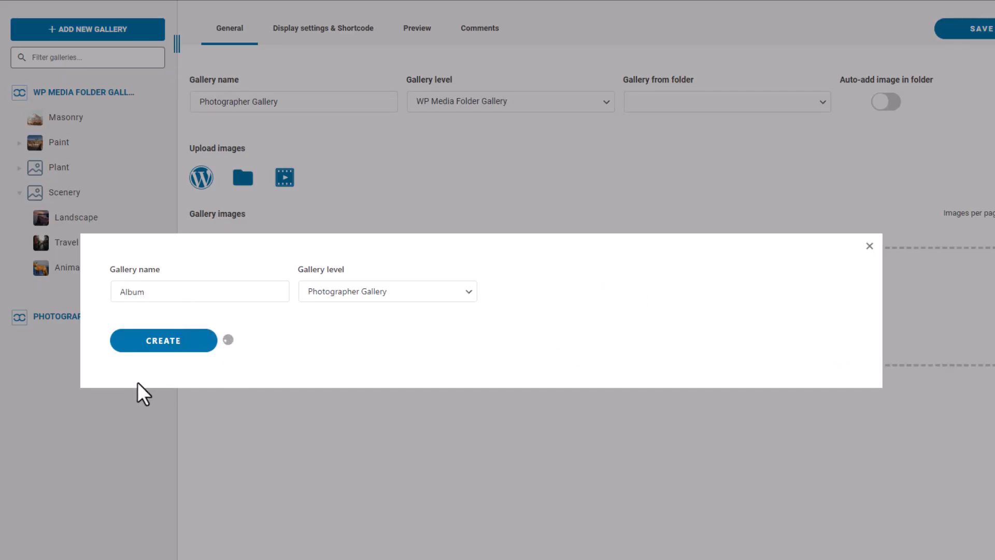
{"action": "left_click", "coordinate": [162, 340]}
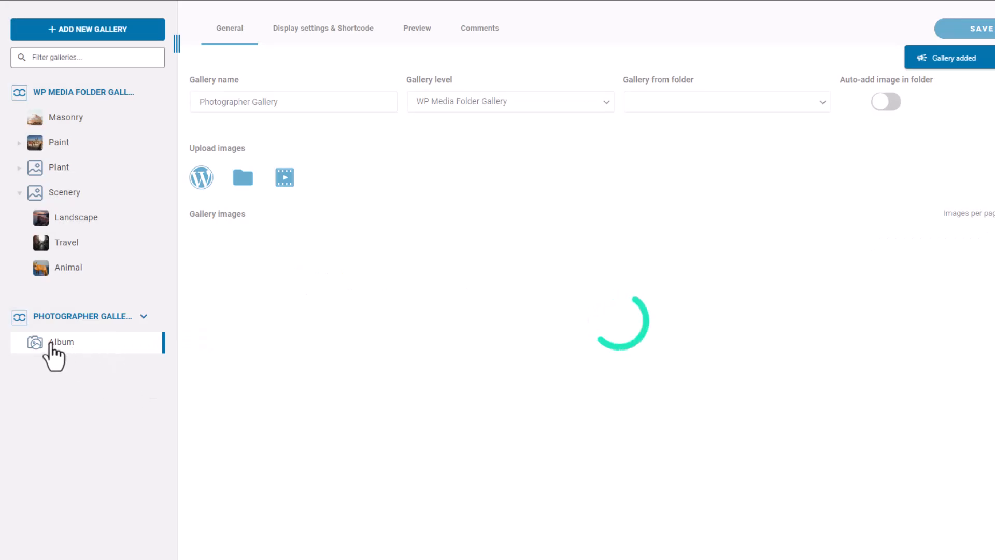
{"action": "left_click", "coordinate": [61, 343]}
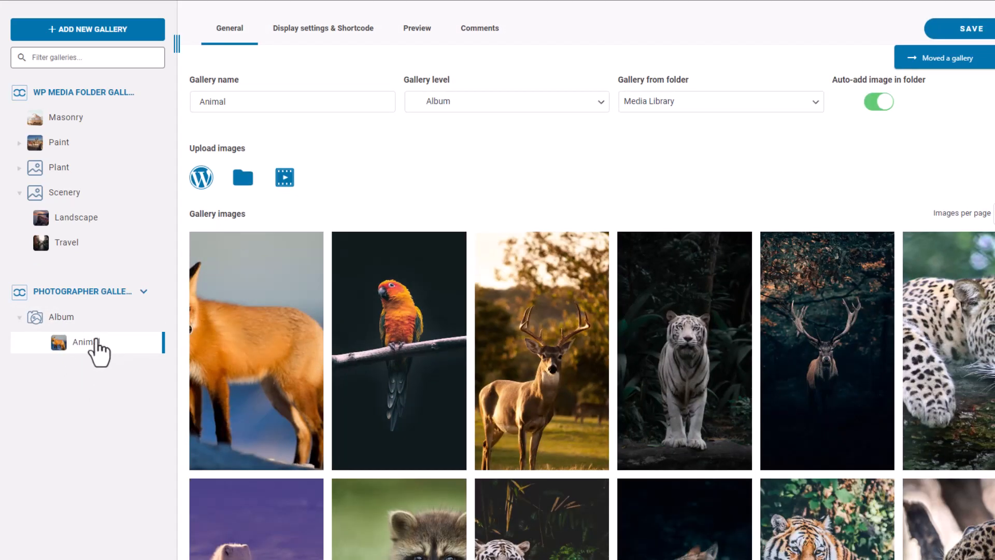
{"action": "mouse_move", "coordinate": [163, 356]}
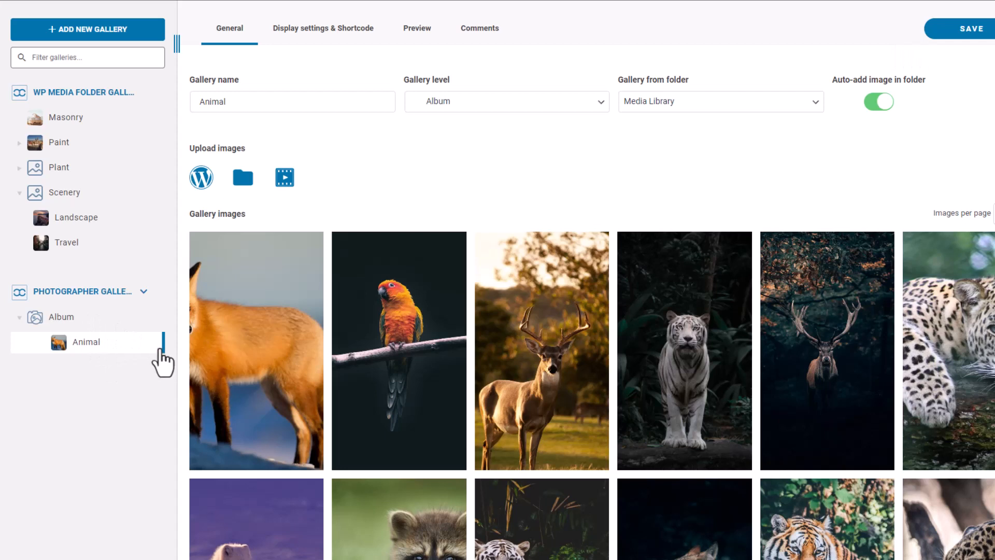
{"action": "mouse_move", "coordinate": [65, 351]}
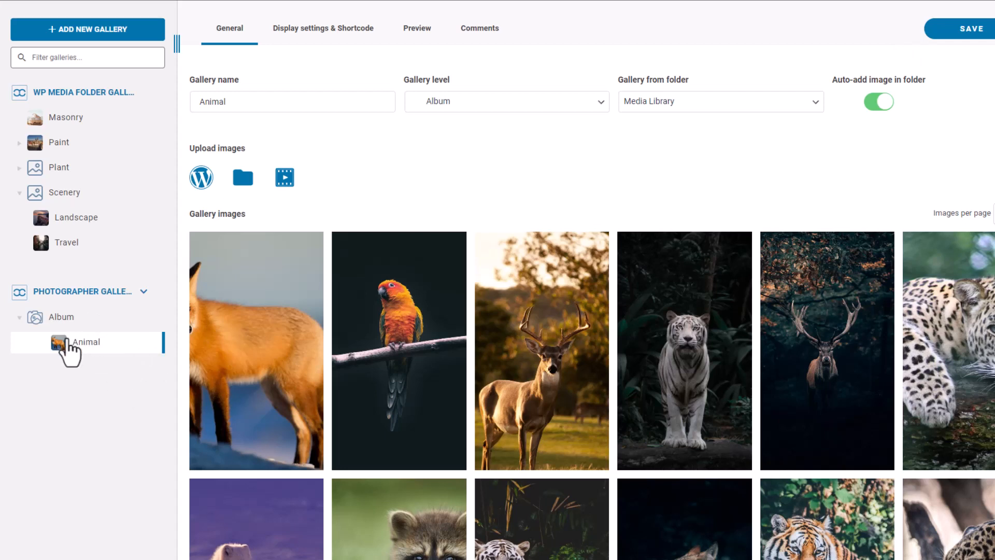
Step: Share the Animal gallery by emailing its private link and password to the client's address
{"action": "right_click", "coordinate": [86, 341]}
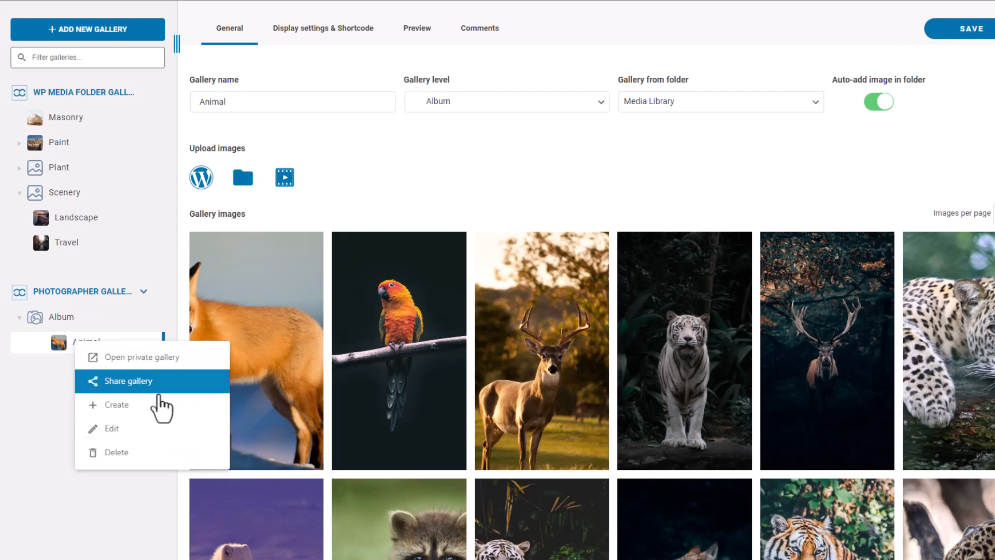
{"action": "mouse_move", "coordinate": [130, 390]}
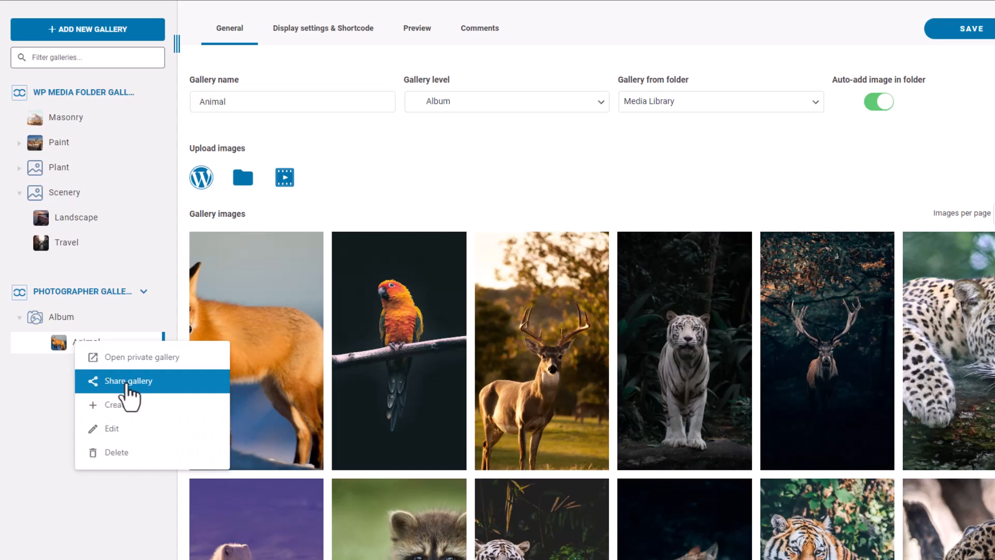
{"action": "left_click", "coordinate": [127, 380]}
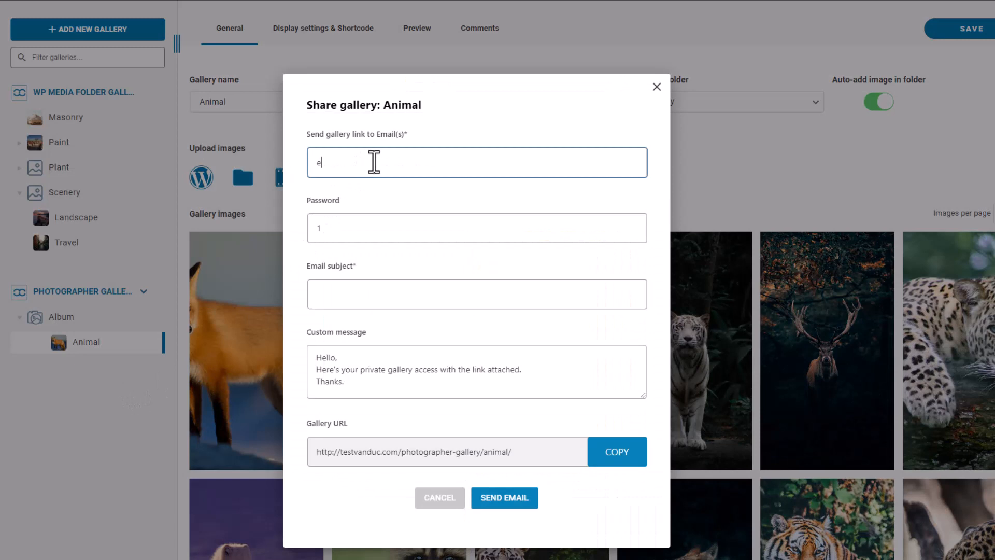
{"action": "type", "text": "xample"}
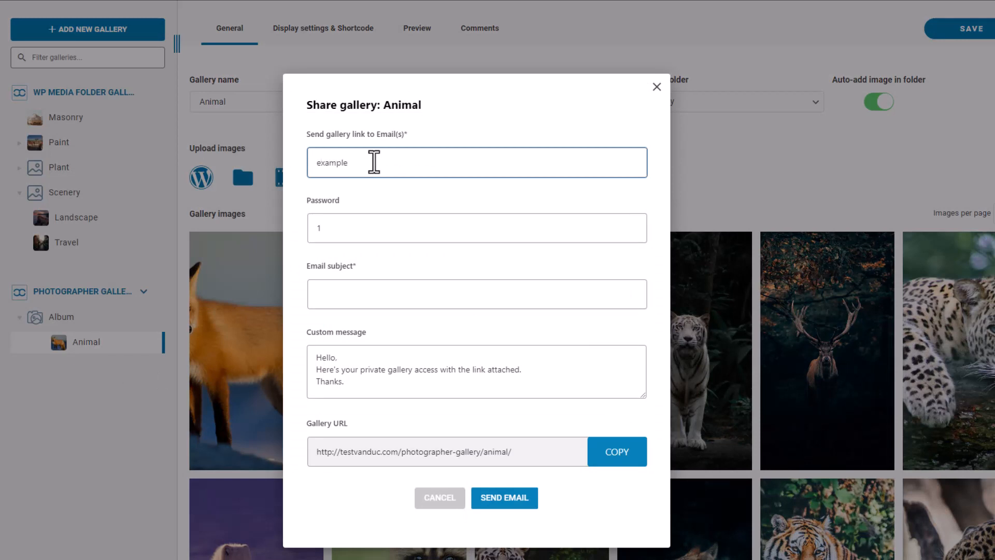
{"action": "type", "text": "email"}
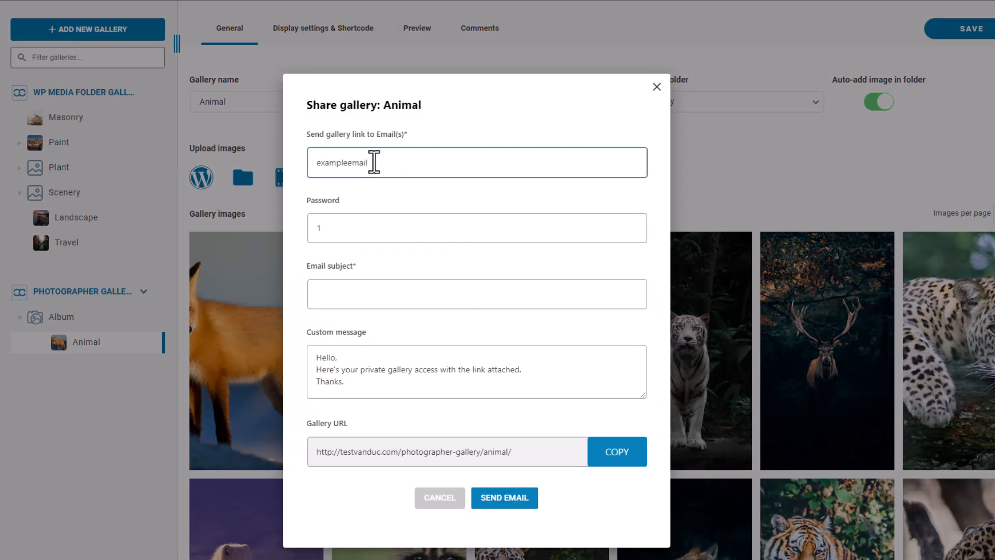
{"action": "type", "text": "@ga"}
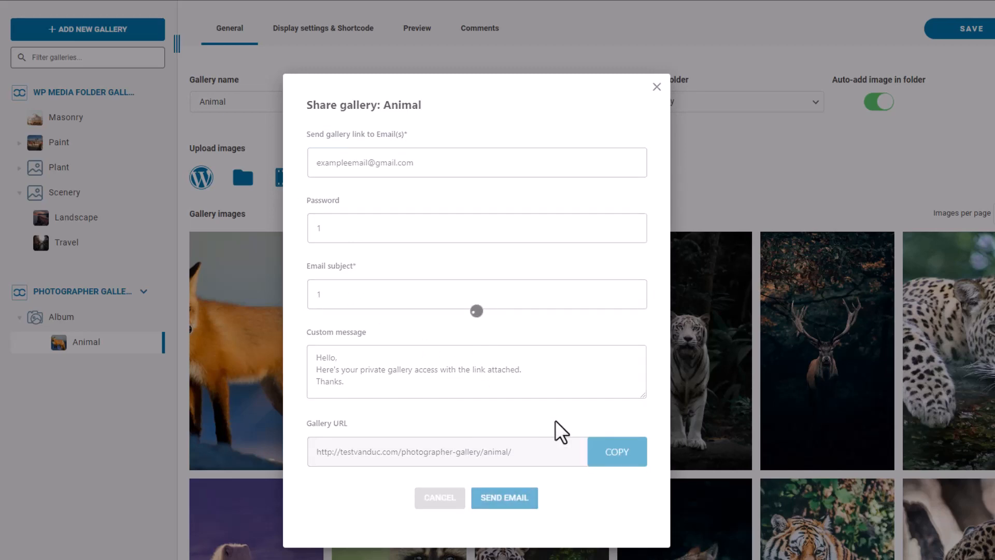
{"action": "left_click", "coordinate": [504, 497]}
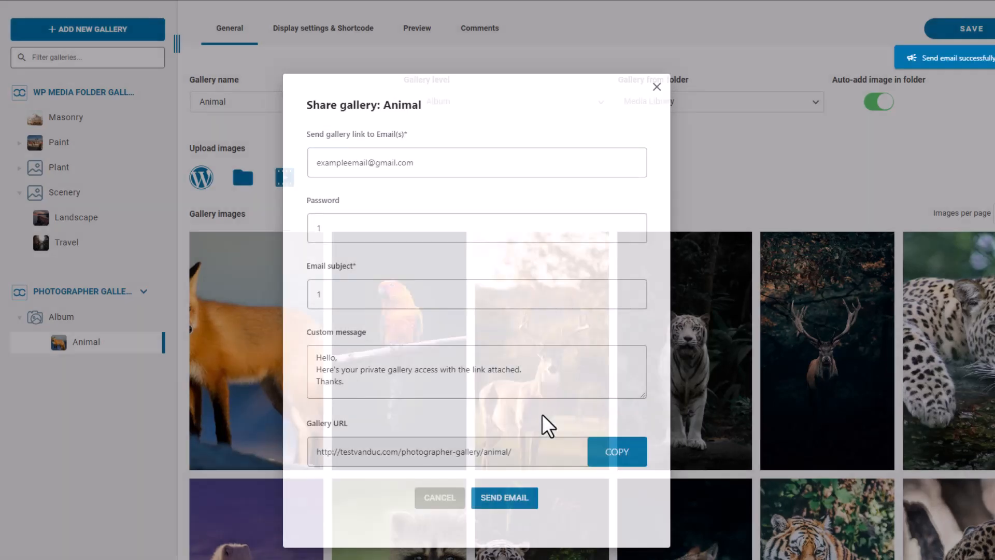
{"action": "right_click", "coordinate": [86, 341]}
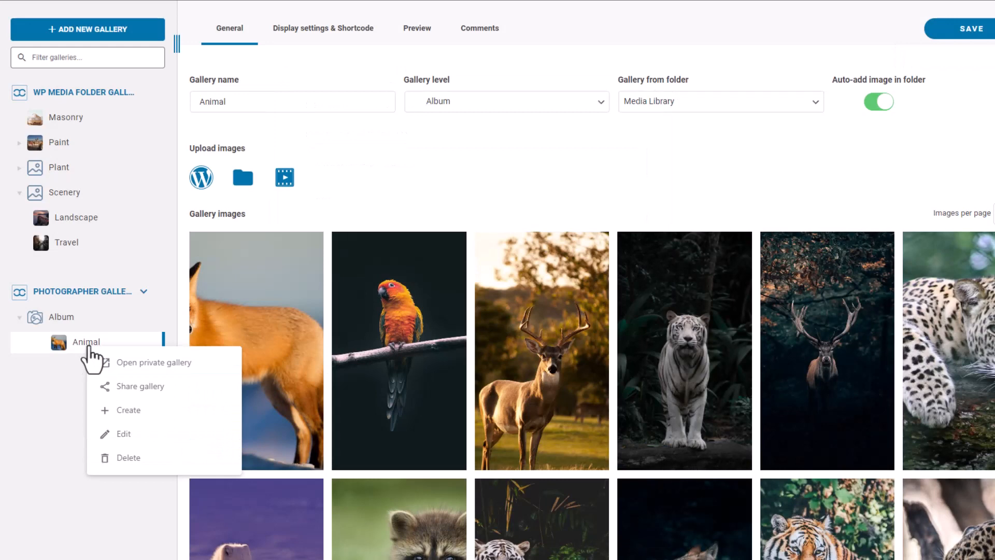
Step: Browse the password-protected Animal gallery page on the front end, scrolling through its photos
{"action": "left_click", "coordinate": [154, 363]}
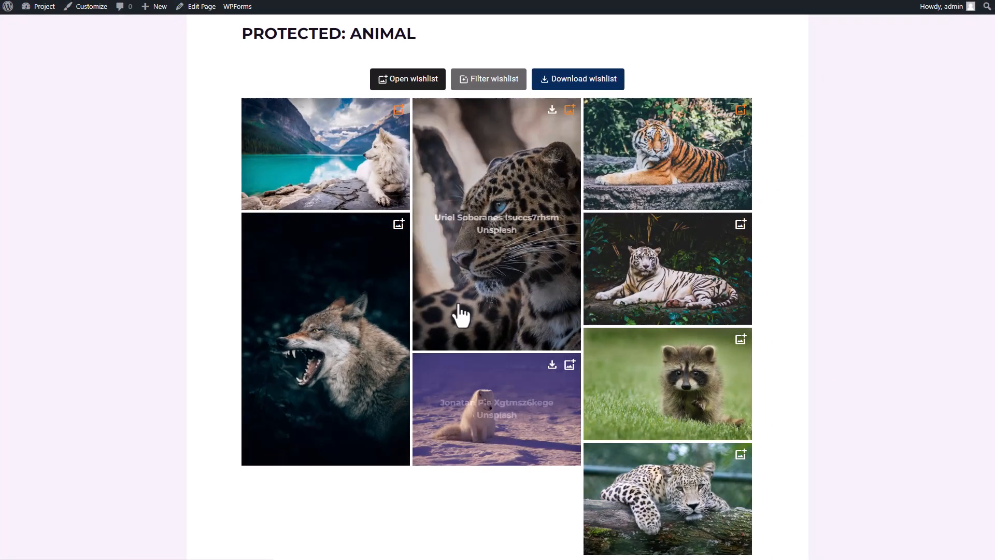
{"action": "scroll", "scroll_direction": "down", "scroll_amount": 3}
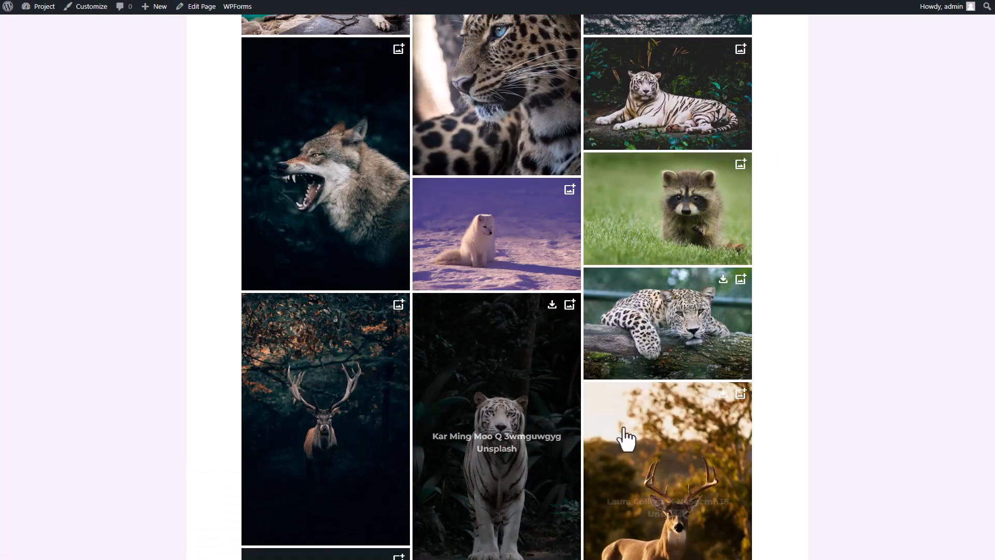
{"action": "scroll", "scroll_direction": "up", "scroll_amount": 3}
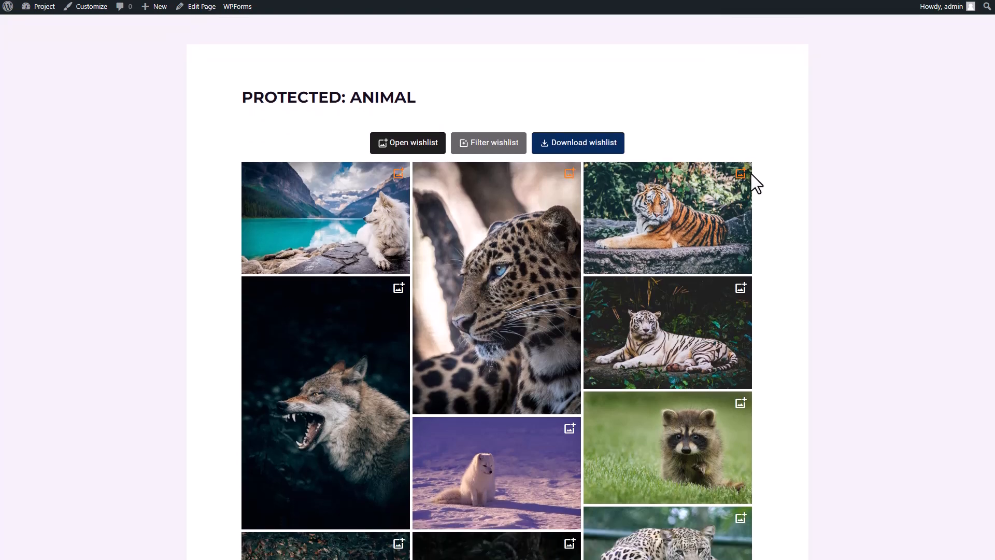
{"action": "scroll", "scroll_direction": "down", "scroll_amount": 3}
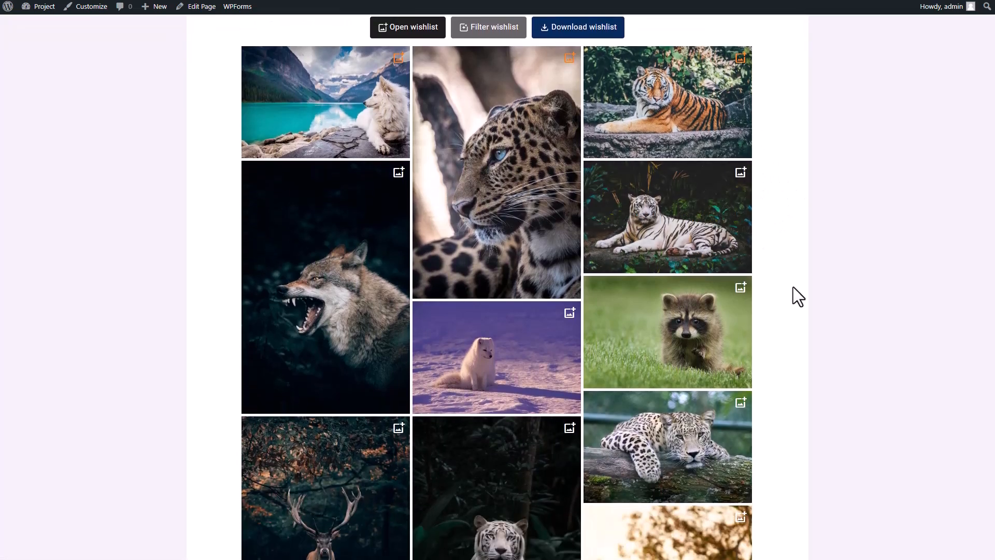
{"action": "scroll", "scroll_direction": "up", "scroll_amount": 3}
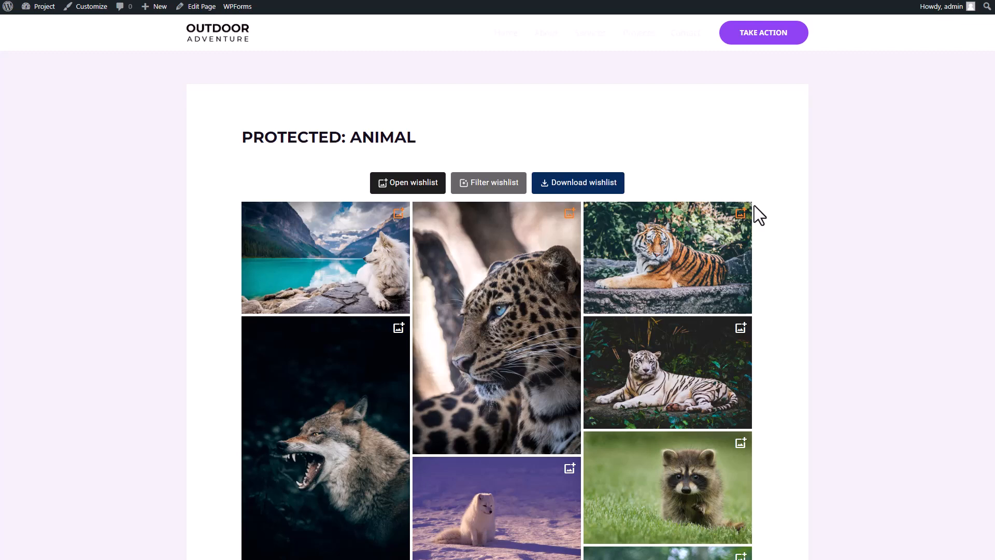
{"action": "mouse_move", "coordinate": [831, 356]}
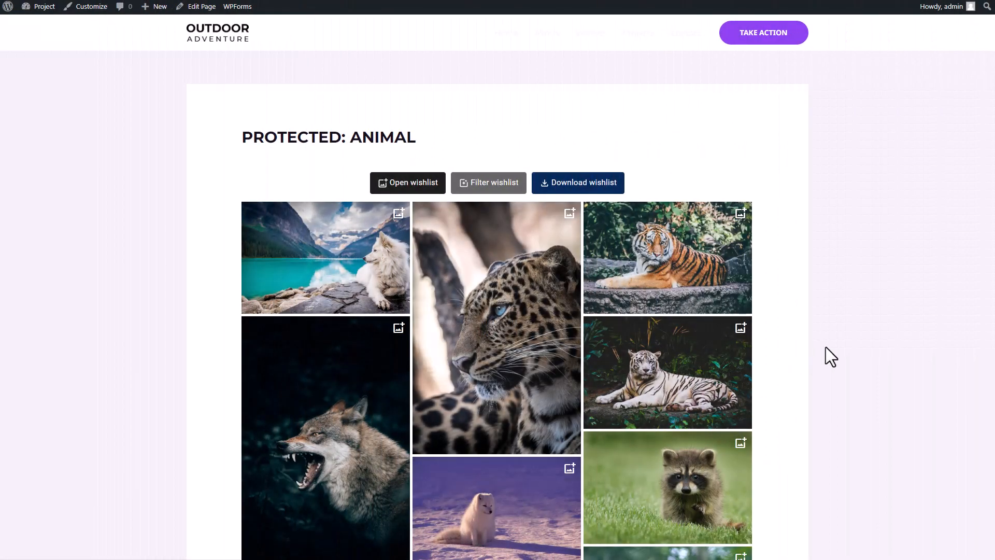
{"action": "scroll", "scroll_direction": "down", "scroll_amount": 3}
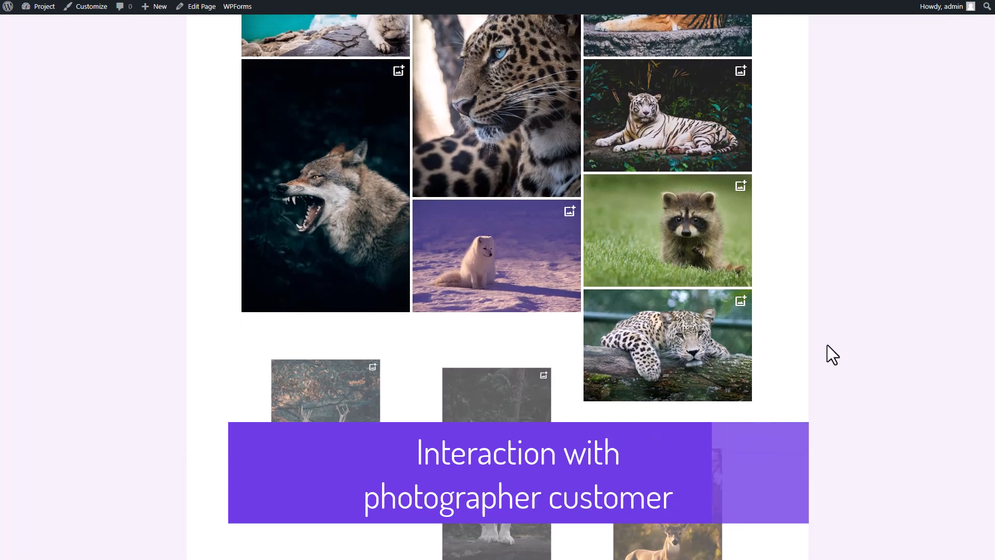
{"action": "scroll", "scroll_direction": "down", "scroll_amount": 3}
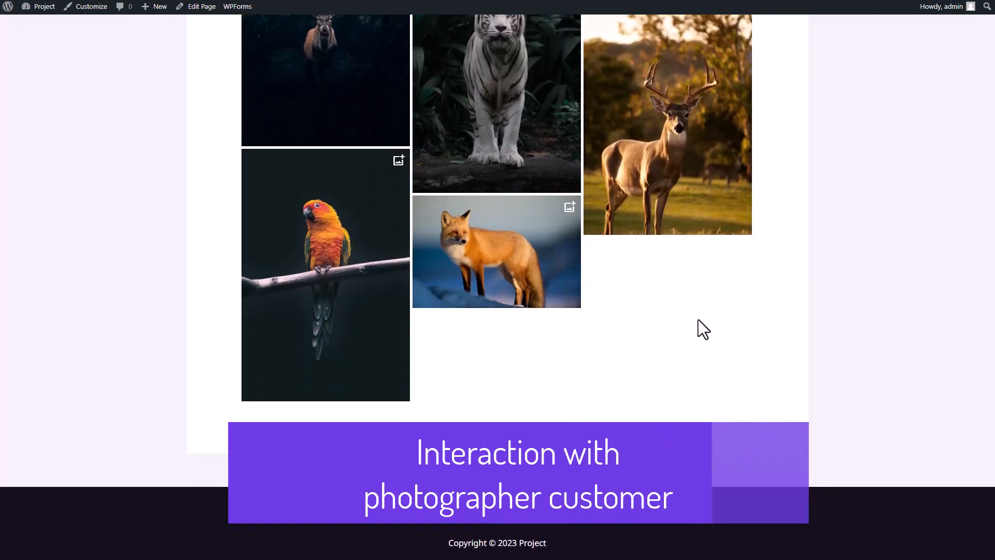
{"action": "scroll", "scroll_direction": "up", "scroll_amount": 3}
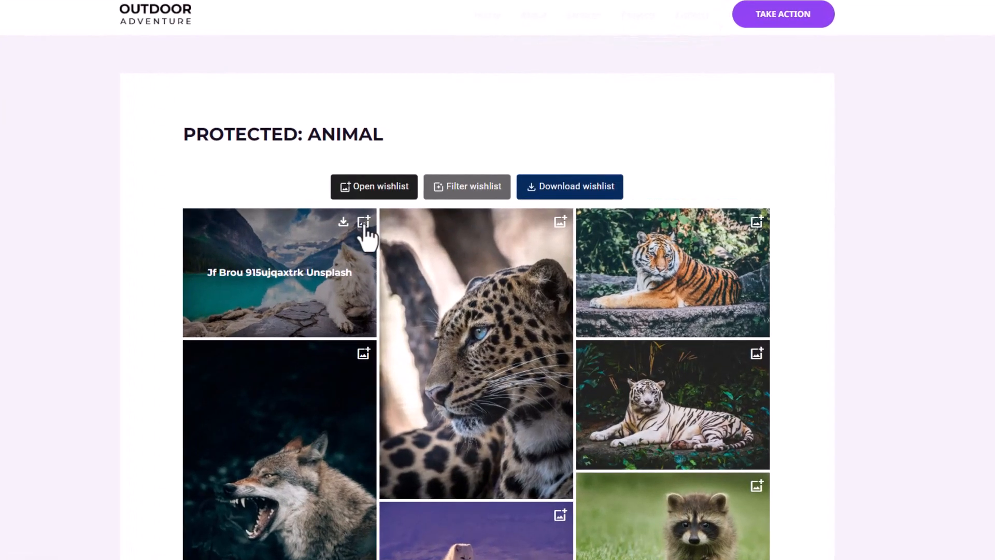
Step: Wishlist the mountain lake photo, review the wishlist, and filter to wishlisted photos only
{"action": "left_click", "coordinate": [363, 222]}
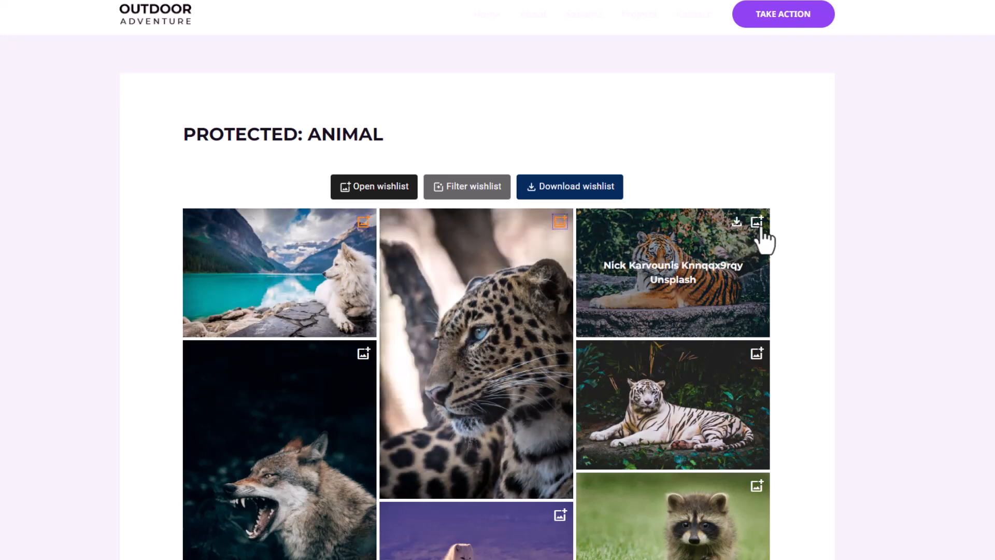
{"action": "mouse_move", "coordinate": [476, 349]}
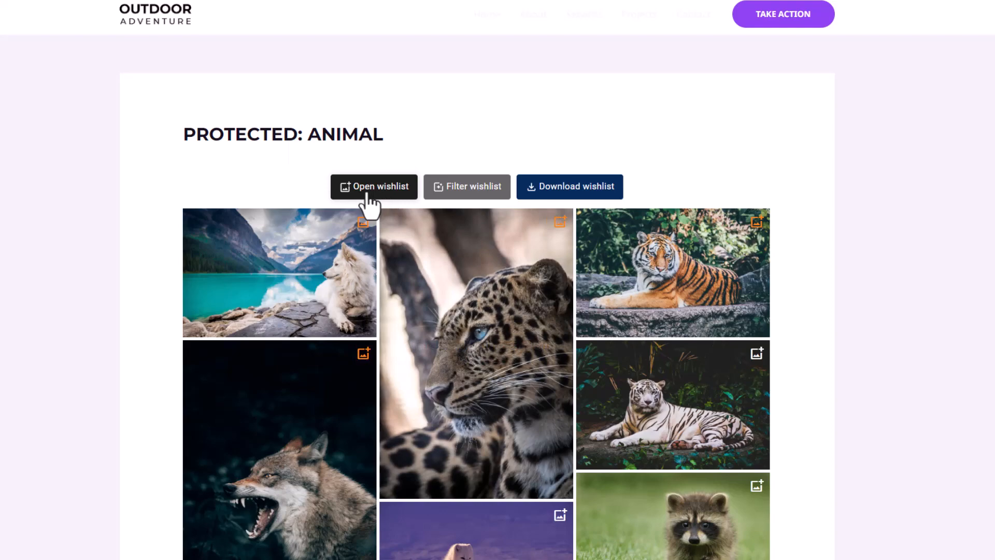
{"action": "left_click", "coordinate": [374, 185]}
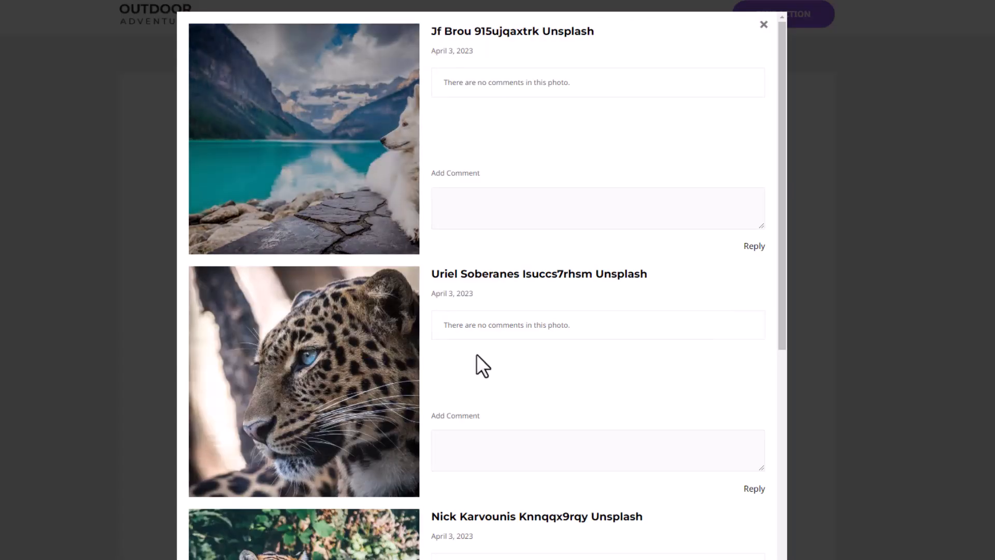
{"action": "left_click", "coordinate": [764, 23]}
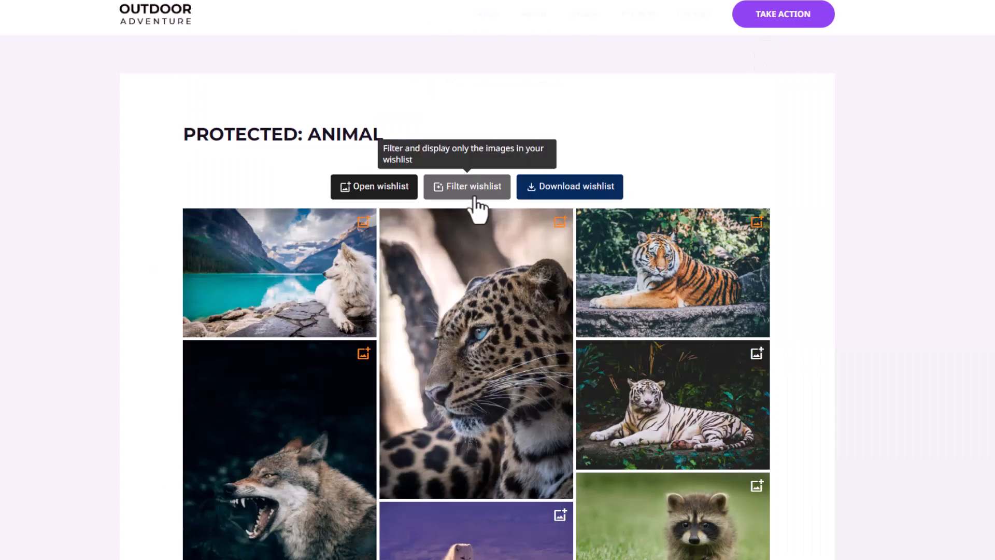
{"action": "left_click", "coordinate": [467, 185]}
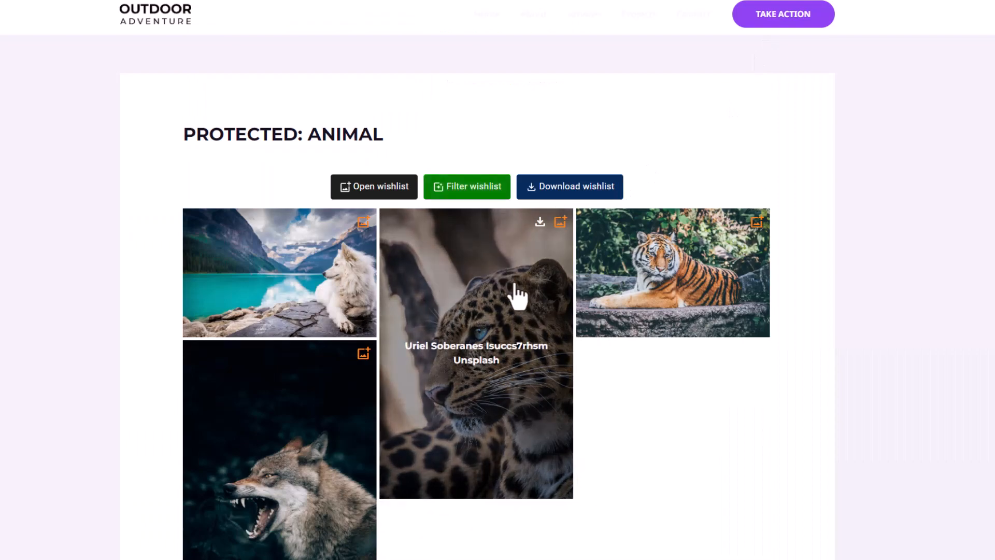
Step: Download a wishlisted photo at Original Size
{"action": "left_click", "coordinate": [539, 222]}
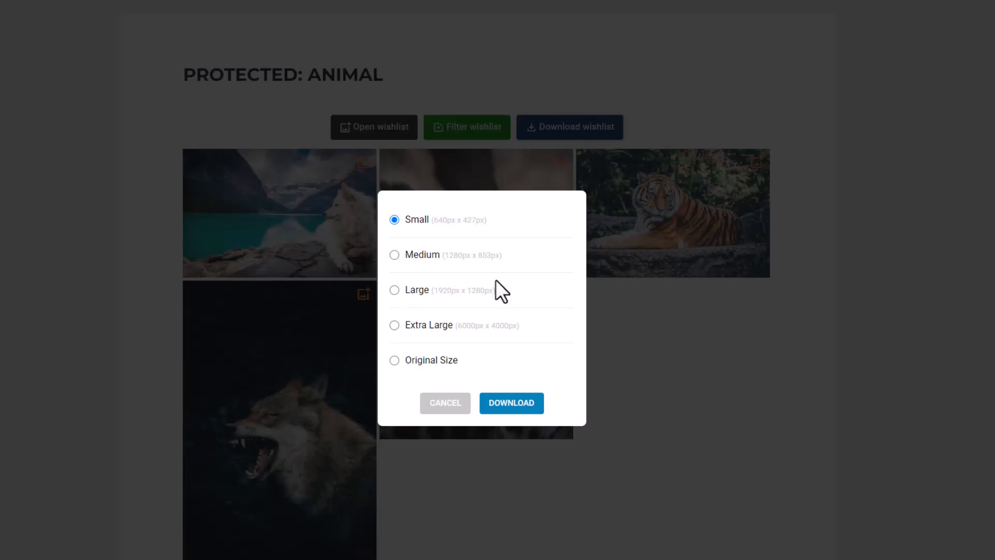
{"action": "left_click", "coordinate": [394, 290]}
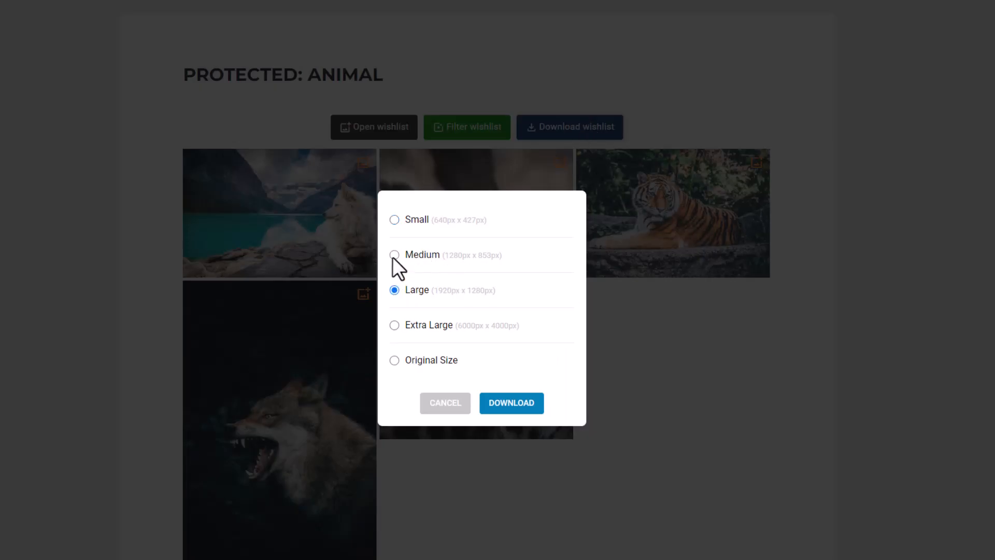
{"action": "left_click", "coordinate": [394, 360]}
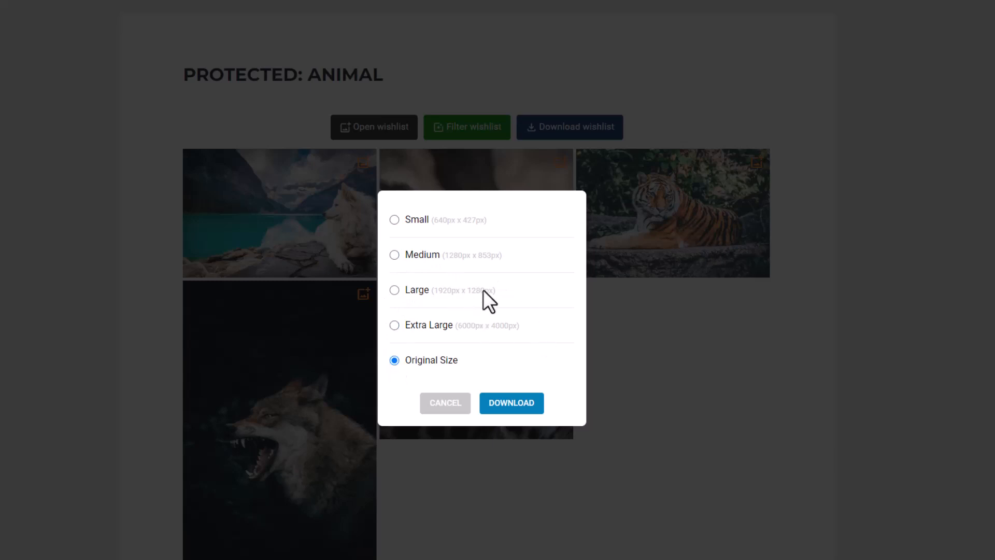
{"action": "mouse_move", "coordinate": [511, 320]}
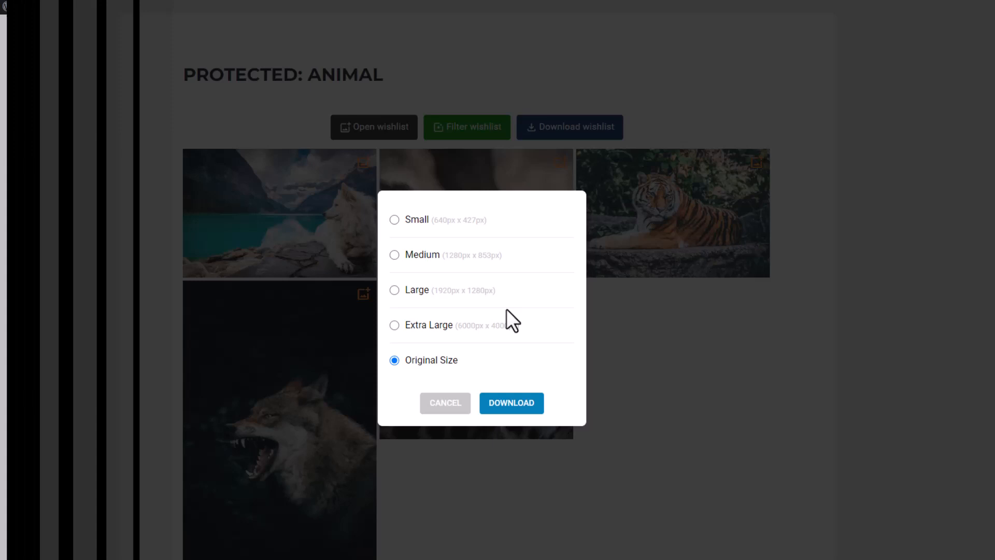
{"action": "left_click", "coordinate": [445, 403]}
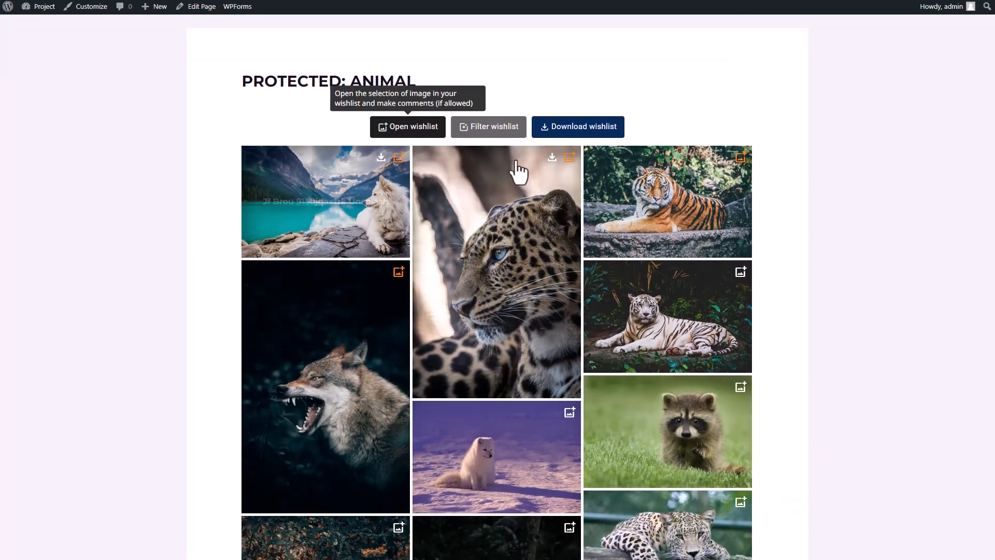
{"action": "mouse_move", "coordinate": [495, 291]}
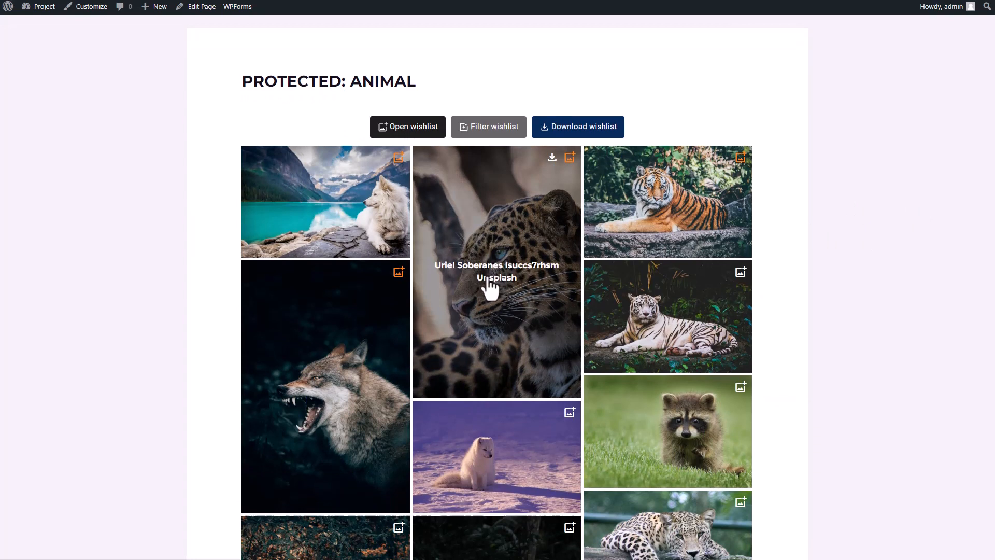
{"action": "mouse_move", "coordinate": [582, 313]}
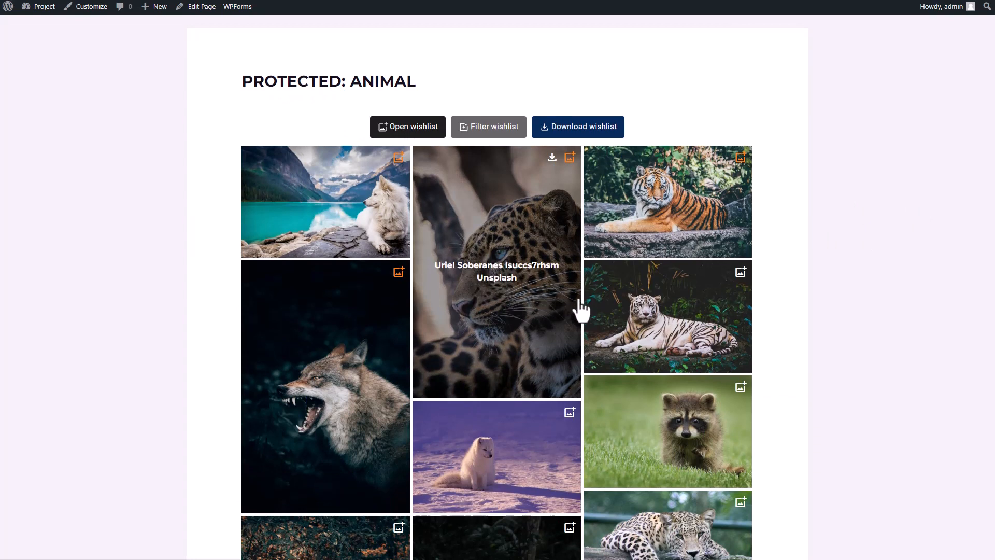
{"action": "mouse_move", "coordinate": [561, 301]}
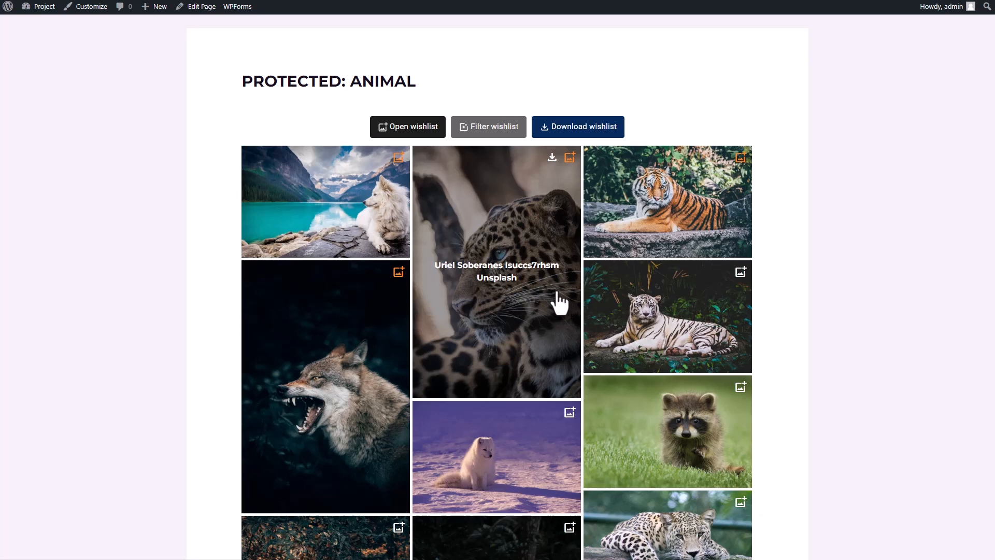
{"action": "mouse_move", "coordinate": [535, 308]}
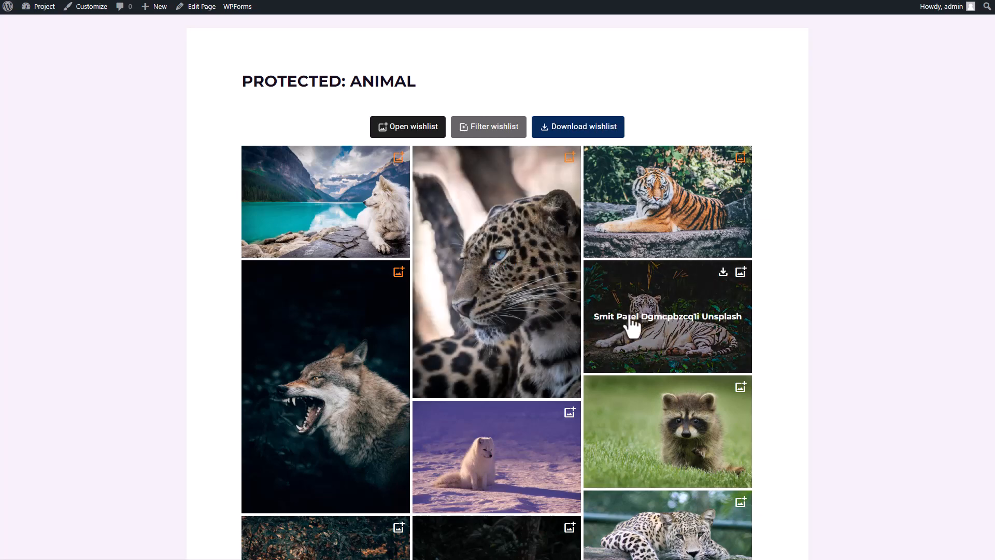
{"action": "mouse_move", "coordinate": [849, 319]}
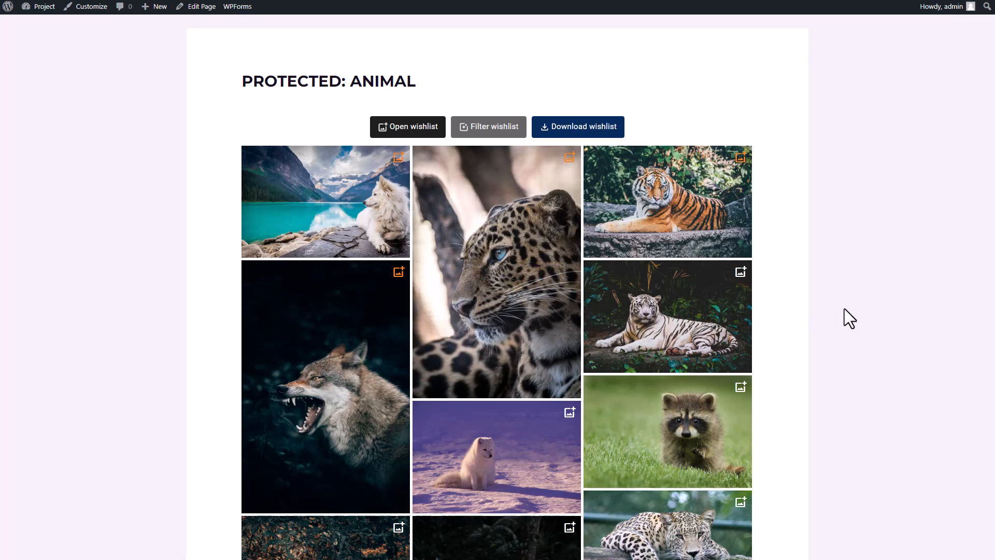
{"action": "mouse_move", "coordinate": [448, 276]}
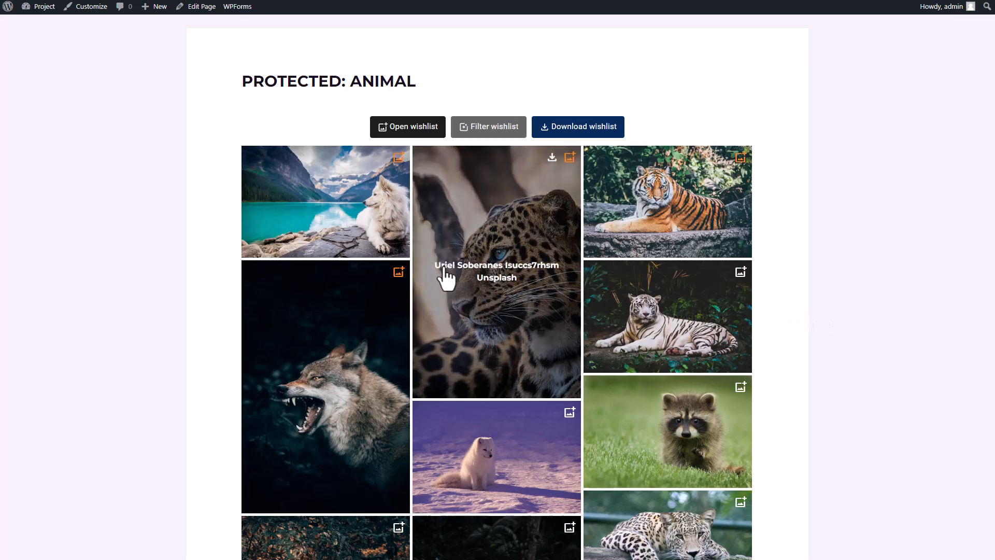
{"action": "mouse_move", "coordinate": [408, 127]}
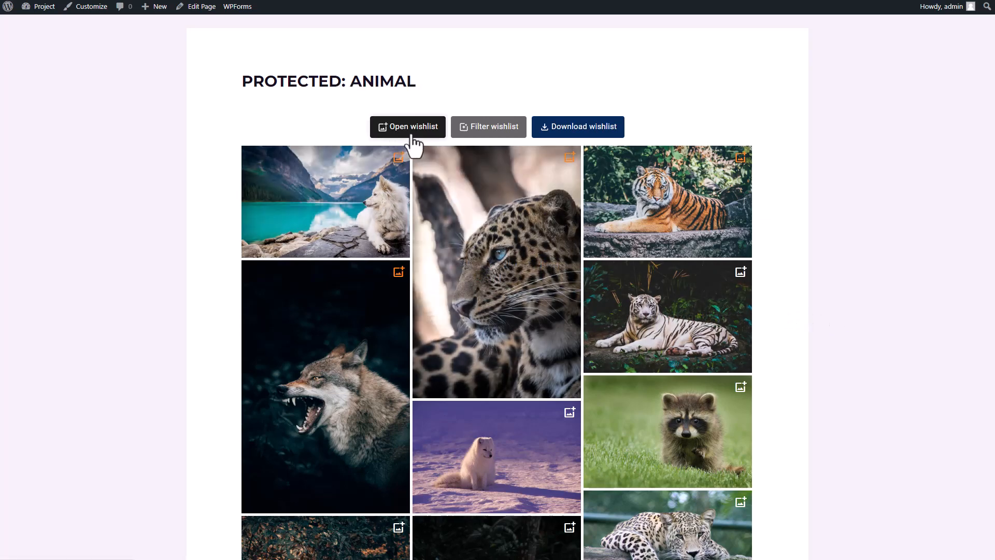
Step: Bring up the album wishlist to comment on its photos
{"action": "left_click", "coordinate": [407, 127]}
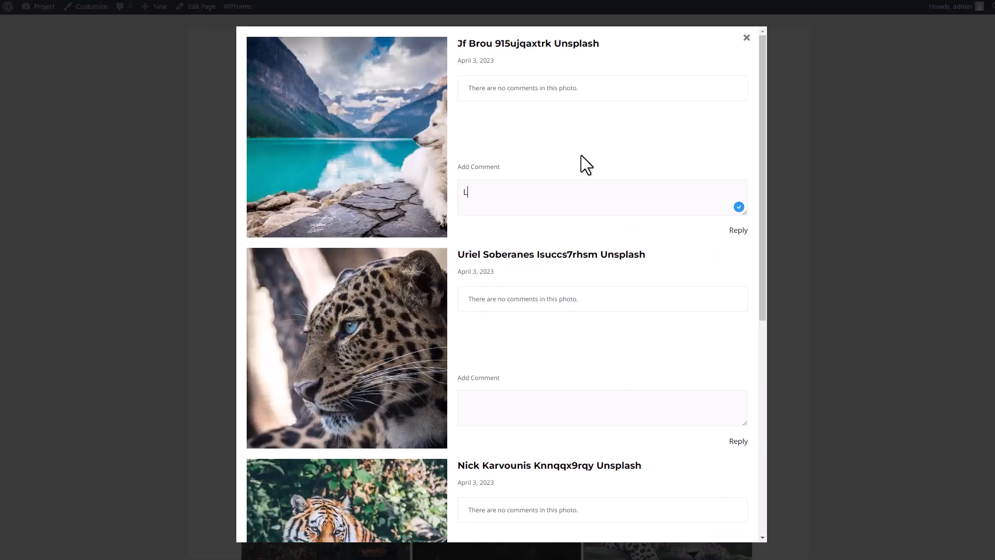
Step: Submit the comment 'beautiful' on the mountain lake photo
{"action": "type", "text": "beautiful"}
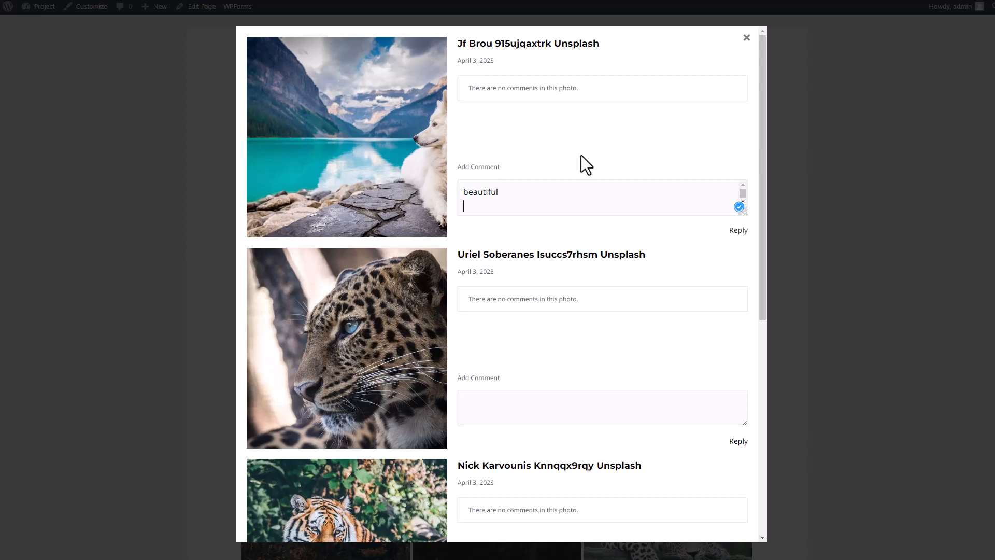
{"action": "scroll", "scroll_direction": "down", "scroll_amount": 3}
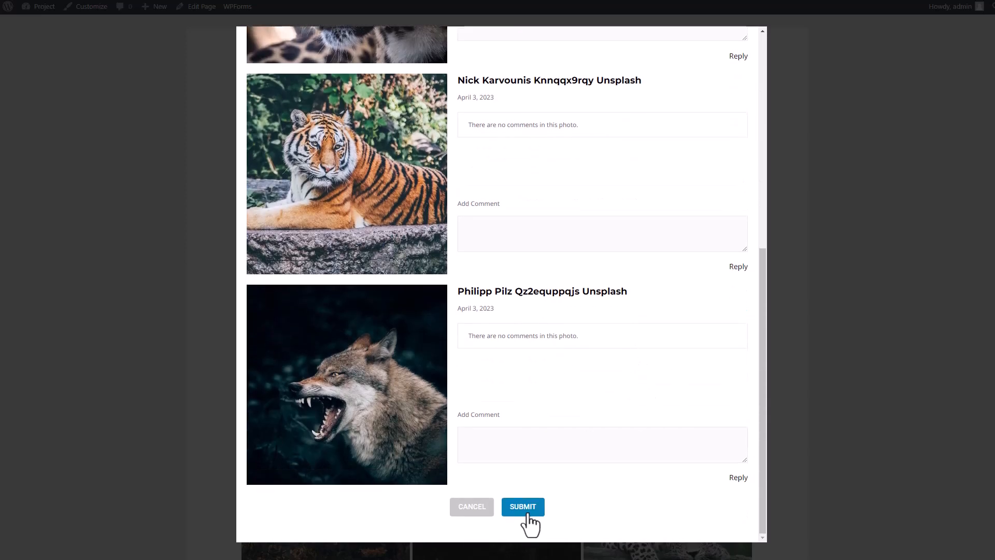
{"action": "left_click", "coordinate": [523, 506]}
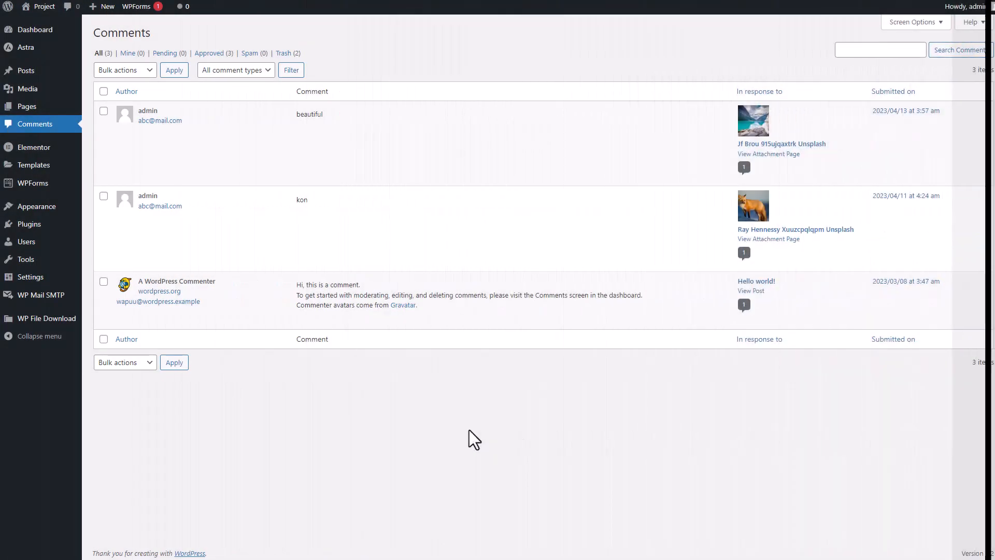
{"action": "mouse_move", "coordinate": [302, 199]}
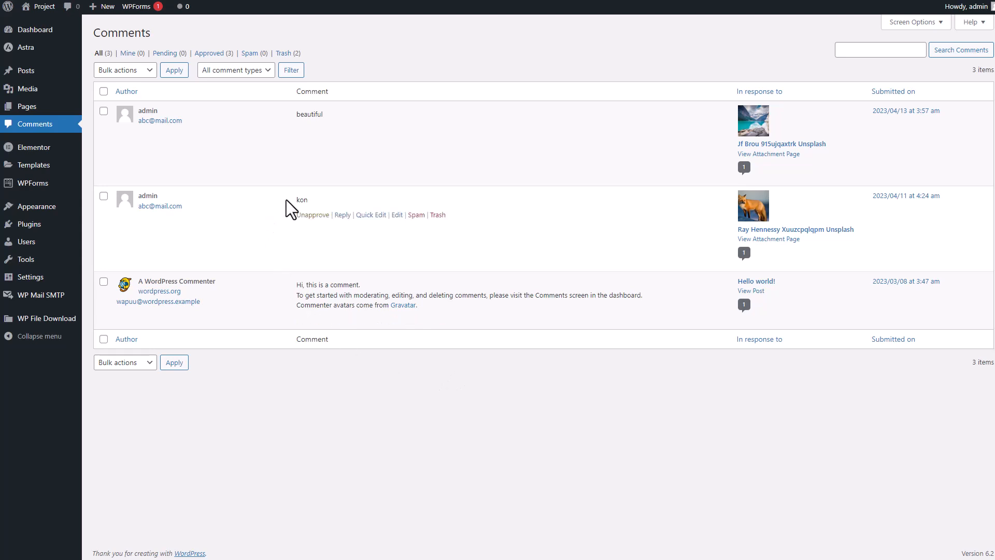
{"action": "mouse_move", "coordinate": [403, 178]}
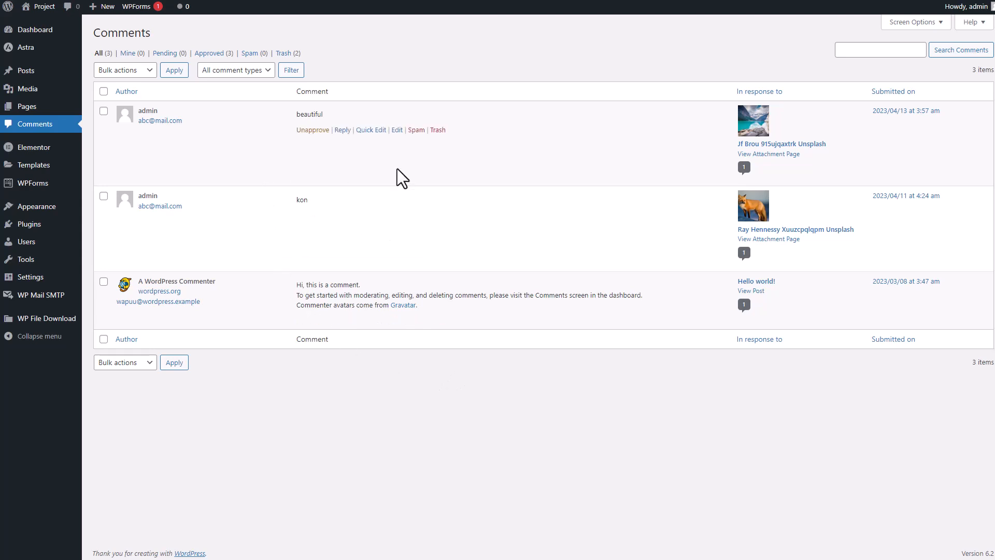
{"action": "mouse_move", "coordinate": [326, 185]}
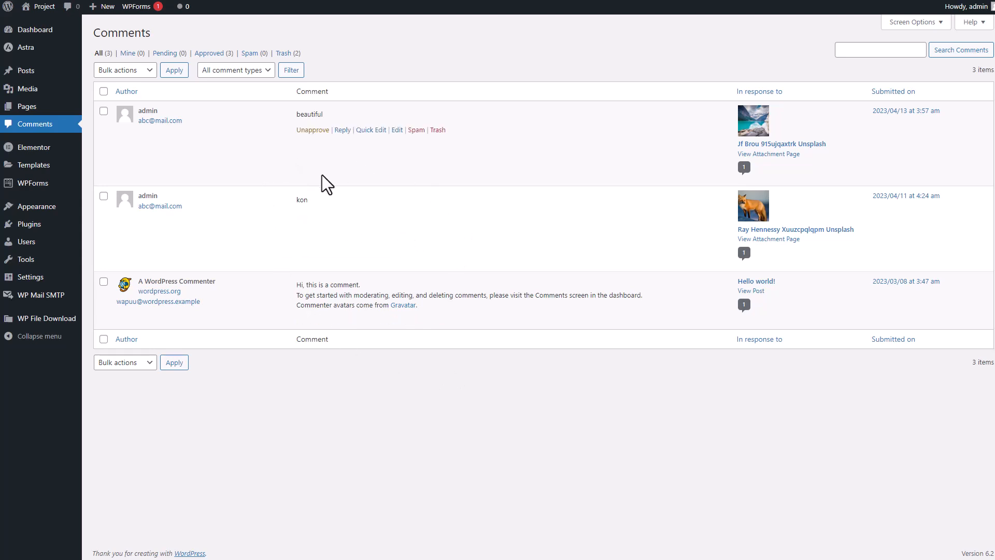
{"action": "mouse_move", "coordinate": [338, 179]}
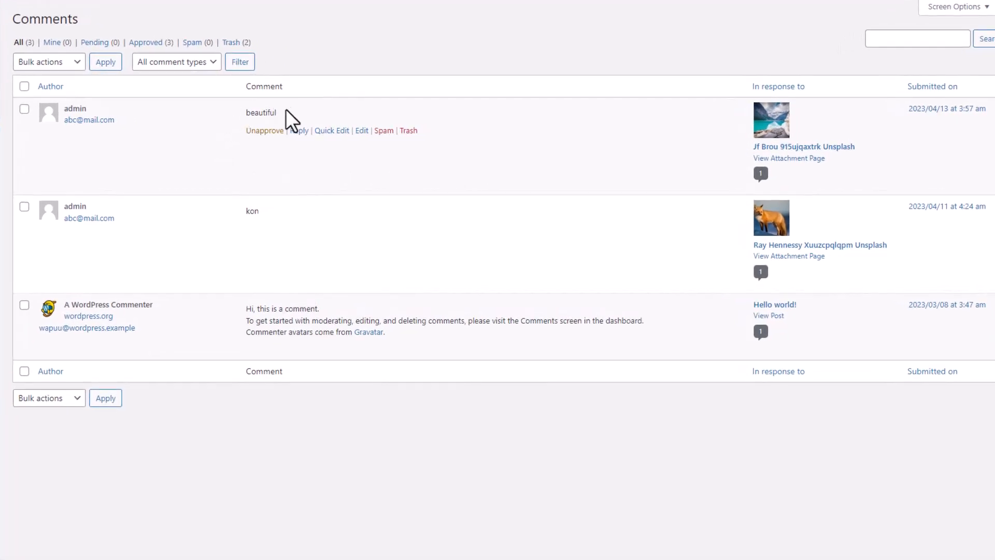
{"action": "mouse_move", "coordinate": [230, 118]}
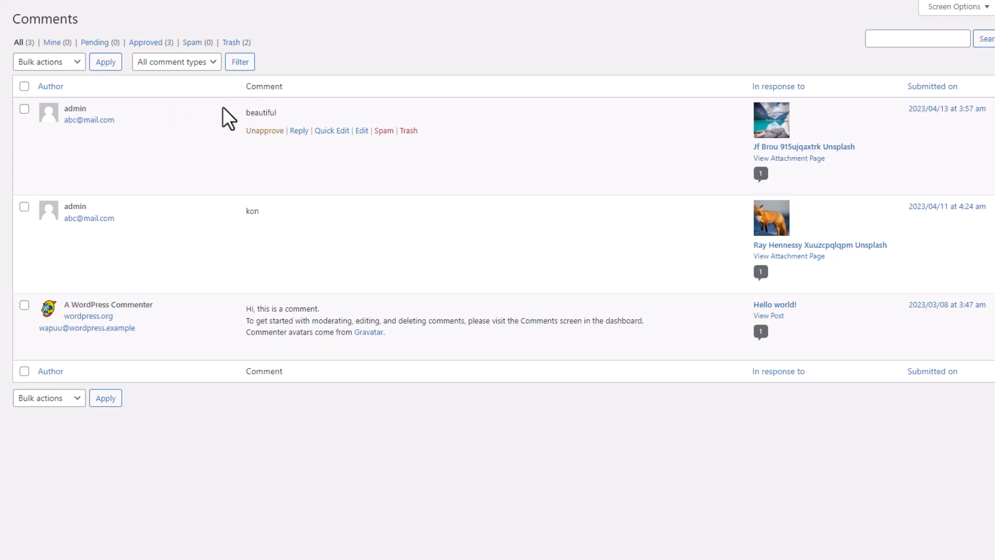
{"action": "mouse_move", "coordinate": [299, 183]}
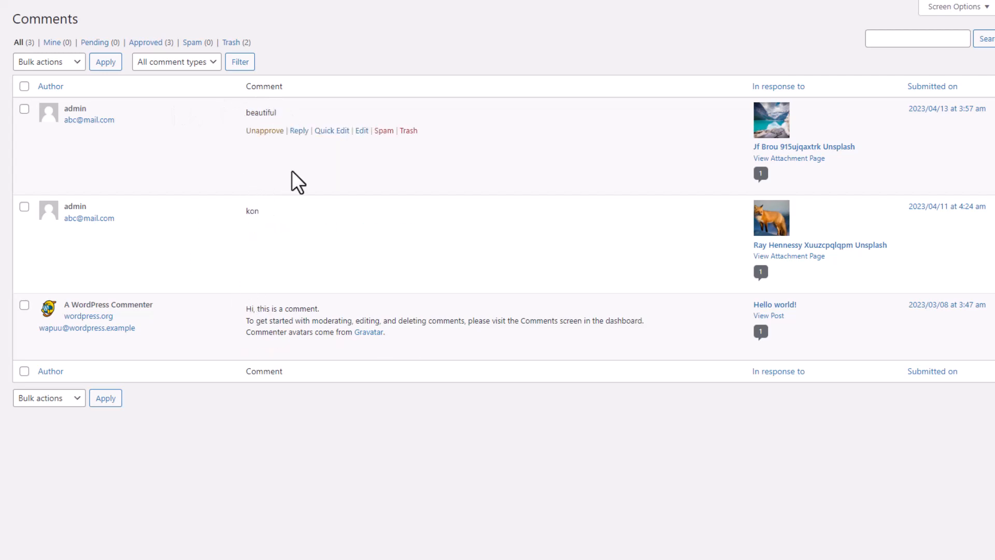
Step: Reply 'thanks!' to the 'beautiful' comment on the mountain lake photo
{"action": "left_click", "coordinate": [299, 131]}
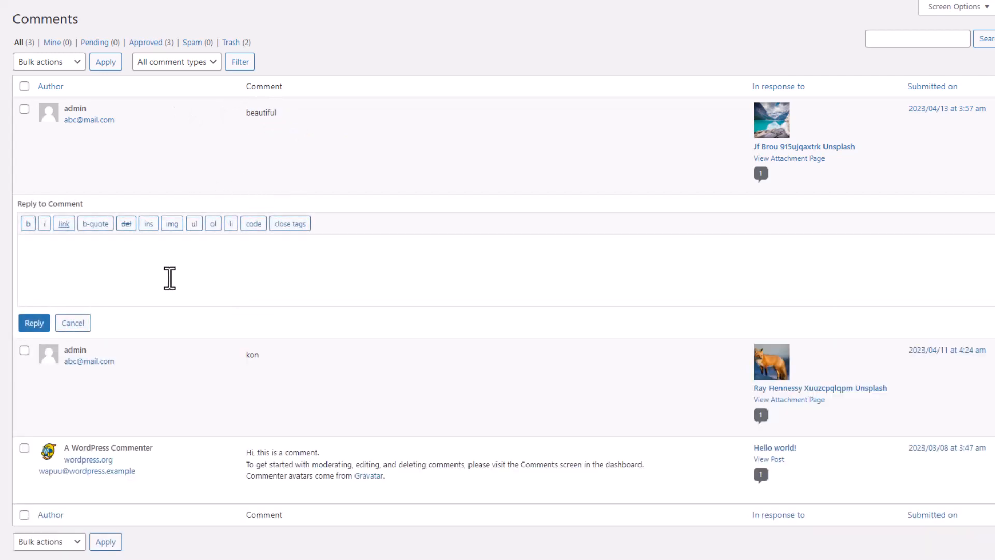
{"action": "type", "text": "thanks!"}
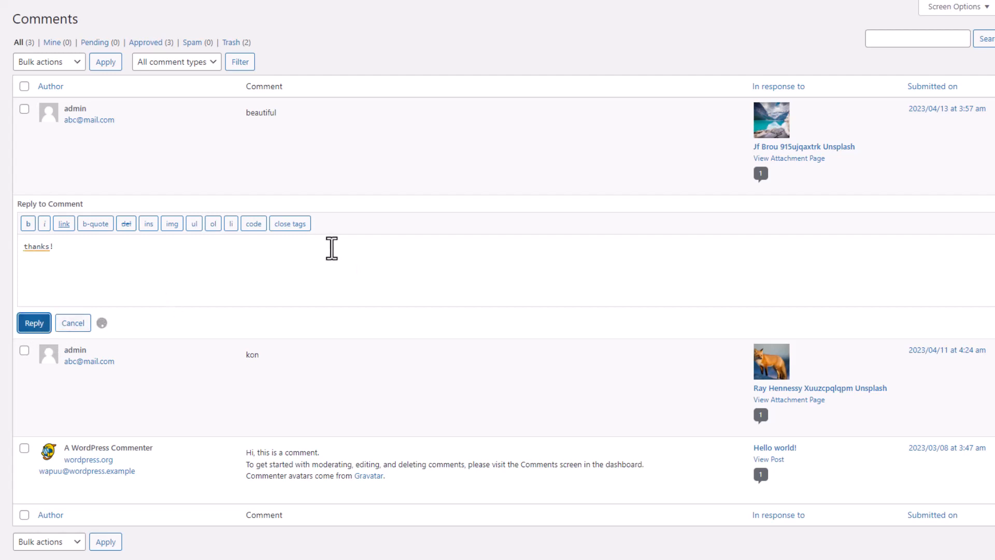
{"action": "left_click", "coordinate": [33, 323]}
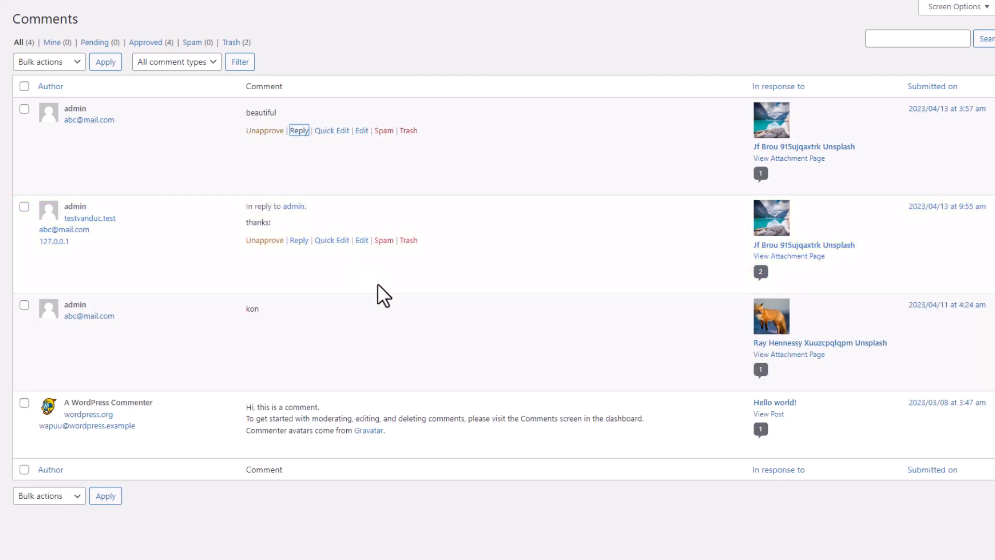
{"action": "mouse_move", "coordinate": [386, 312]}
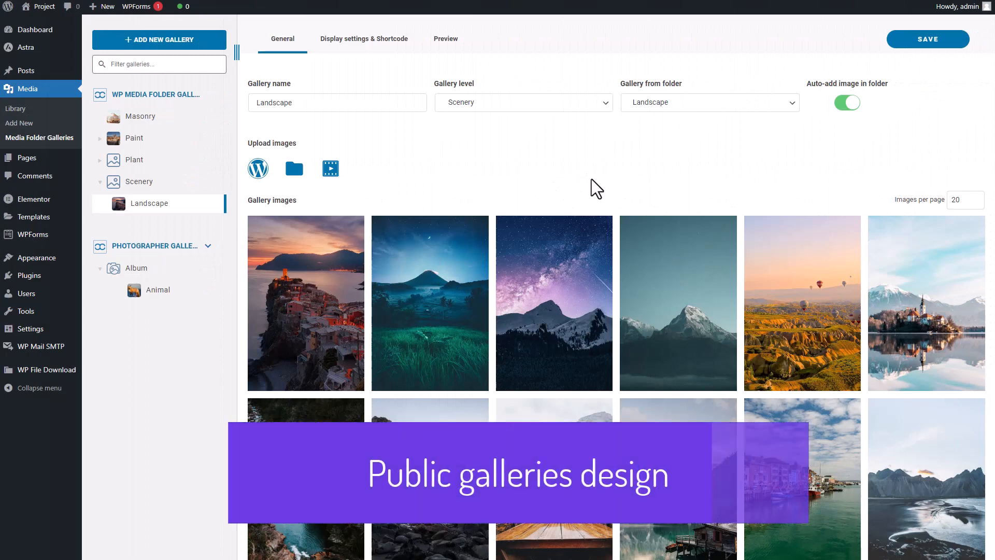
{"action": "mouse_move", "coordinate": [607, 185]}
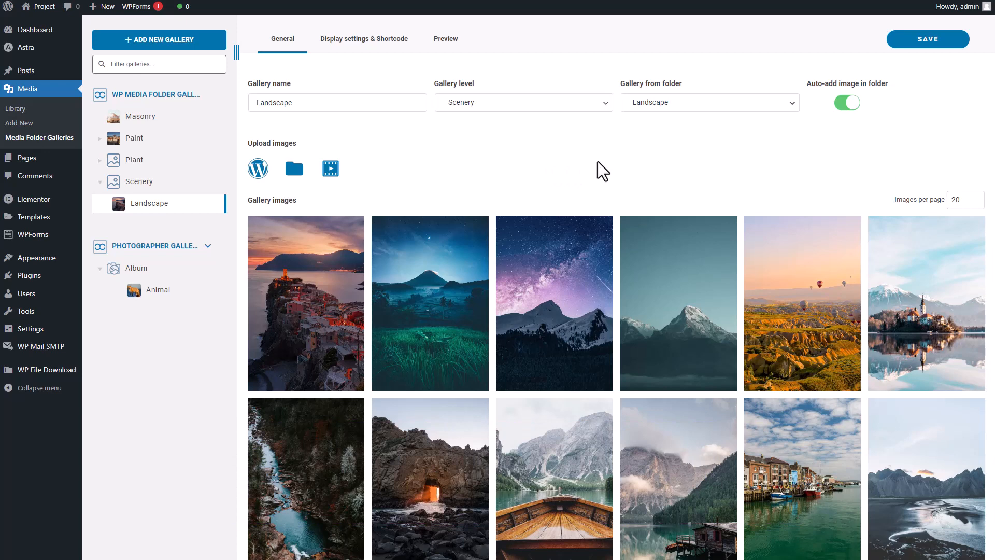
{"action": "mouse_move", "coordinate": [559, 107]}
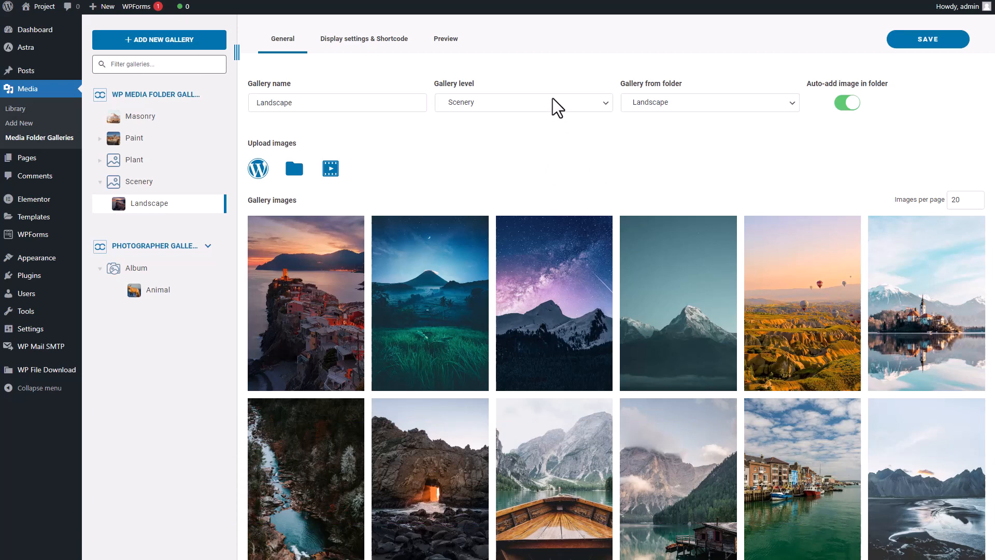
Step: Scroll through the Landscape gallery's images under Scenery
{"action": "scroll", "scroll_direction": "down", "scroll_amount": 3}
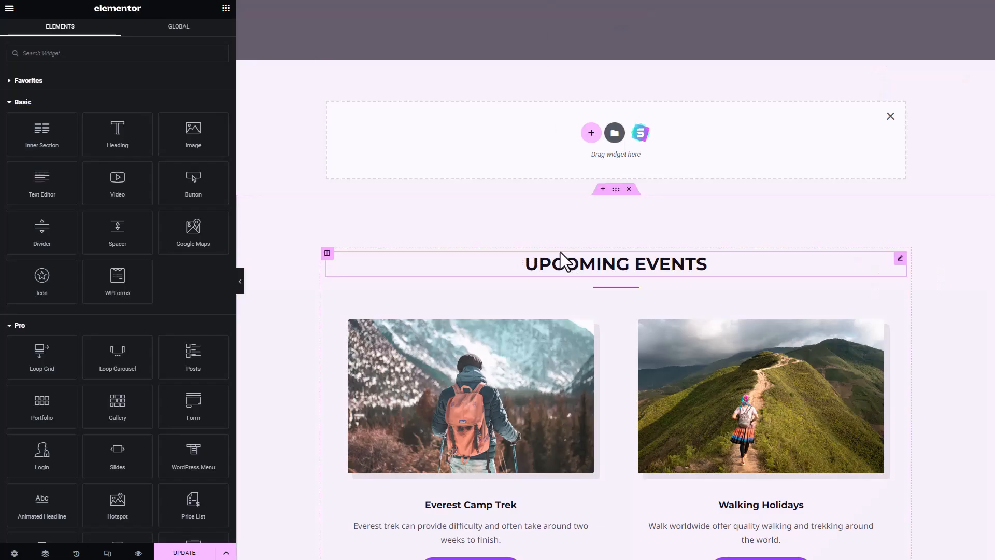
Step: Search the Elementor widget panel for 'gall' to find the WP Media Folder Gallery widgets
{"action": "scroll", "scroll_direction": "up", "scroll_amount": 3}
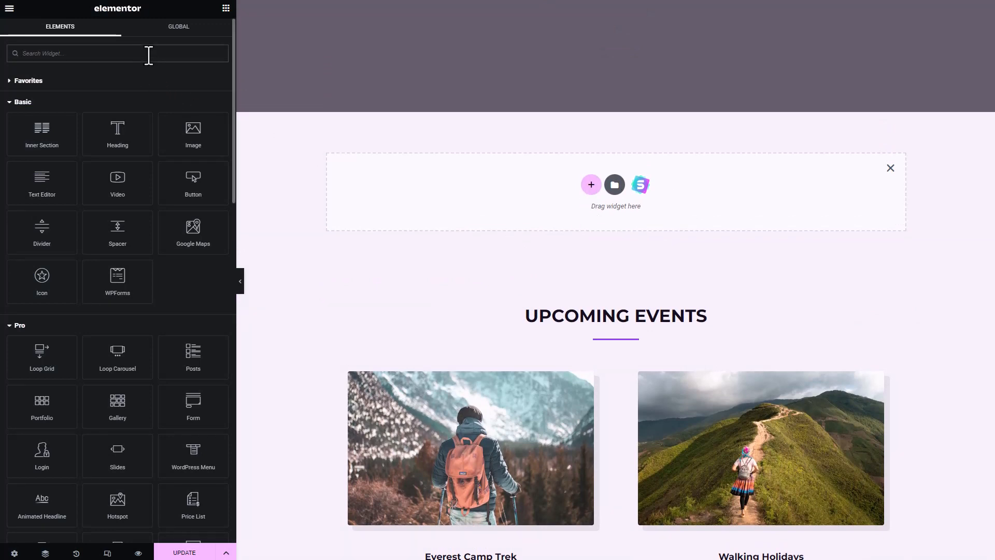
{"action": "type", "text": "gall"}
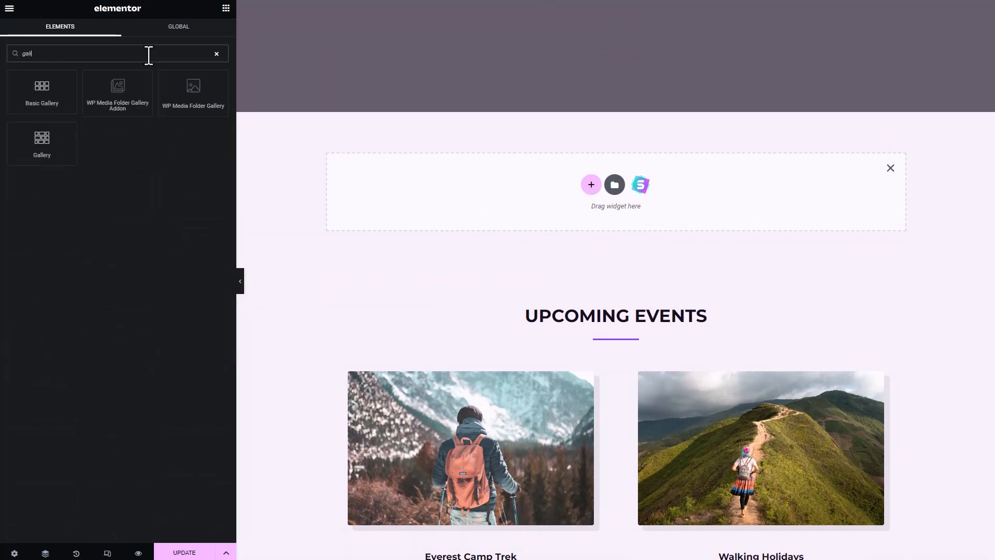
{"action": "mouse_move", "coordinate": [117, 93]}
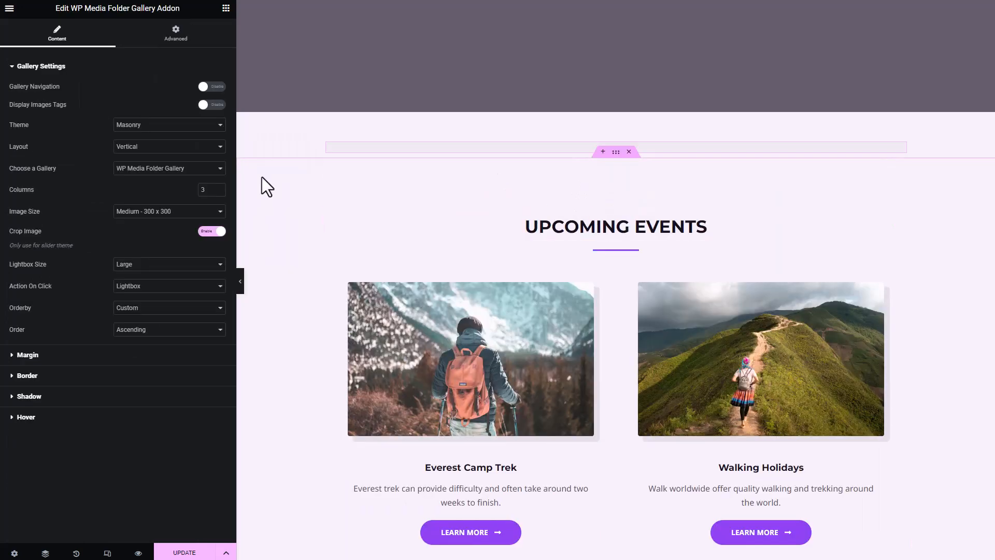
Step: Set the gallery widget to show the Landscape gallery as a masonry grid
{"action": "left_click", "coordinate": [169, 168]}
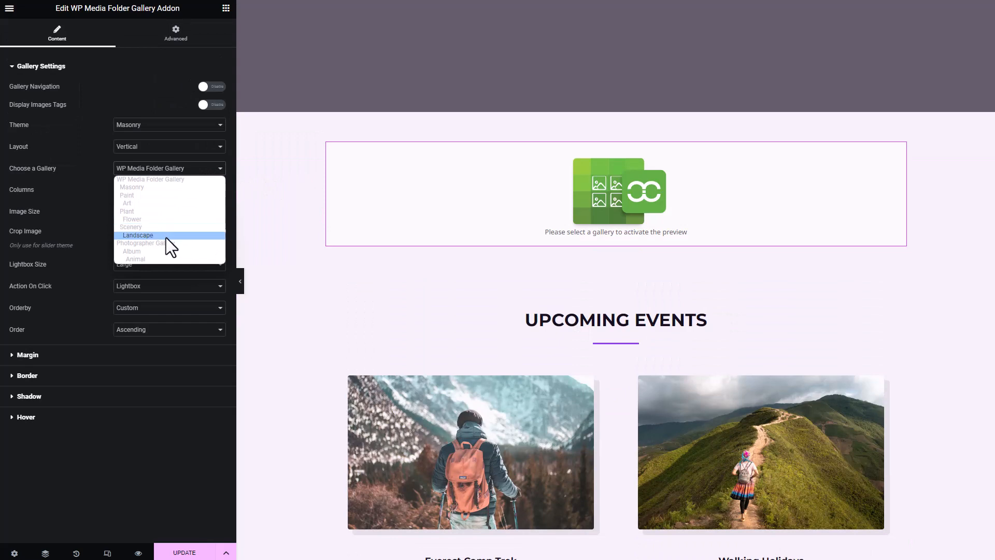
{"action": "left_click", "coordinate": [138, 235]}
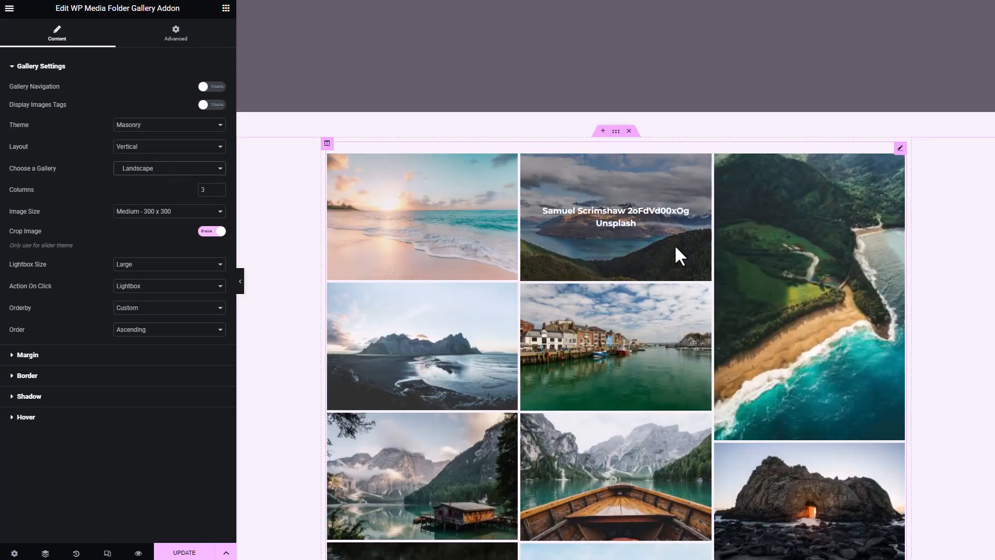
{"action": "scroll", "scroll_direction": "down", "scroll_amount": 3}
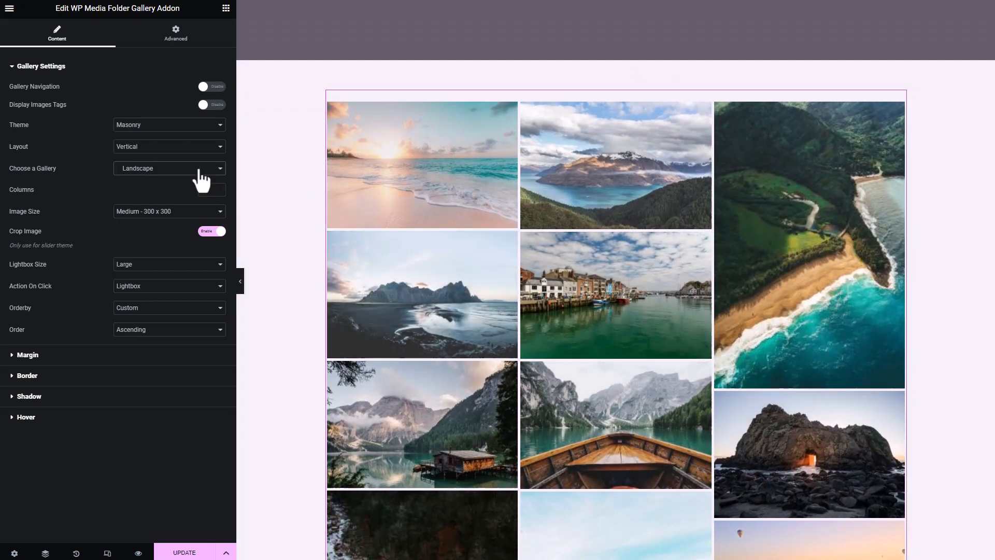
Step: Switch the Landscape gallery theme to Portfolio, then Flow slide
{"action": "left_click", "coordinate": [168, 124]}
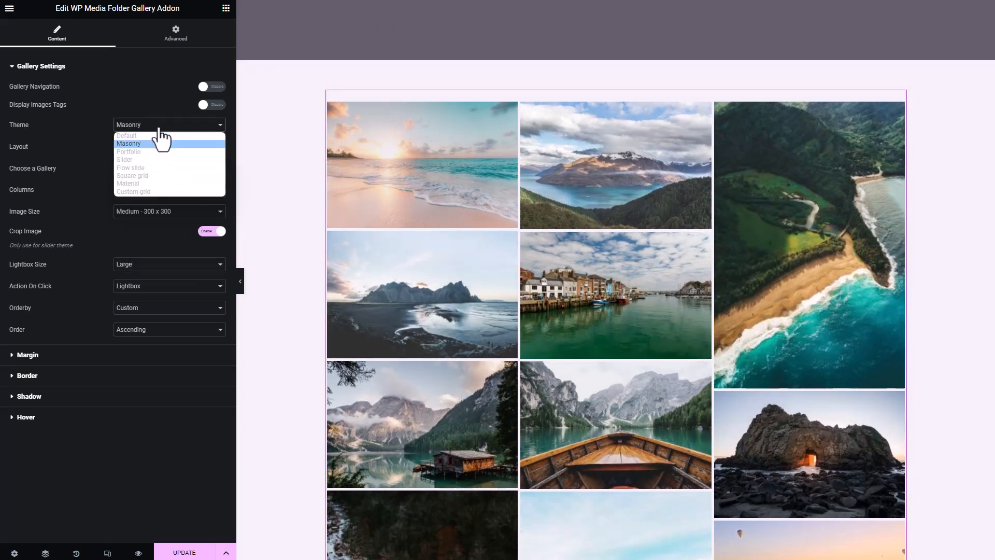
{"action": "mouse_move", "coordinate": [166, 151]}
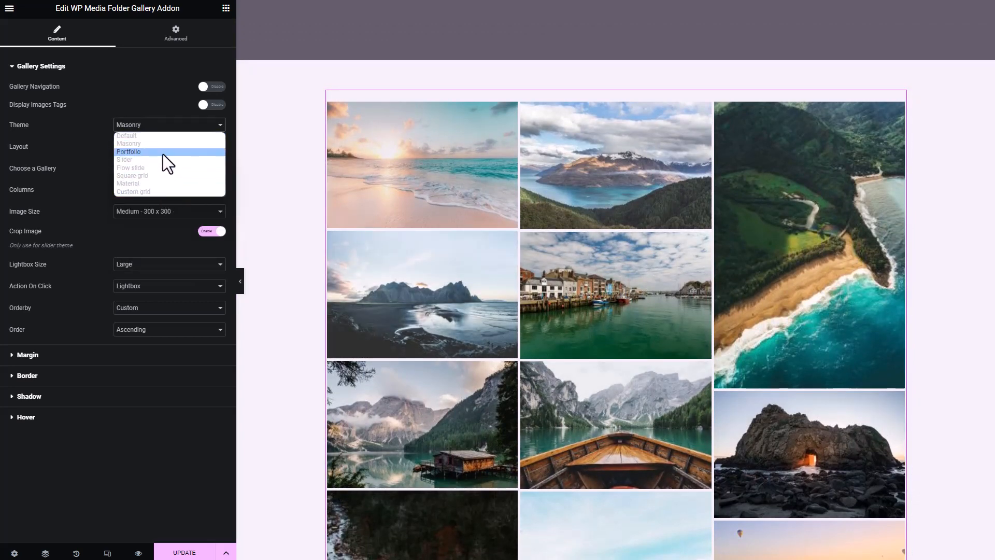
{"action": "mouse_move", "coordinate": [185, 158]}
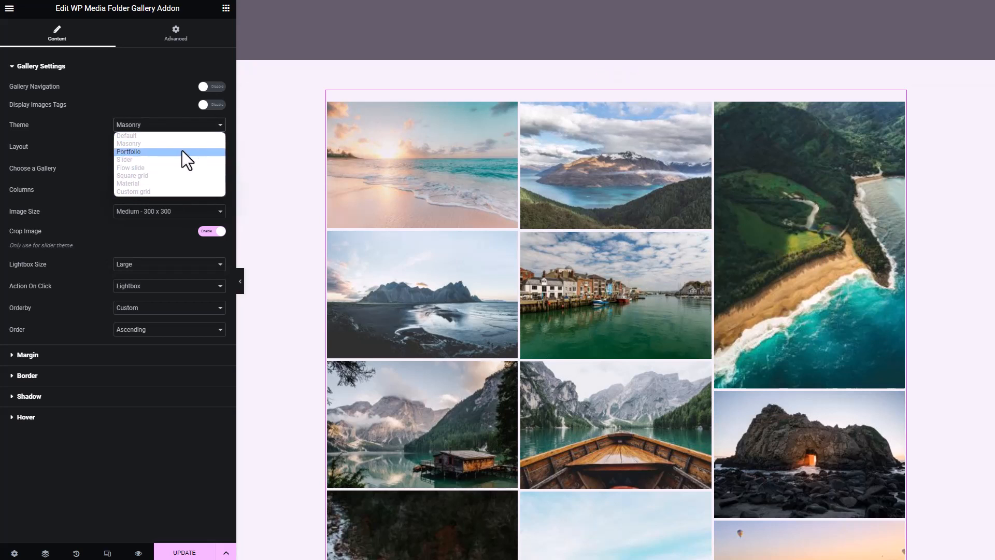
{"action": "mouse_move", "coordinate": [169, 143]}
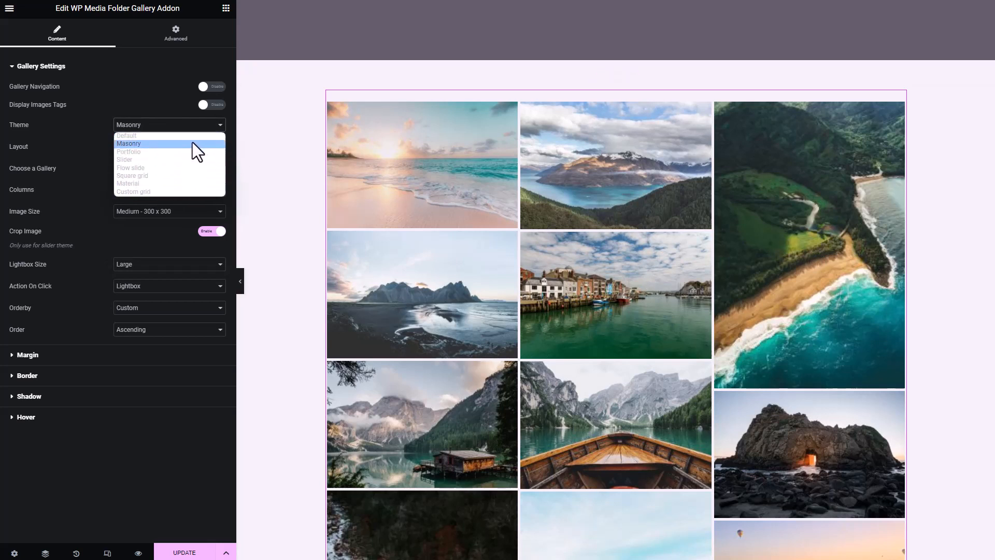
{"action": "mouse_move", "coordinate": [147, 135]}
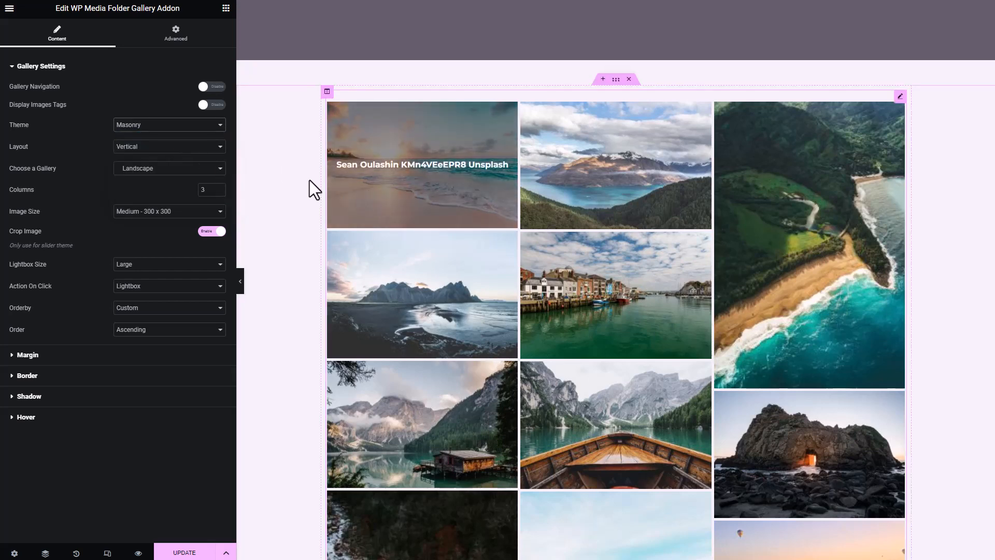
{"action": "left_click", "coordinate": [168, 124]}
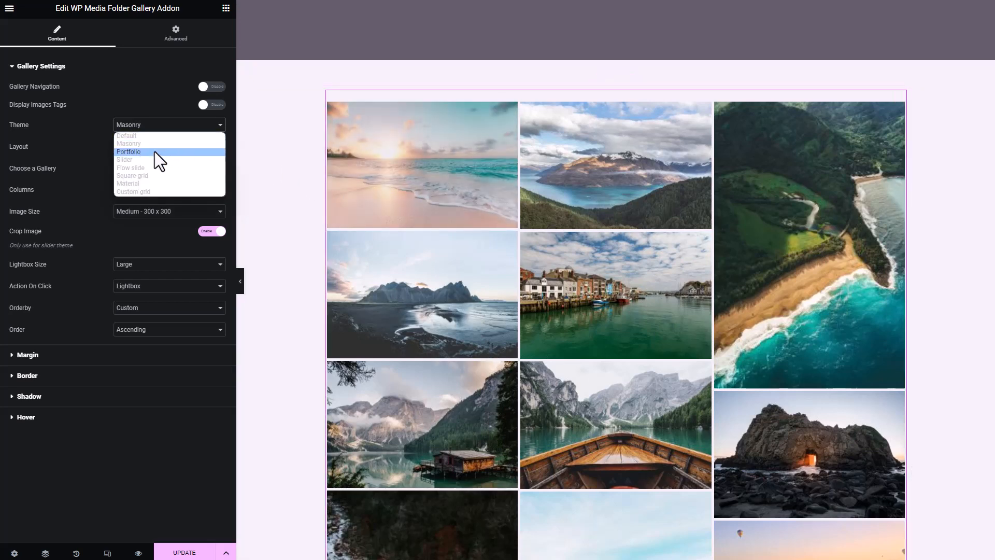
{"action": "left_click", "coordinate": [128, 151]}
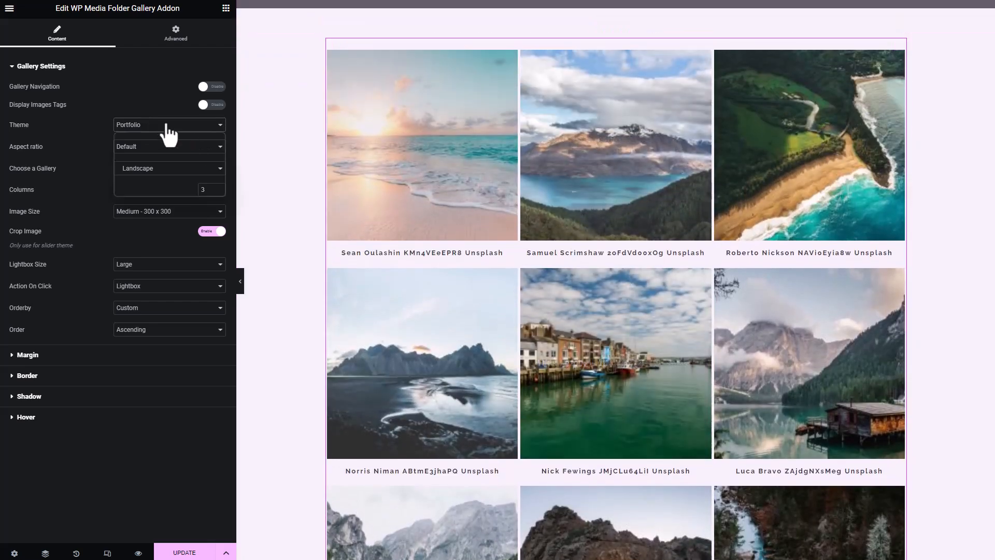
{"action": "left_click", "coordinate": [168, 125]}
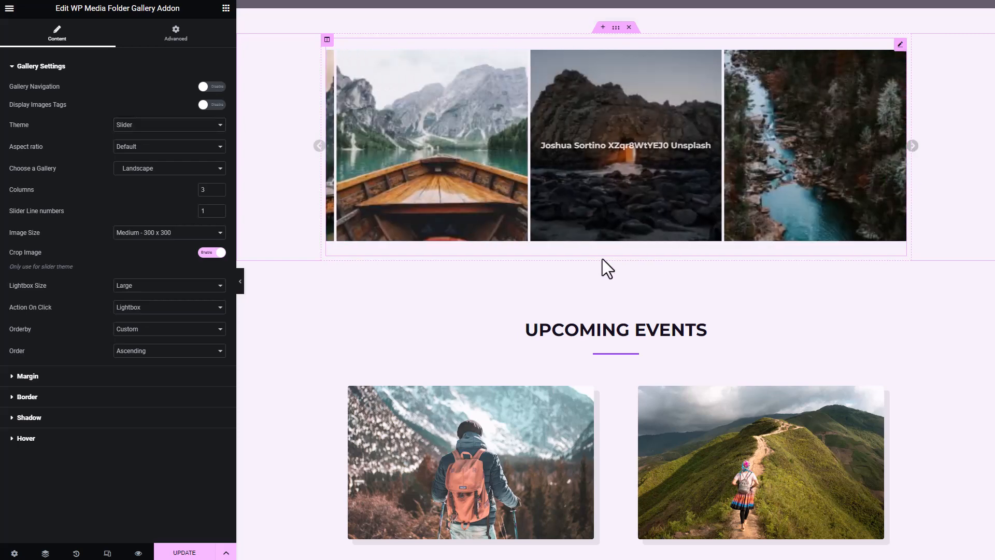
{"action": "left_click", "coordinate": [169, 125]}
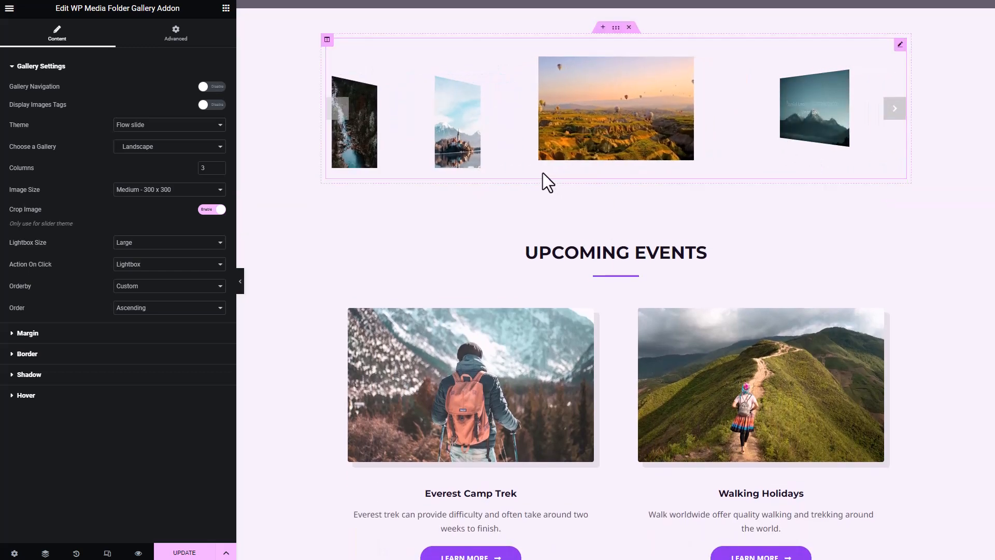
Step: Try Square grid and Material themes, finishing on the Custom grid layout
{"action": "left_click", "coordinate": [168, 124]}
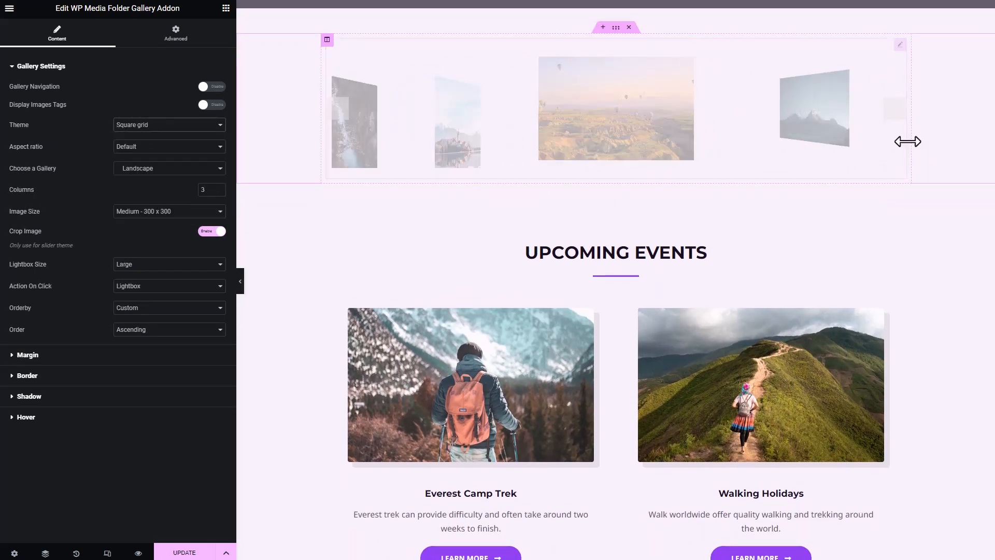
{"action": "scroll", "scroll_direction": "down", "scroll_amount": 3}
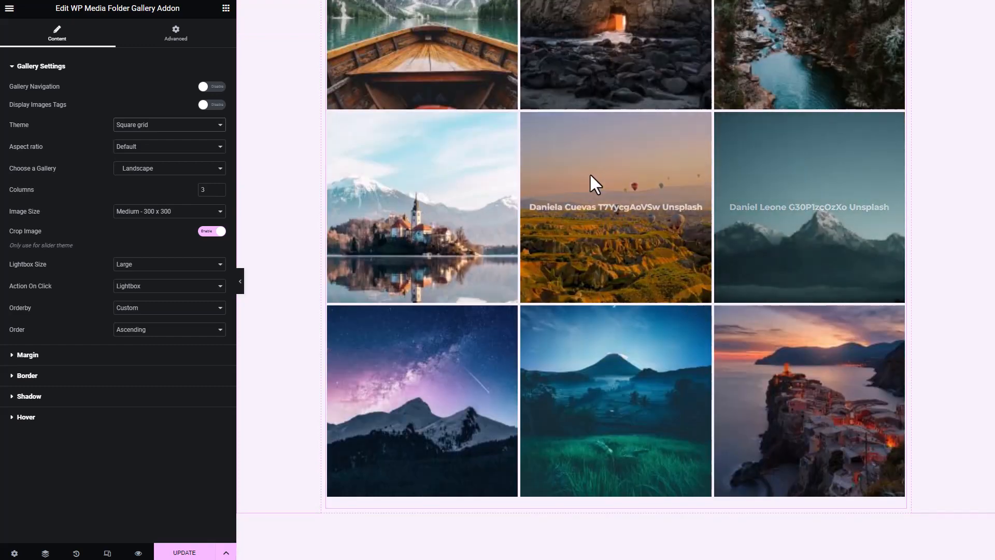
{"action": "left_click", "coordinate": [169, 124]}
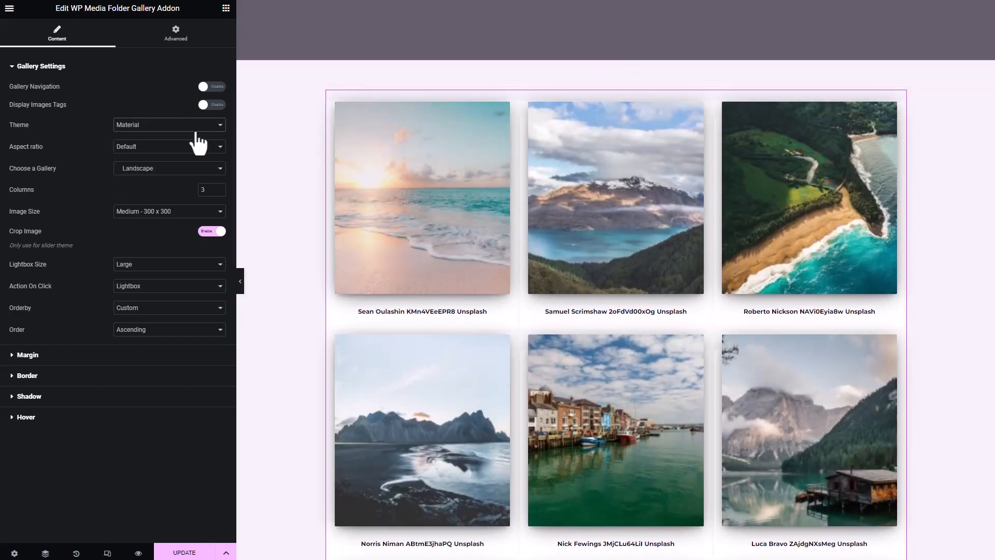
{"action": "left_click", "coordinate": [168, 124]}
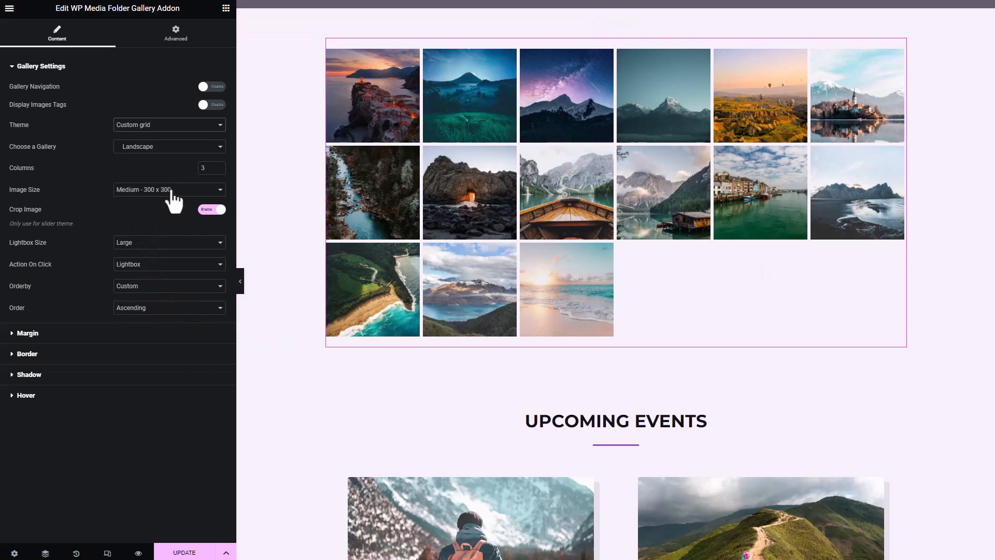
{"action": "mouse_move", "coordinate": [189, 188]}
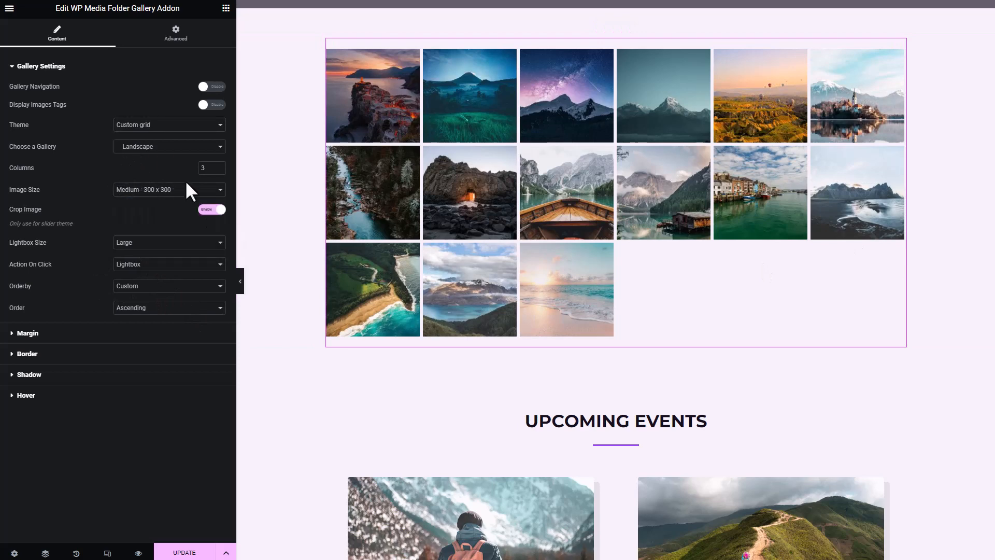
{"action": "left_click", "coordinate": [682, 315]}
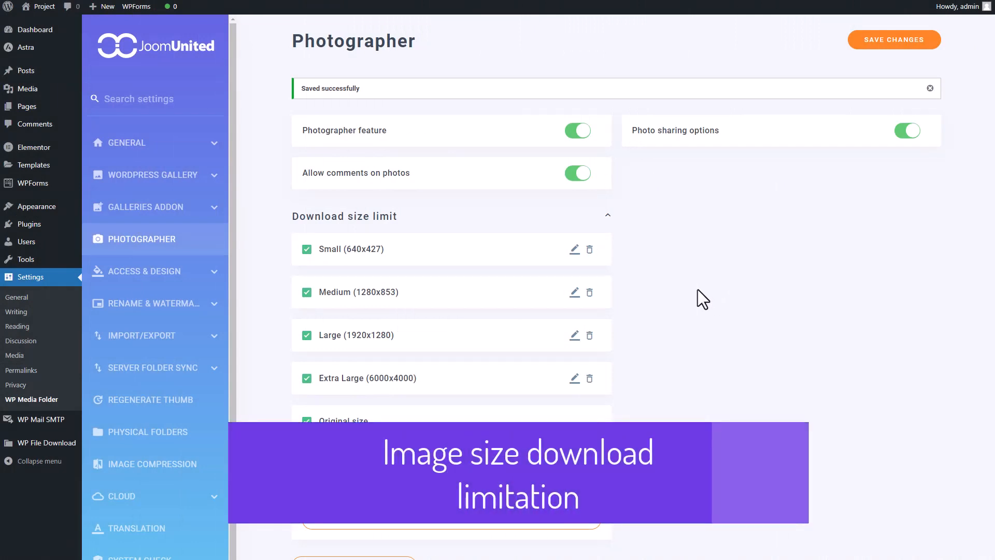
{"action": "mouse_move", "coordinate": [706, 300]}
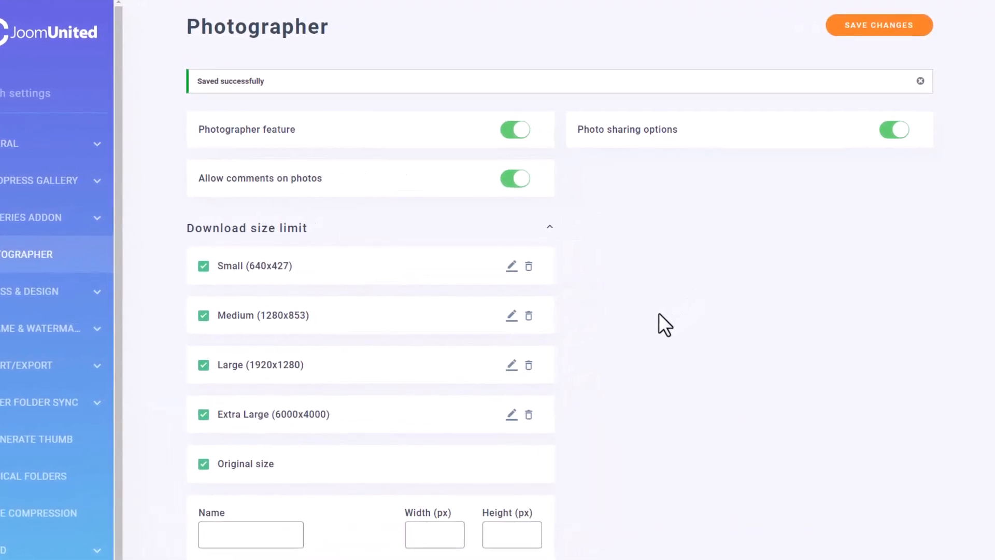
{"action": "mouse_move", "coordinate": [315, 284]}
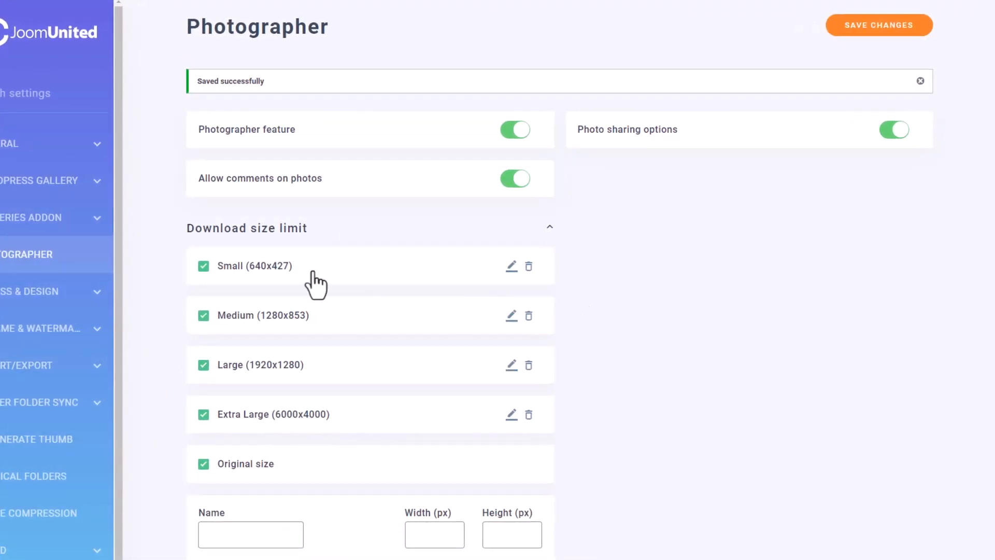
{"action": "mouse_move", "coordinate": [273, 239]}
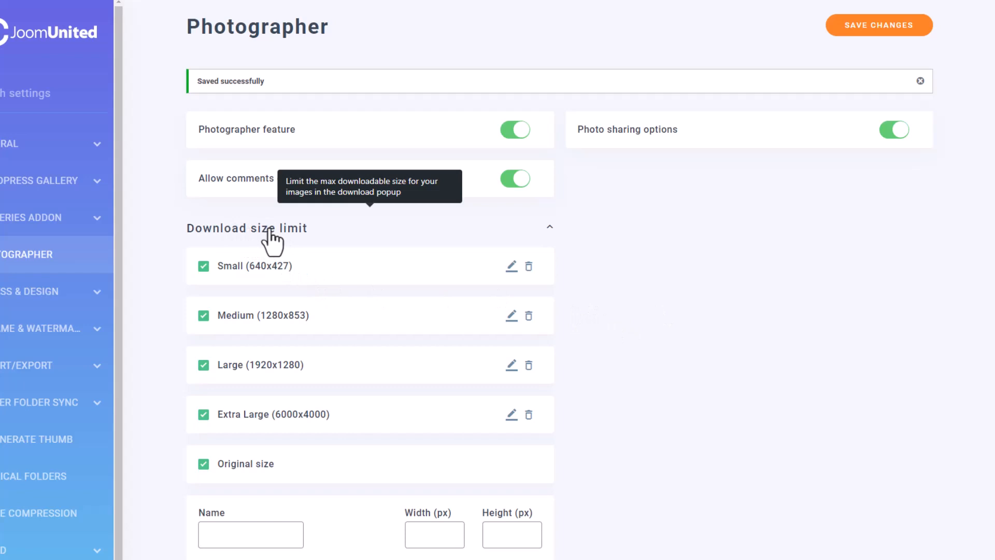
{"action": "mouse_move", "coordinate": [264, 282]}
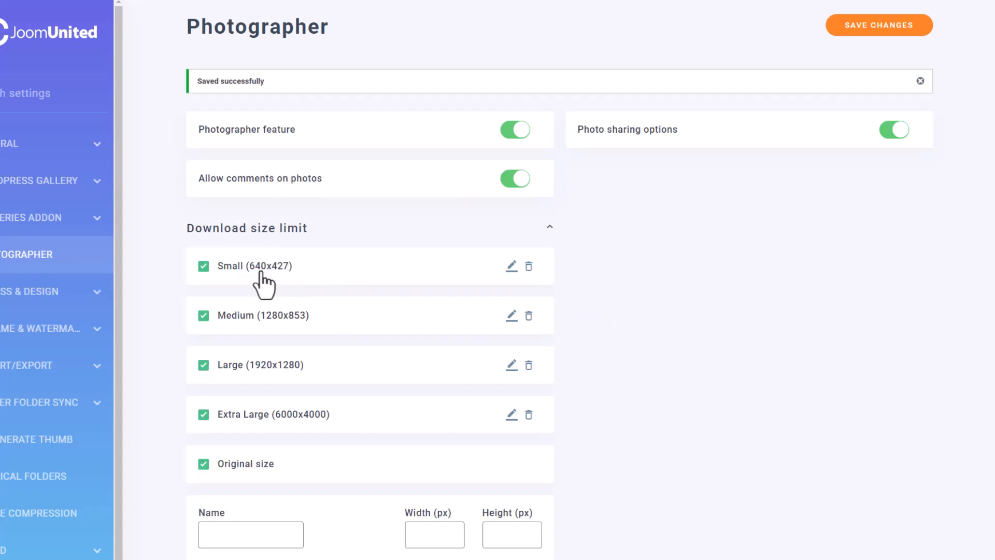
{"action": "mouse_move", "coordinate": [346, 445]}
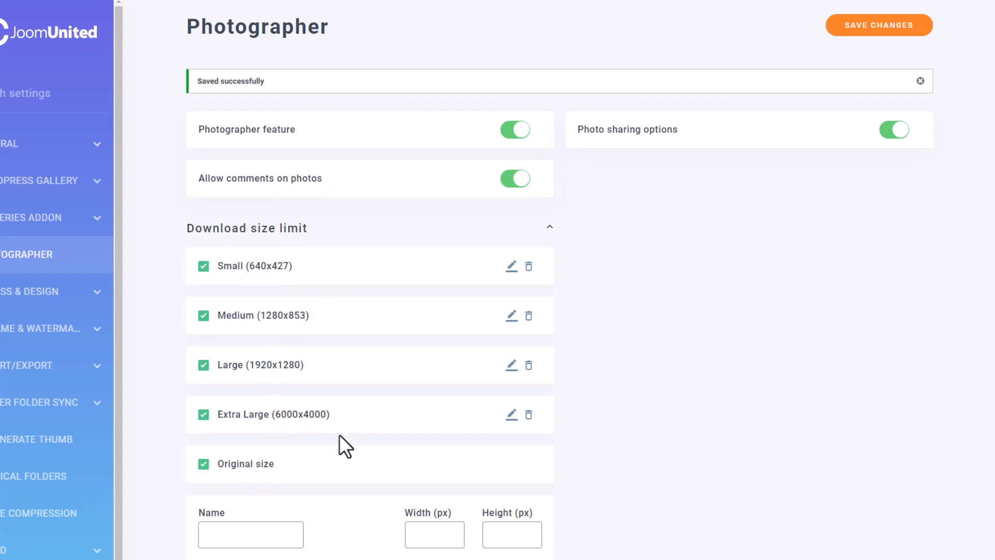
{"action": "mouse_move", "coordinate": [340, 394]}
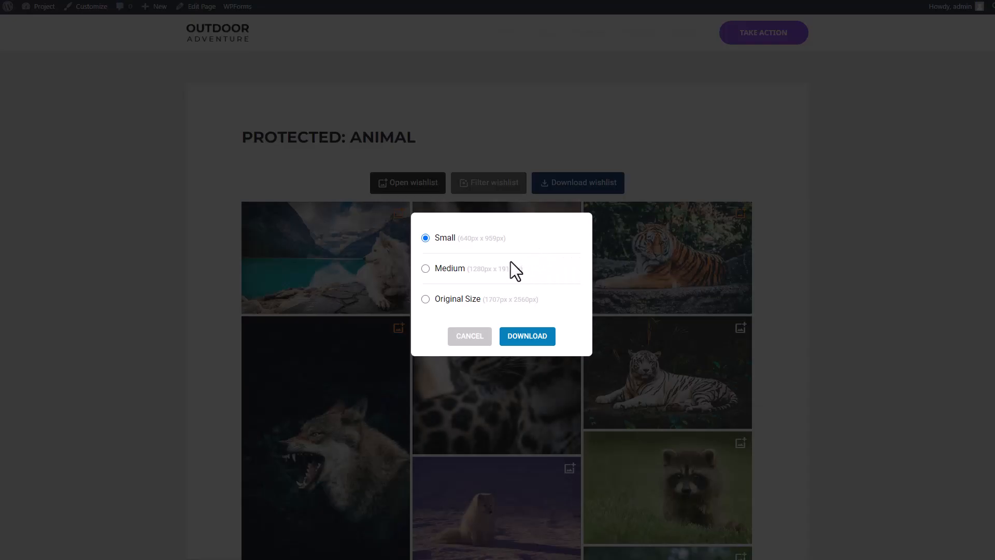
{"action": "mouse_move", "coordinate": [457, 304]}
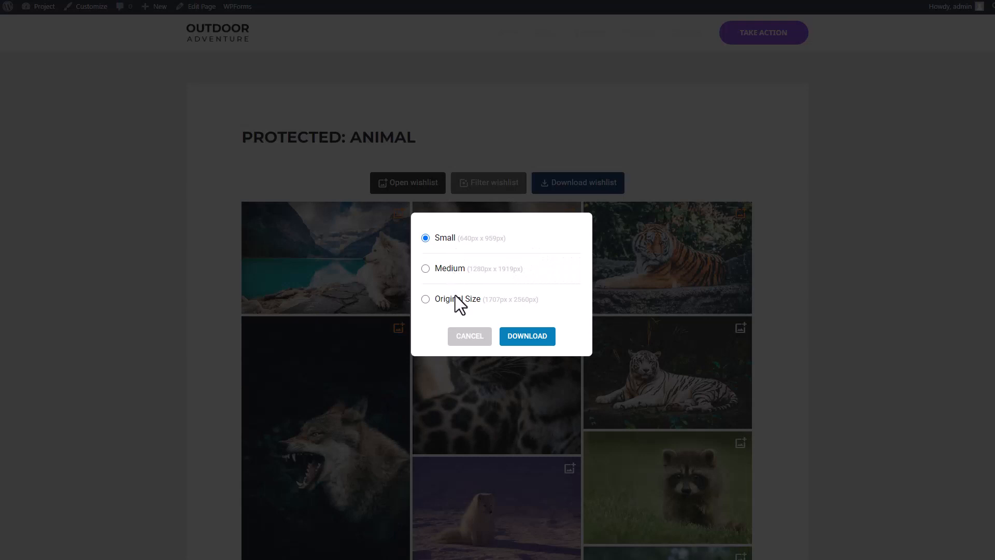
{"action": "mouse_move", "coordinate": [521, 293]}
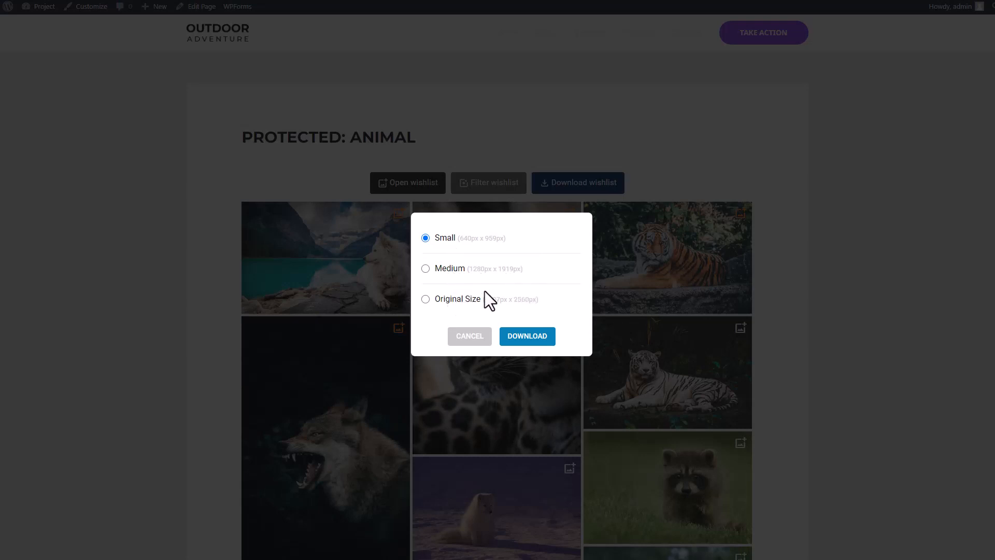
Step: Show the Small, Medium, Large and Original Size download choices for an Animal album photo
{"action": "left_click", "coordinate": [469, 336]}
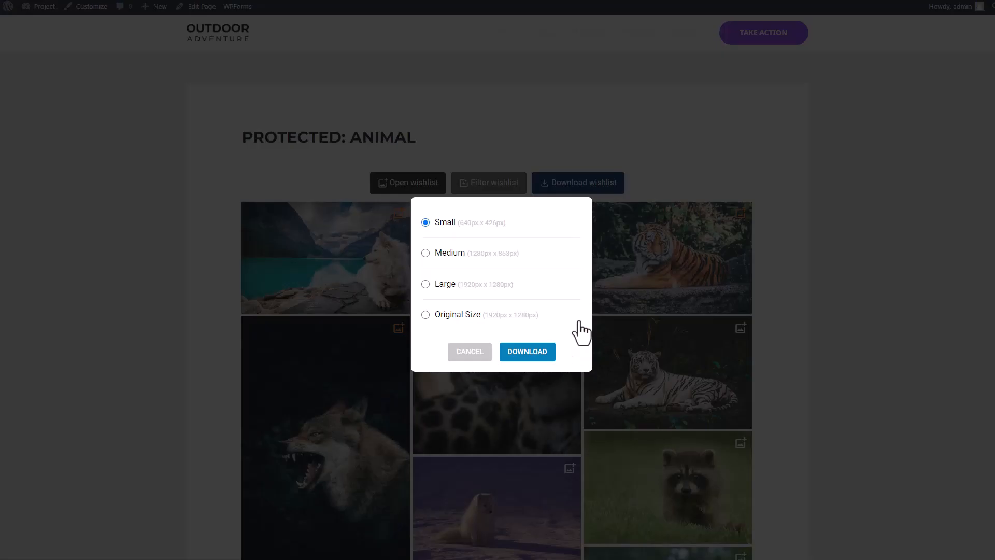
{"action": "mouse_move", "coordinate": [454, 264]}
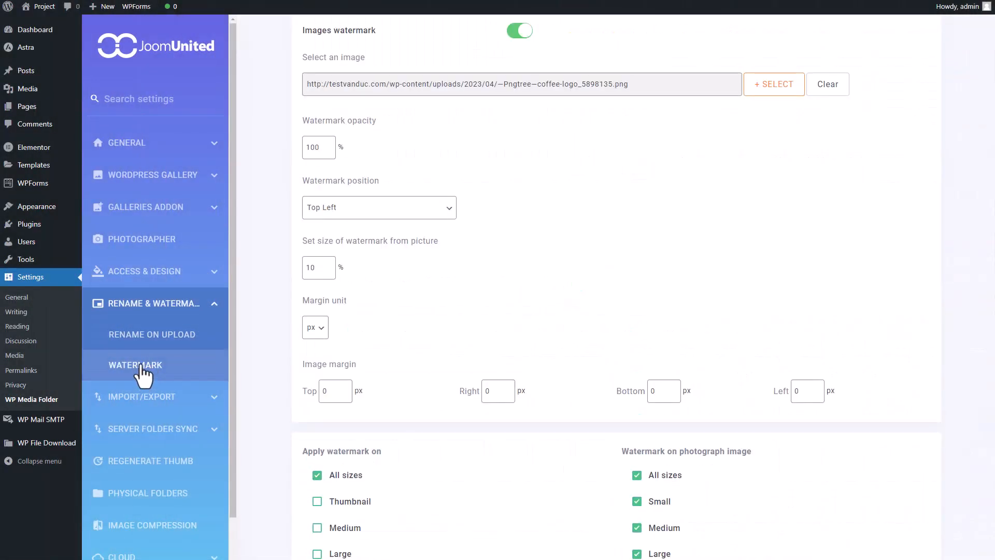
Step: Set the coffee logo as the image watermark at Top Left, 10% size, and save the changes
{"action": "scroll", "scroll_direction": "down", "scroll_amount": 3}
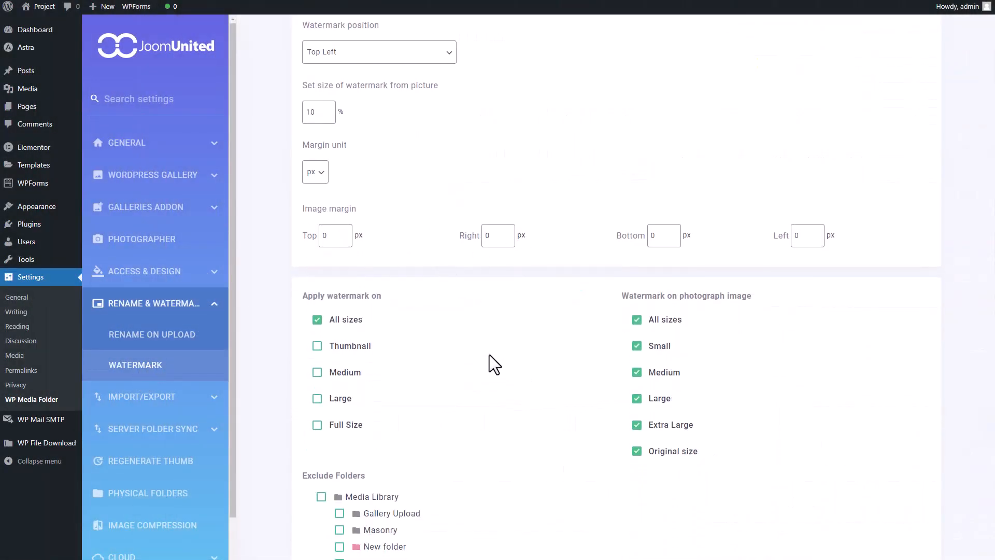
{"action": "scroll", "scroll_direction": "up", "scroll_amount": 3}
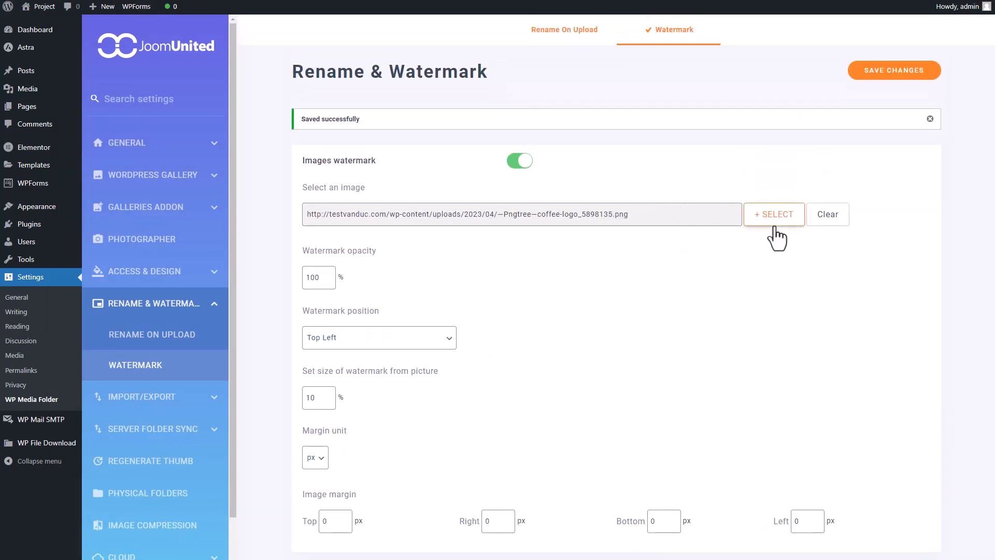
{"action": "left_click", "coordinate": [774, 214]}
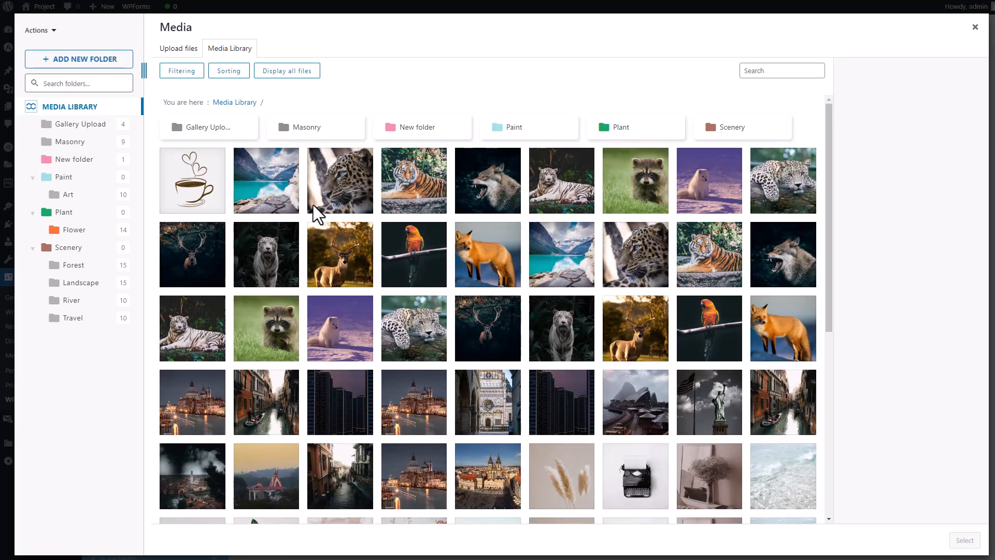
{"action": "left_click", "coordinate": [192, 179]}
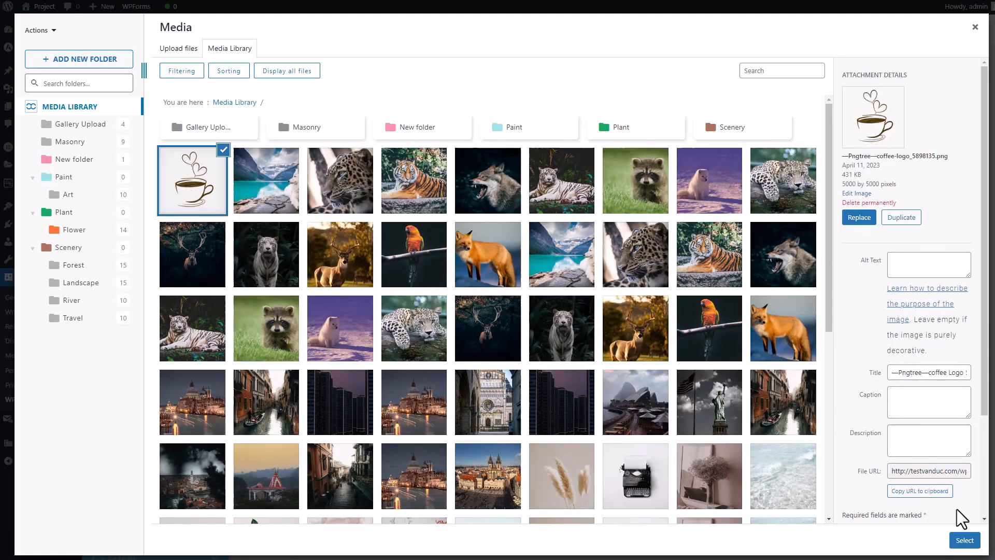
{"action": "left_click", "coordinate": [964, 540]}
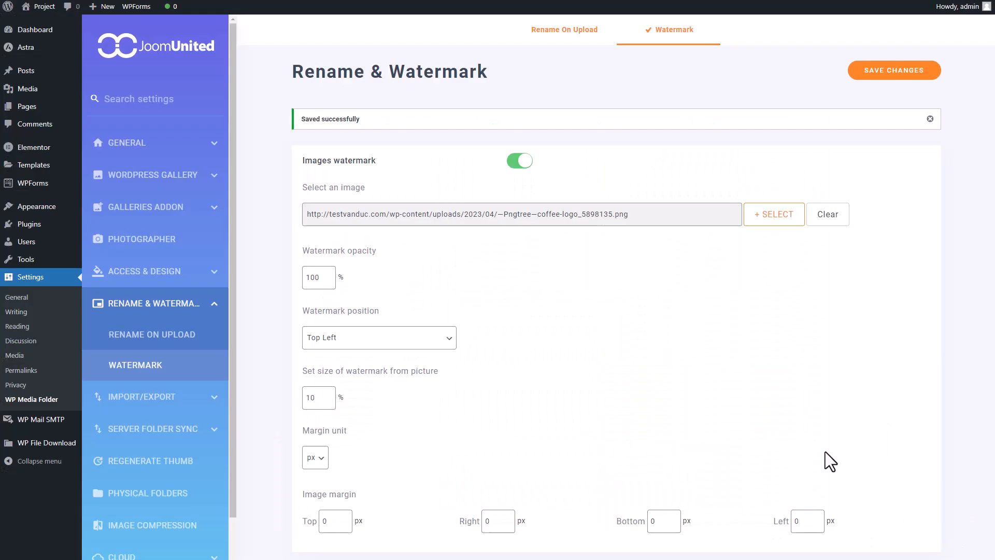
{"action": "scroll", "scroll_direction": "down", "scroll_amount": 3}
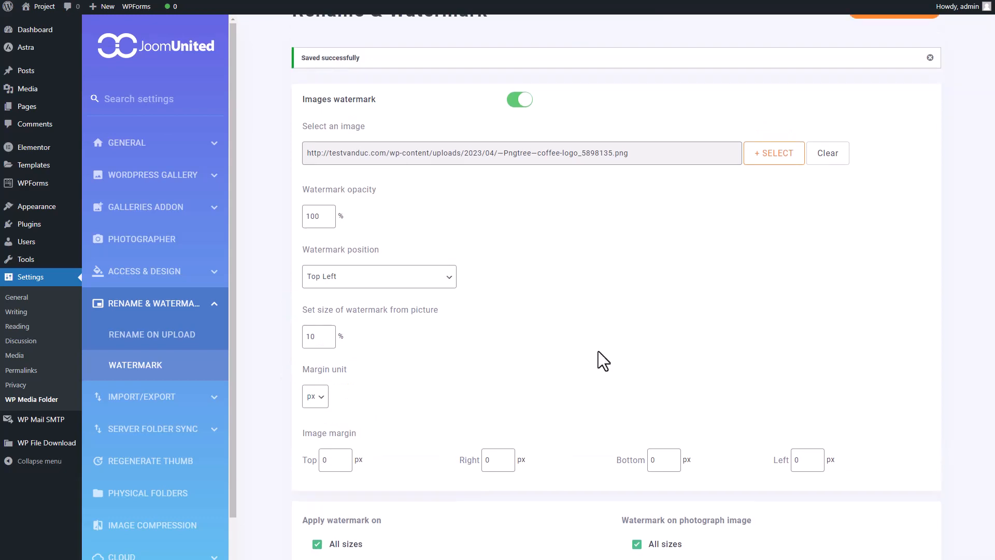
{"action": "scroll", "scroll_direction": "up", "scroll_amount": 3}
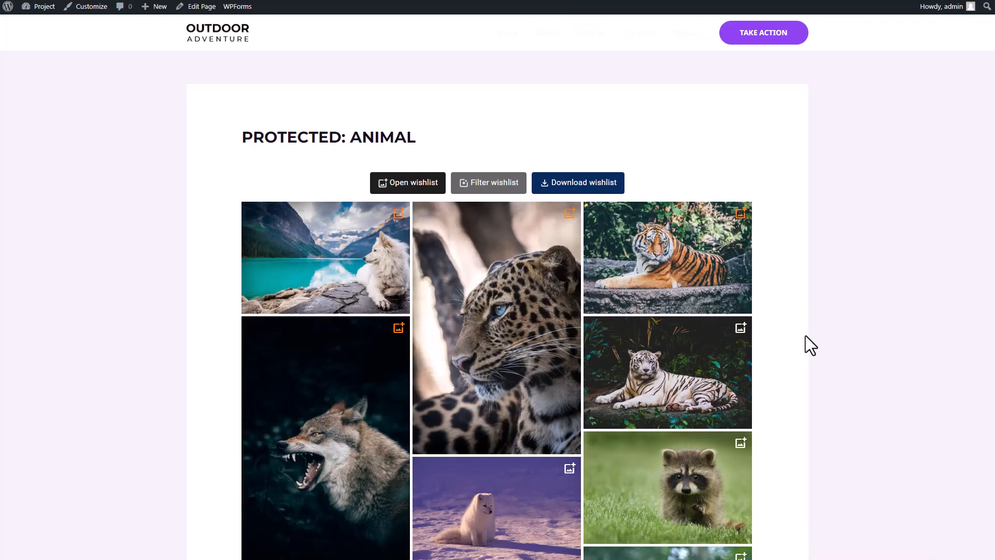
Step: Download the leopard photo at Small size from the protected Animal album and open it
{"action": "left_click", "coordinate": [577, 183]}
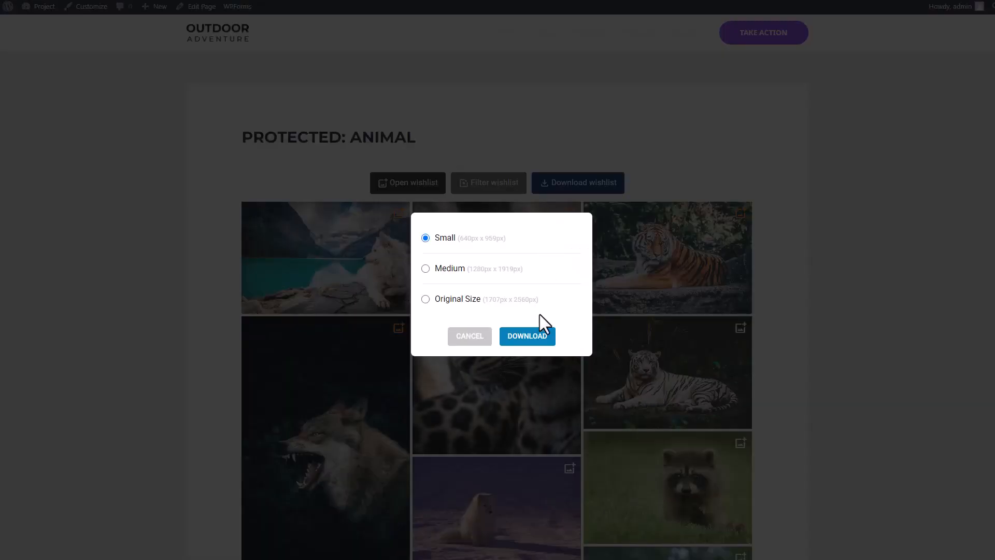
{"action": "mouse_move", "coordinate": [533, 299]}
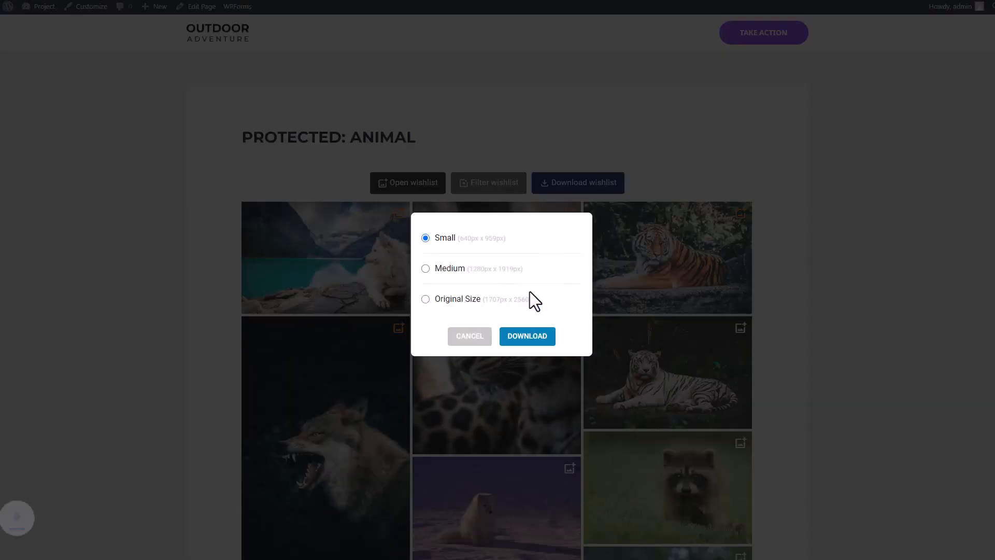
{"action": "left_click", "coordinate": [526, 336]}
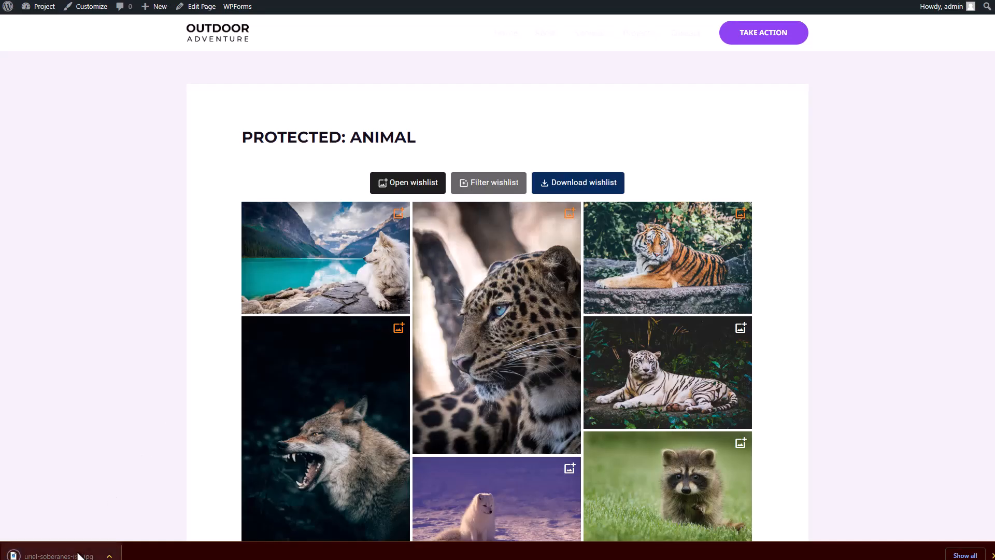
{"action": "left_click", "coordinate": [497, 327]}
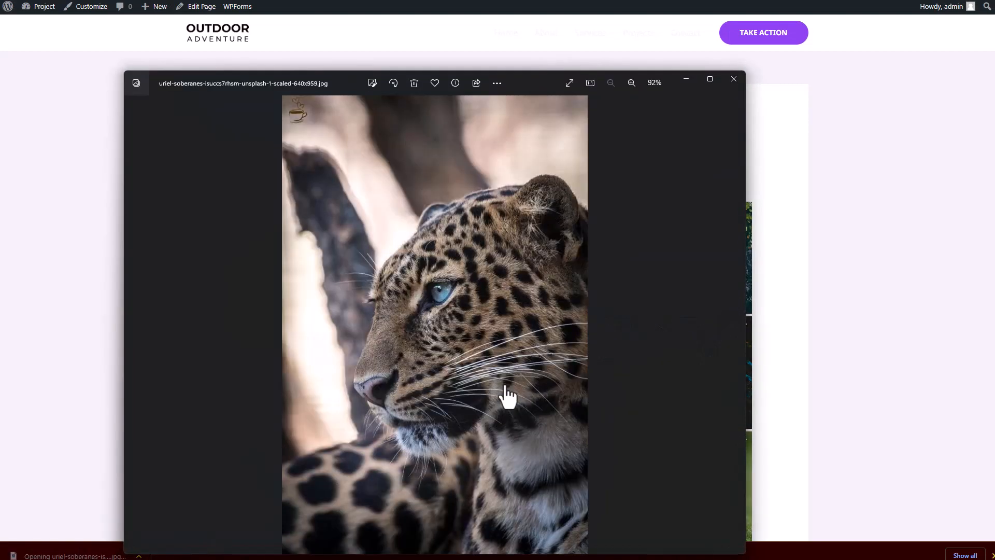
{"action": "mouse_move", "coordinate": [520, 121]}
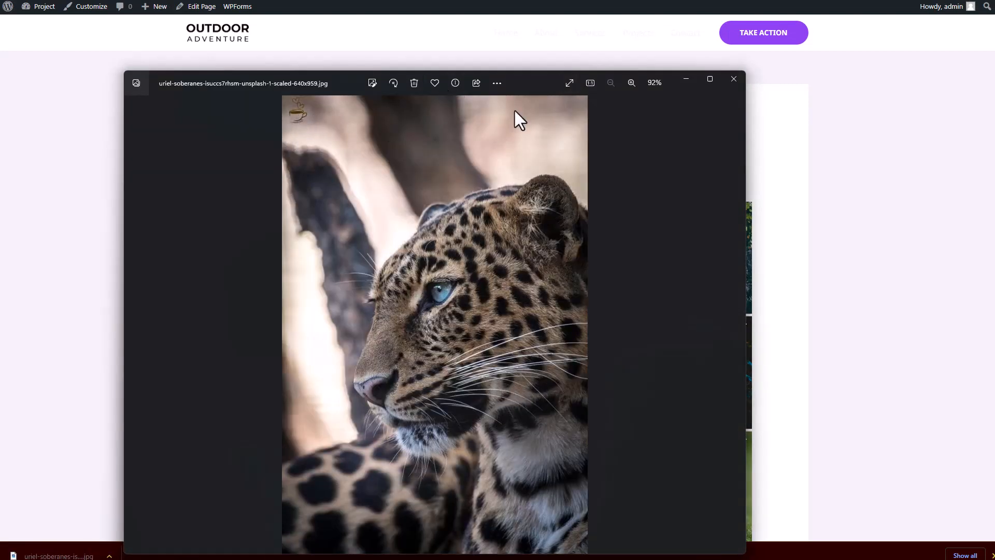
Step: Zoom into the downloaded leopard image to confirm the coffee-logo watermark
{"action": "left_click", "coordinate": [631, 83]}
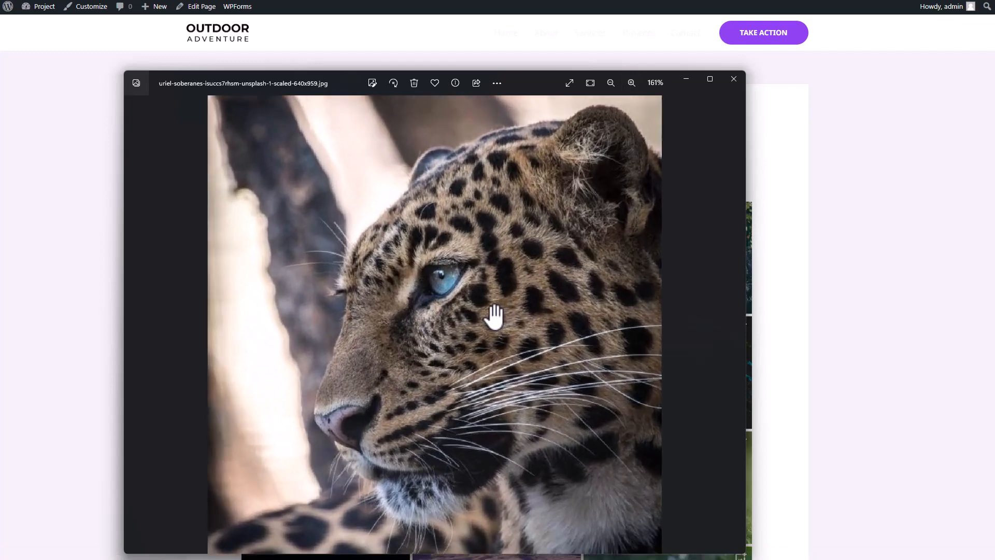
{"action": "left_click", "coordinate": [631, 83]}
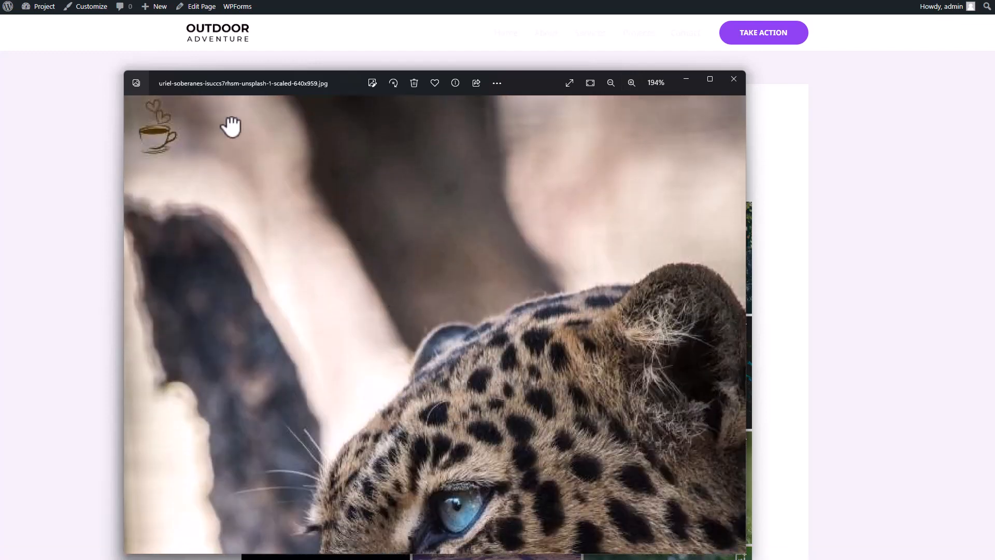
{"action": "left_click", "coordinate": [734, 80]}
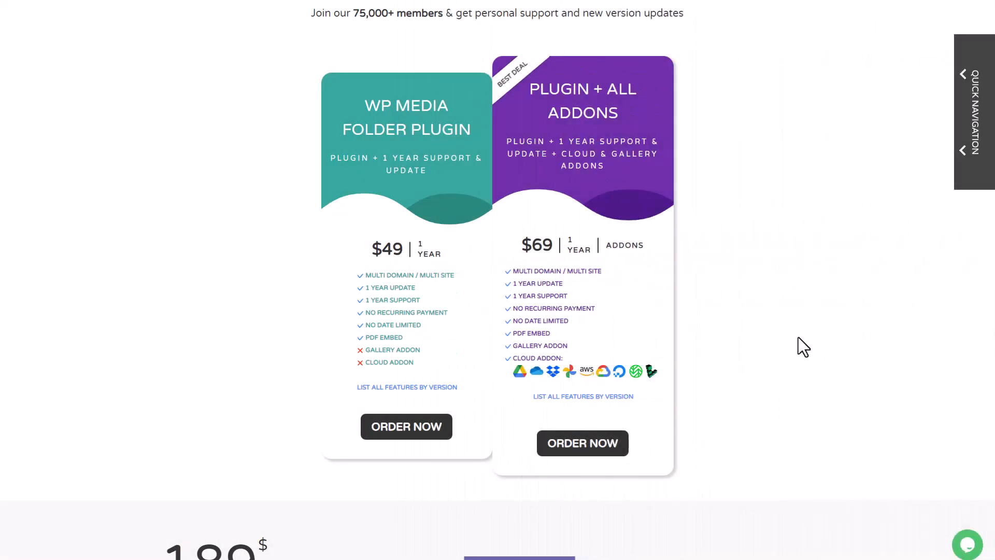
{"action": "scroll", "scroll_direction": "up", "scroll_amount": 3}
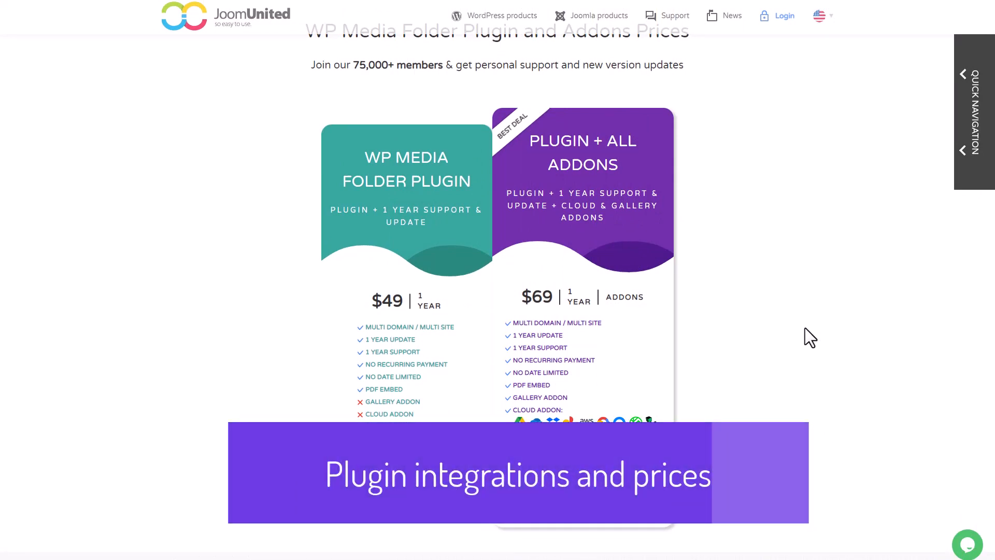
{"action": "mouse_move", "coordinate": [791, 372]}
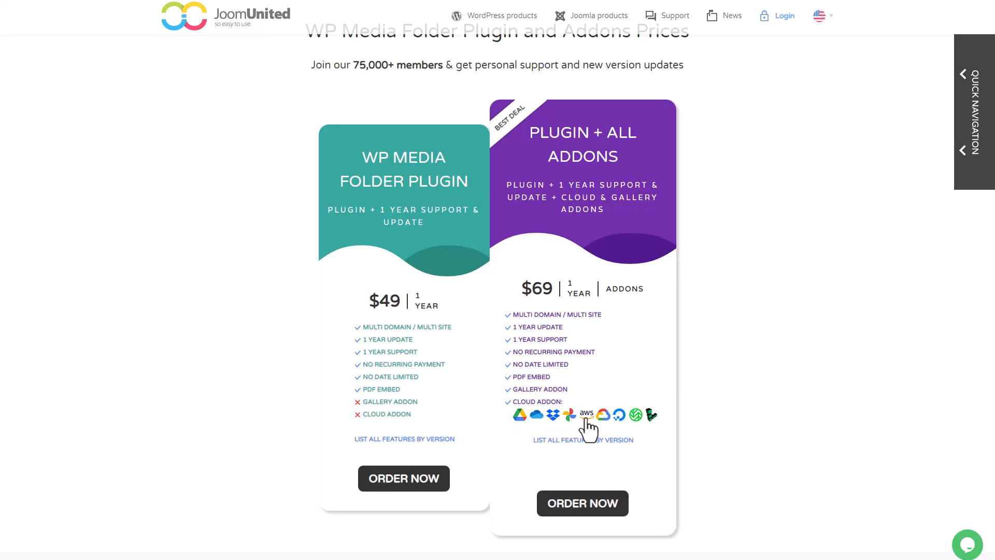
{"action": "mouse_move", "coordinate": [563, 419]}
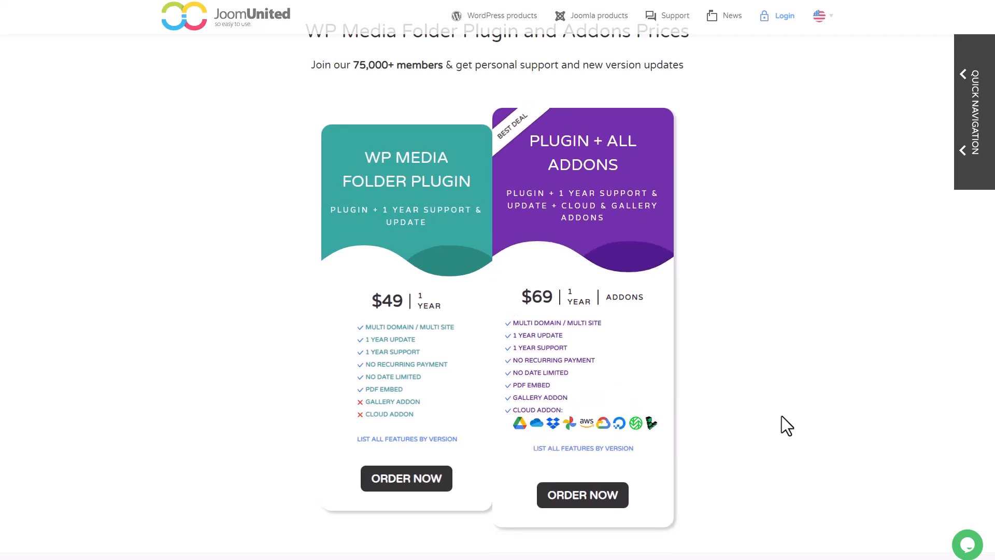
{"action": "mouse_move", "coordinate": [740, 401]}
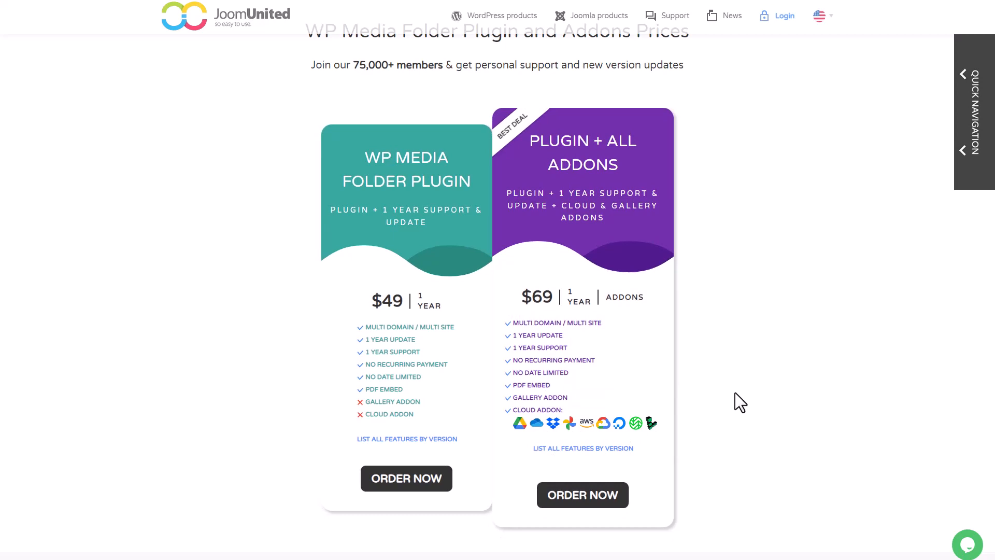
{"action": "mouse_move", "coordinate": [732, 404]}
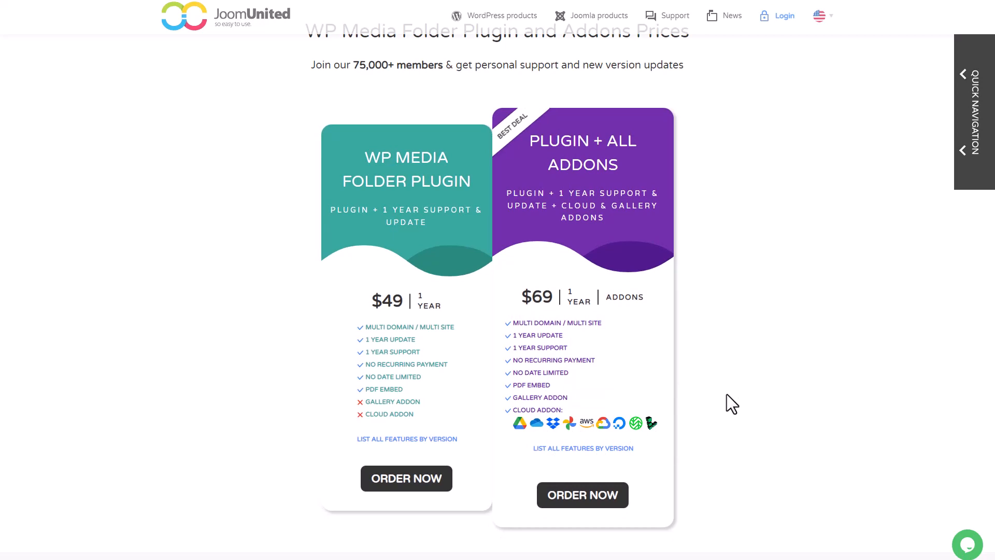
{"action": "mouse_move", "coordinate": [719, 437]}
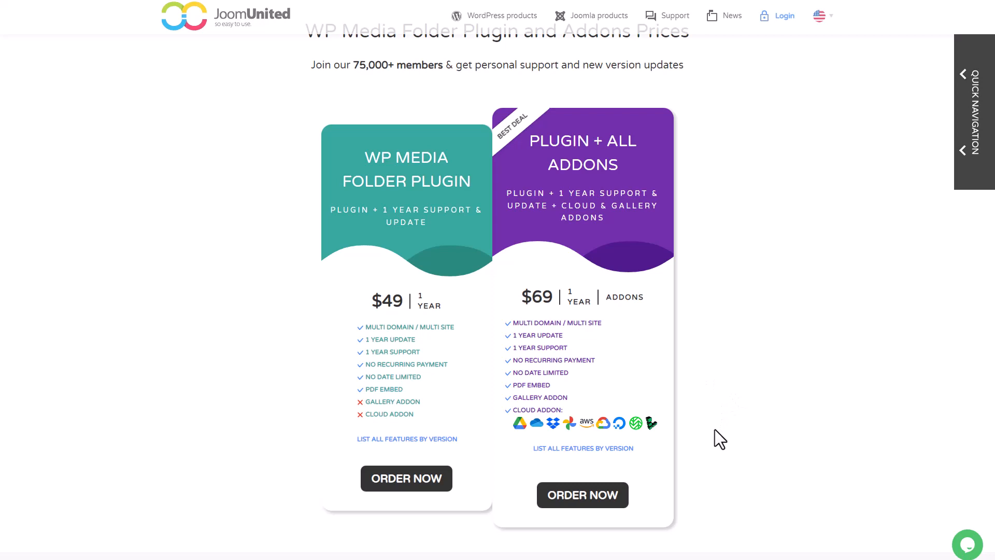
{"action": "mouse_move", "coordinate": [722, 433]}
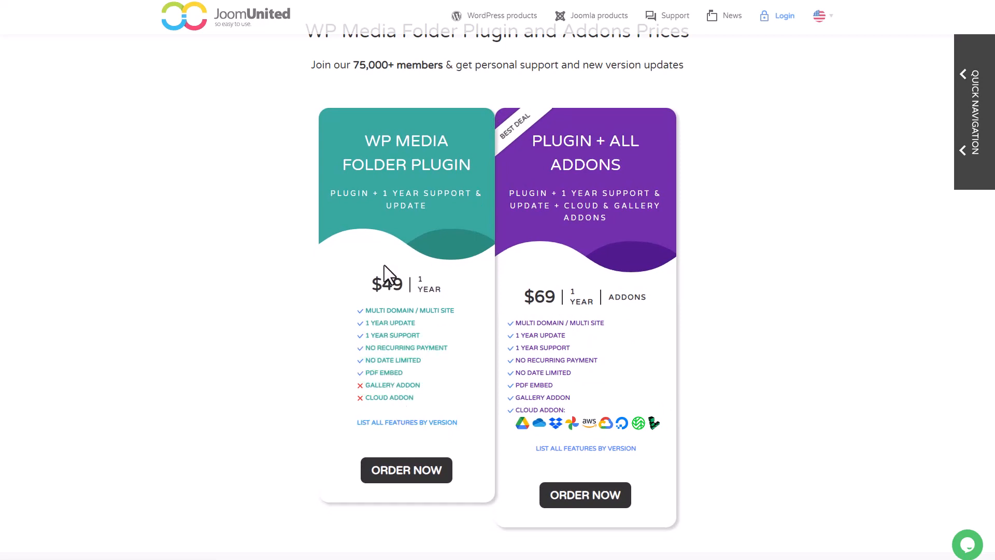
{"action": "mouse_move", "coordinate": [379, 360]}
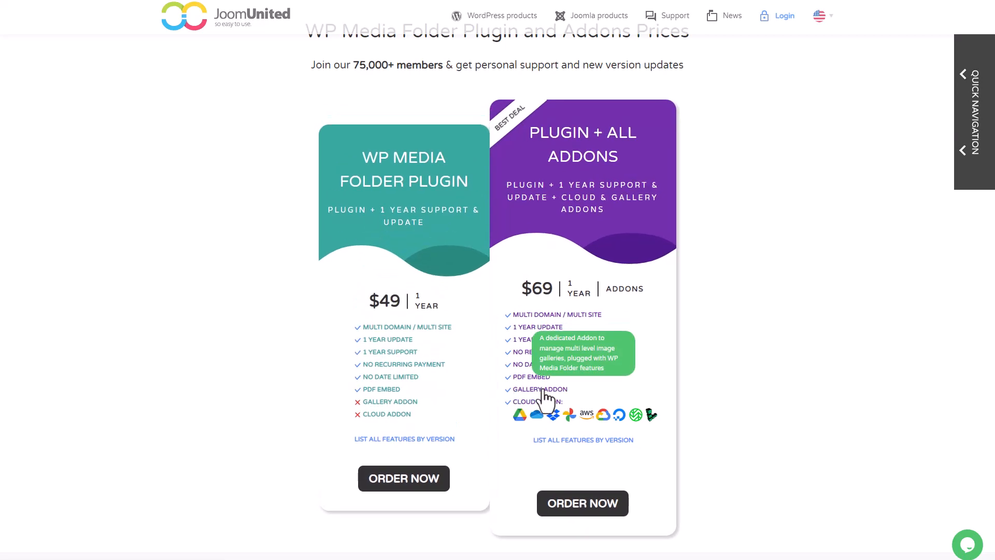
{"action": "mouse_move", "coordinate": [496, 283]}
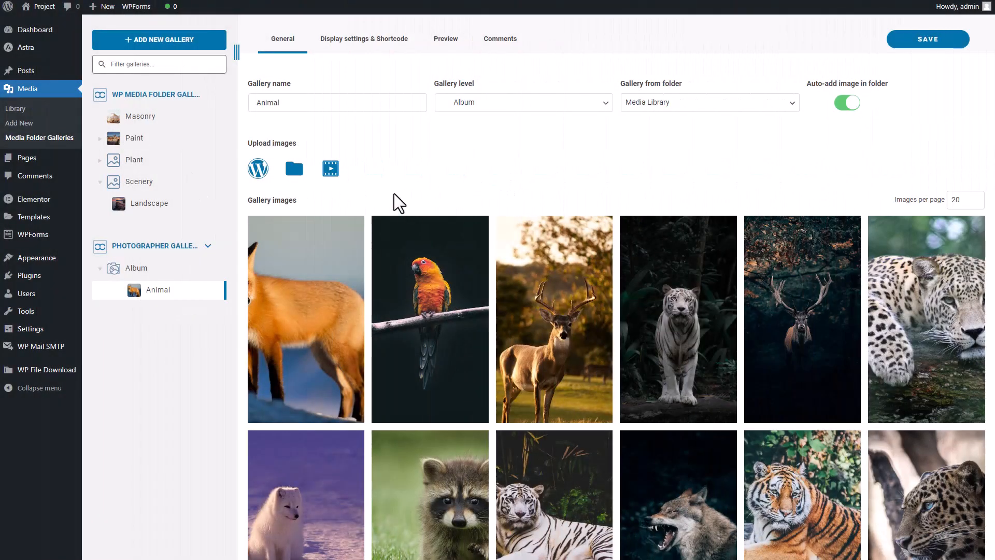
Step: Review the comments and admin replies on the Animal album's photos
{"action": "left_click", "coordinate": [500, 39]}
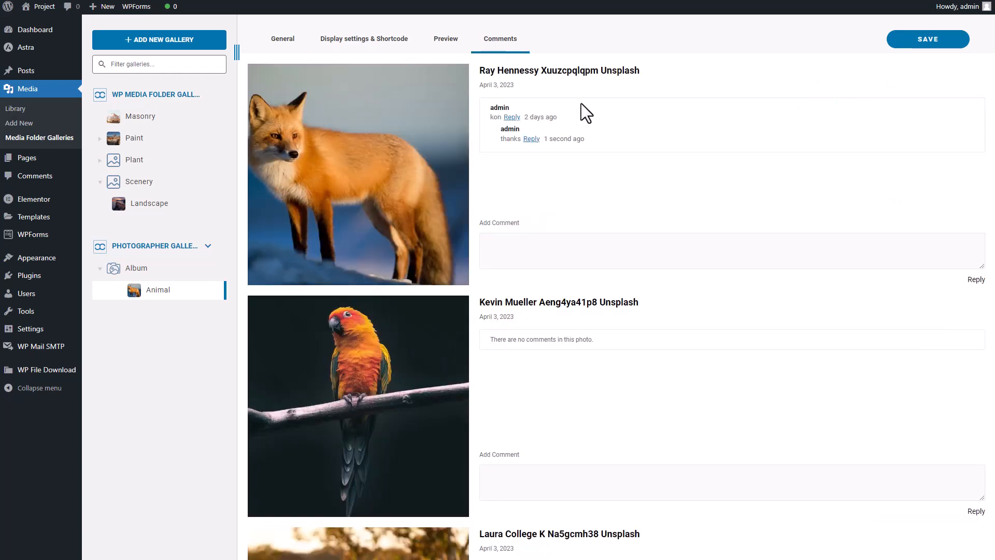
{"action": "scroll", "scroll_direction": "down", "scroll_amount": 3}
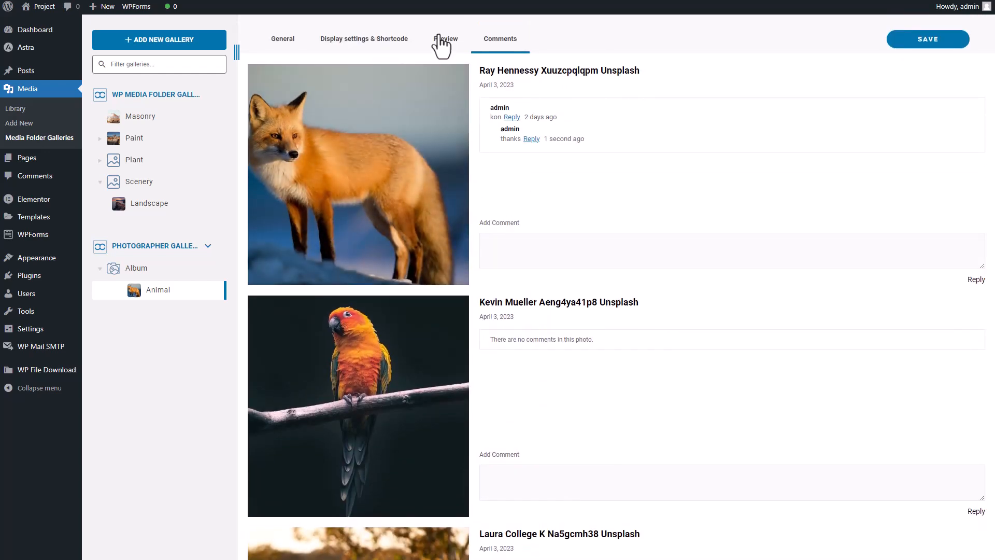
Step: Preview the Animal album as visitors see it, scrolling through its wishlist grid
{"action": "left_click", "coordinate": [446, 38]}
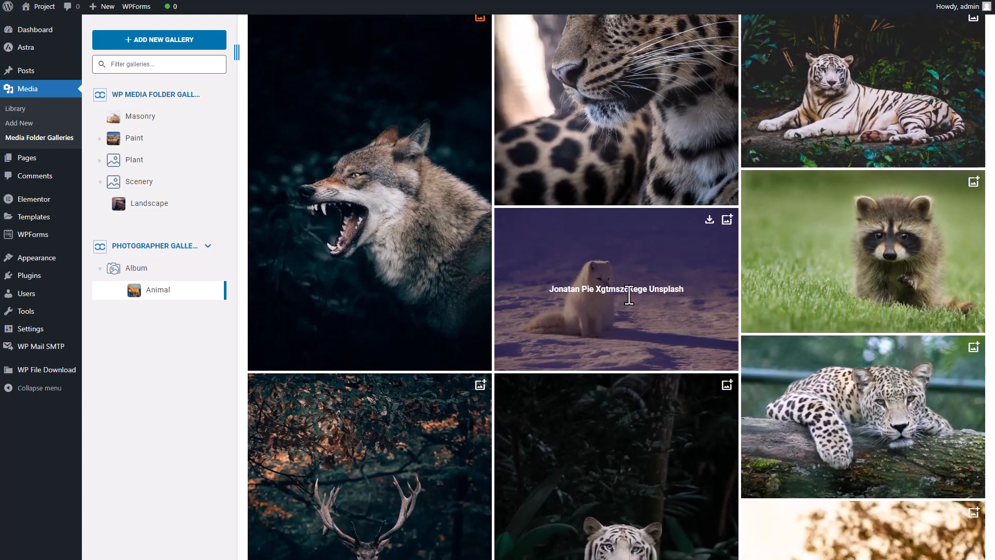
{"action": "scroll", "scroll_direction": "down", "scroll_amount": 3}
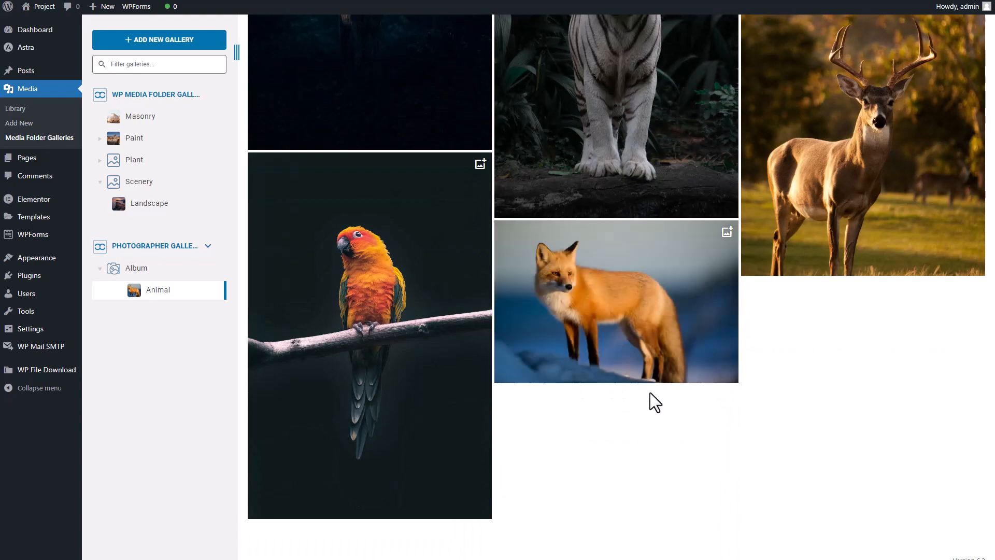
{"action": "left_click", "coordinate": [446, 38]}
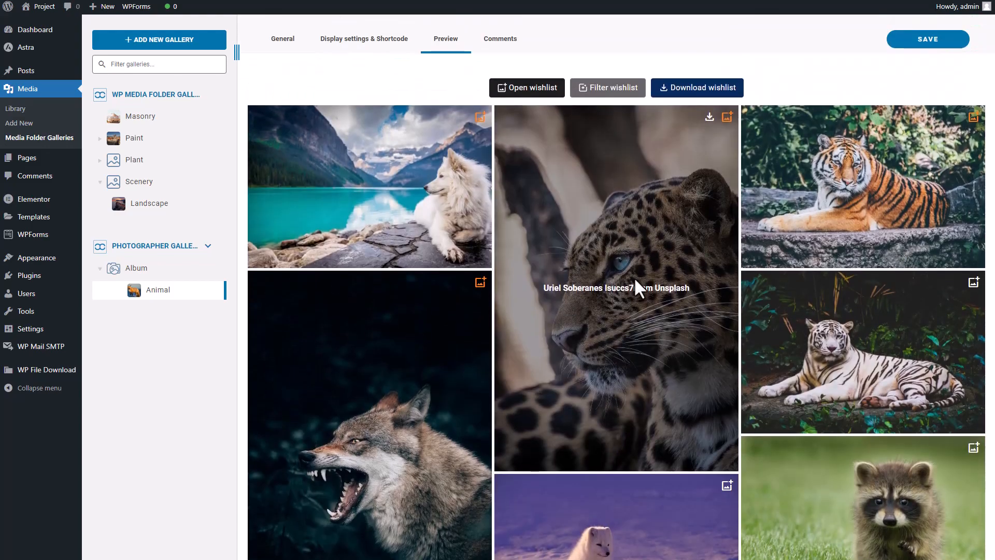
{"action": "mouse_move", "coordinate": [620, 274]}
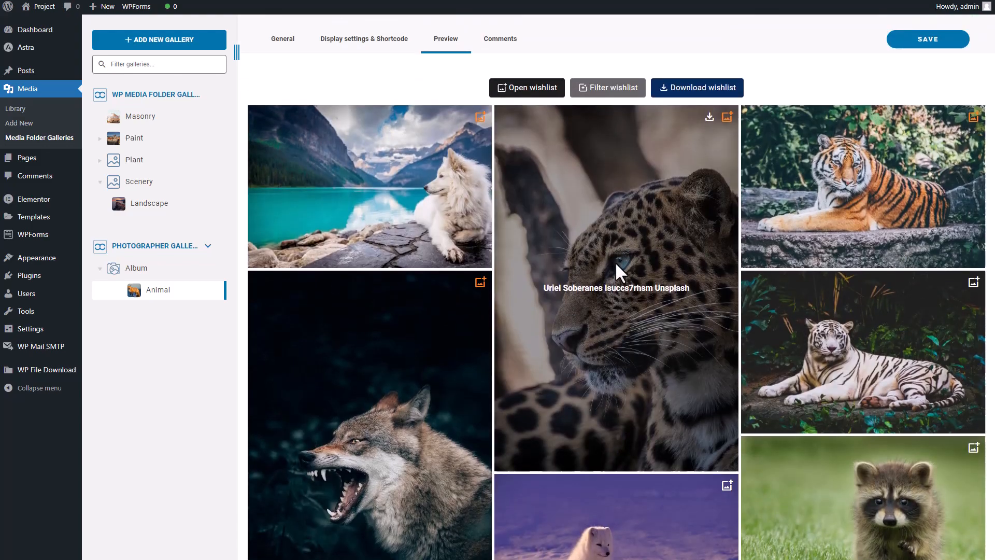